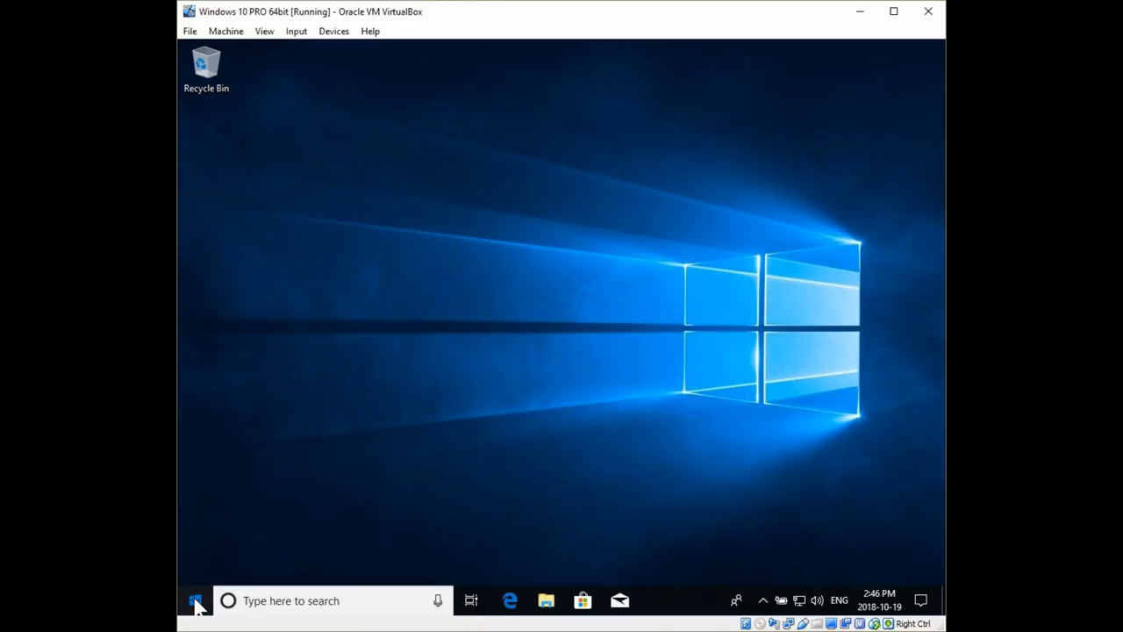
# Launch Microsoft Store from Start and search for 'whiteboard', picking Microsoft Whiteboard
pyautogui.click(195, 600)
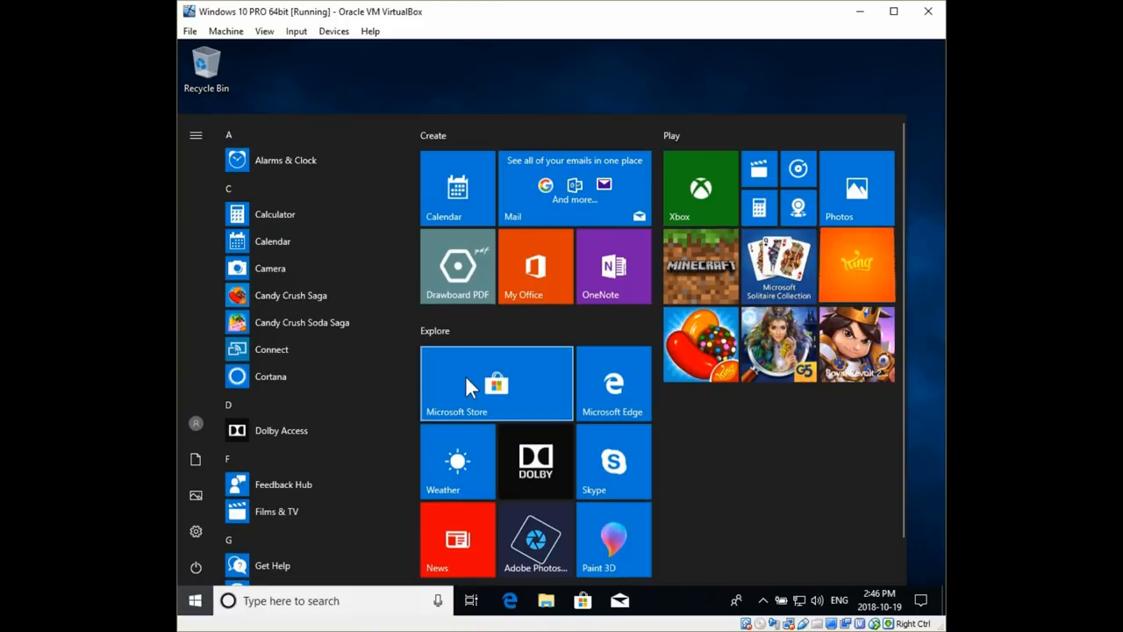
pyautogui.click(496, 383)
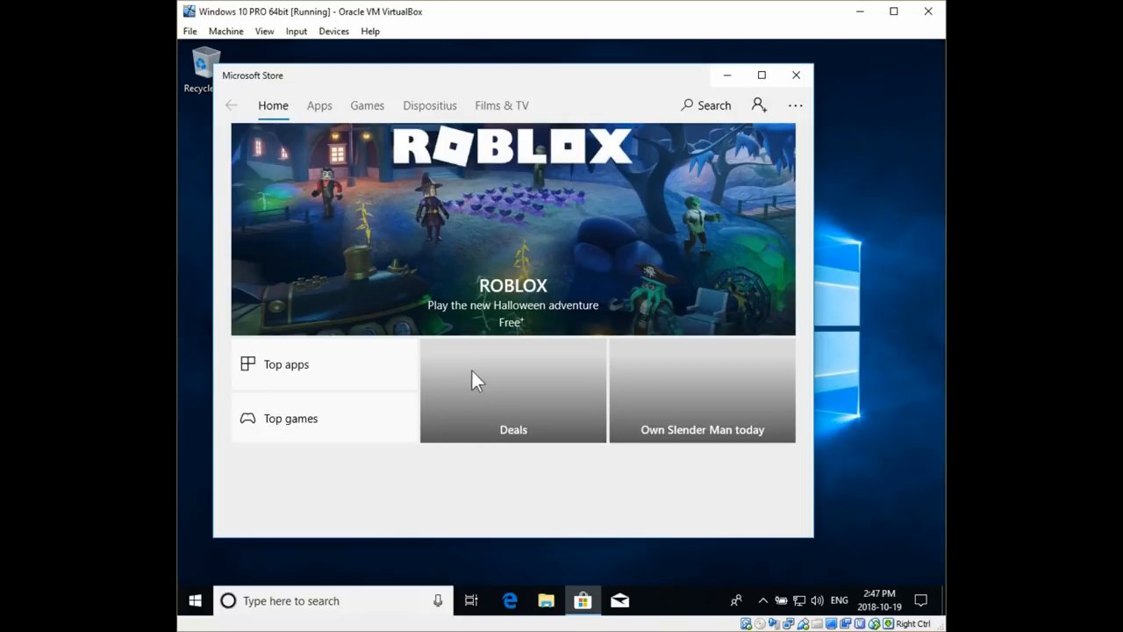
pyautogui.moveTo(714, 119)
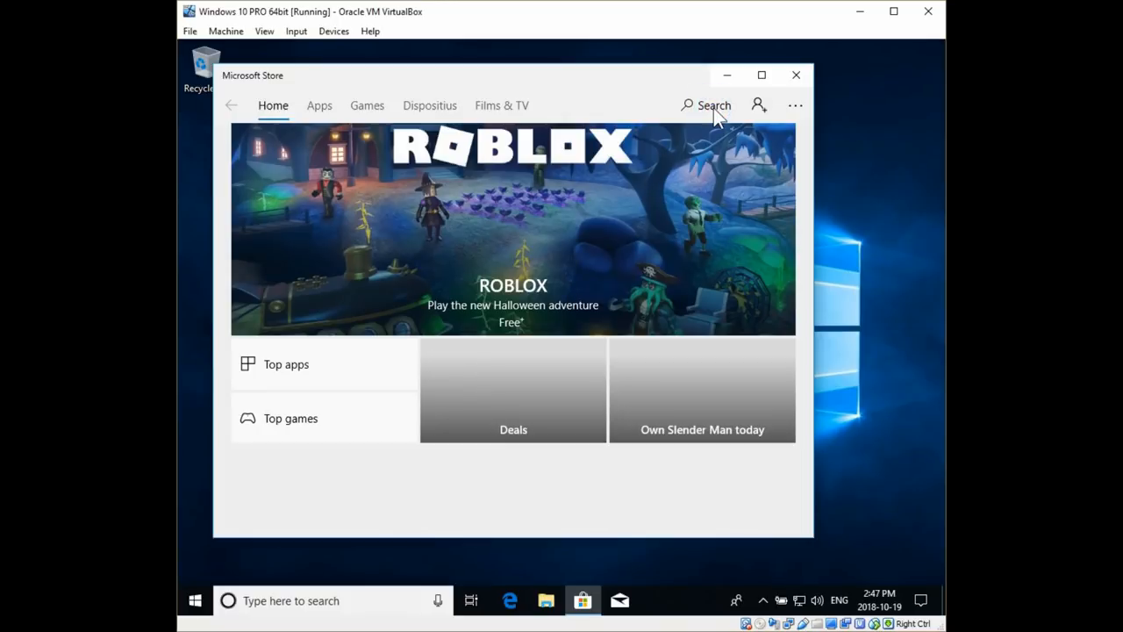
pyautogui.scroll(-3)
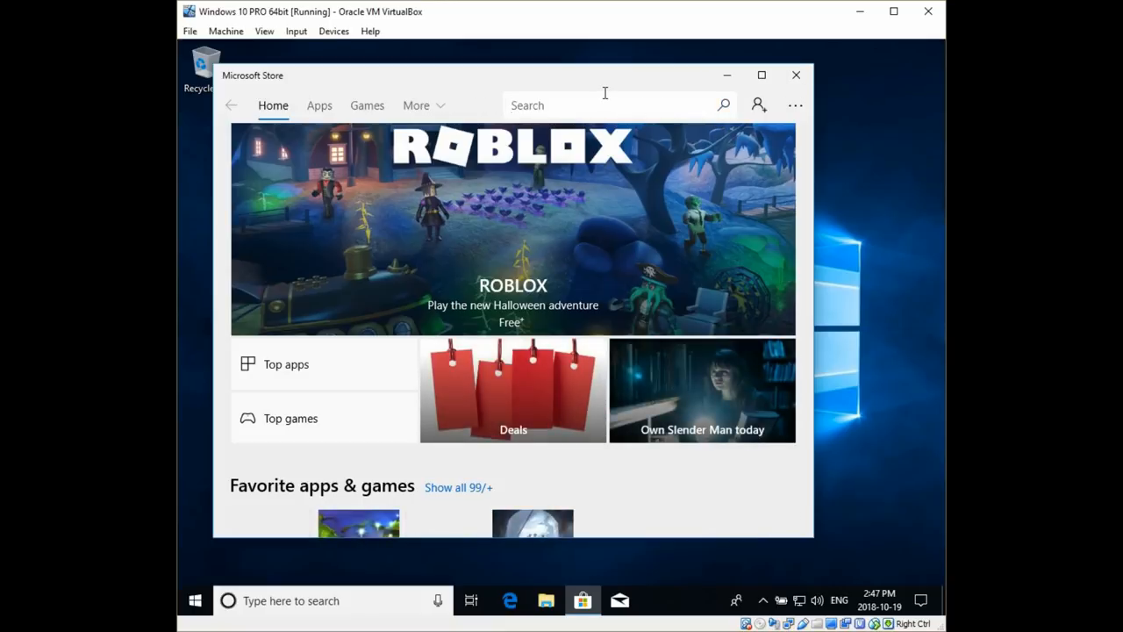
pyautogui.write('whiteboard')
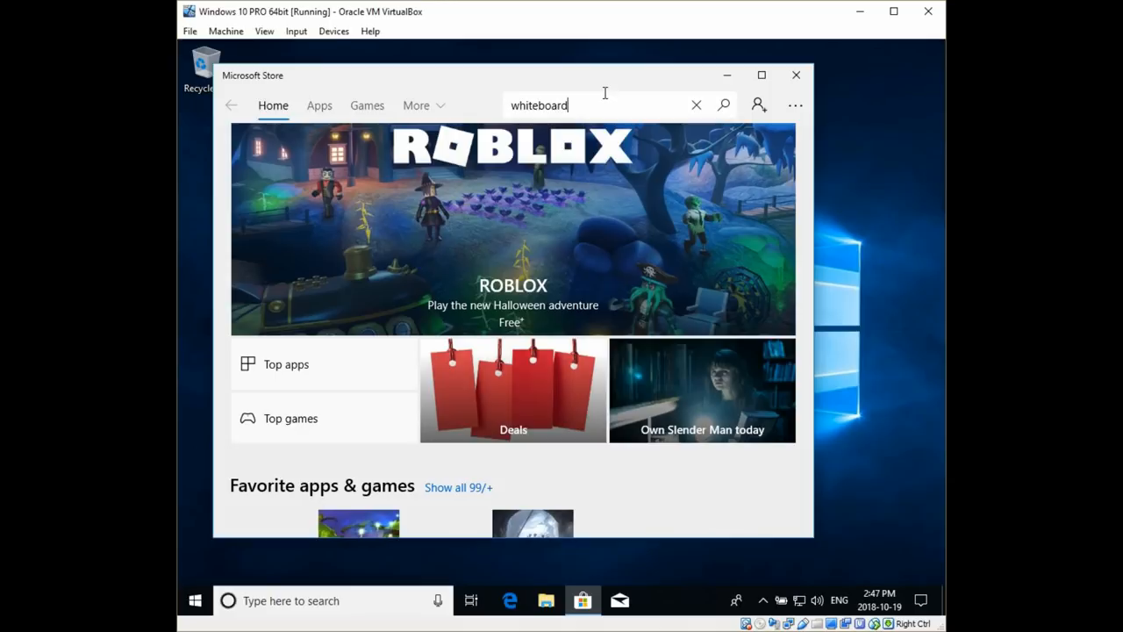
pyautogui.write('whiteboard')
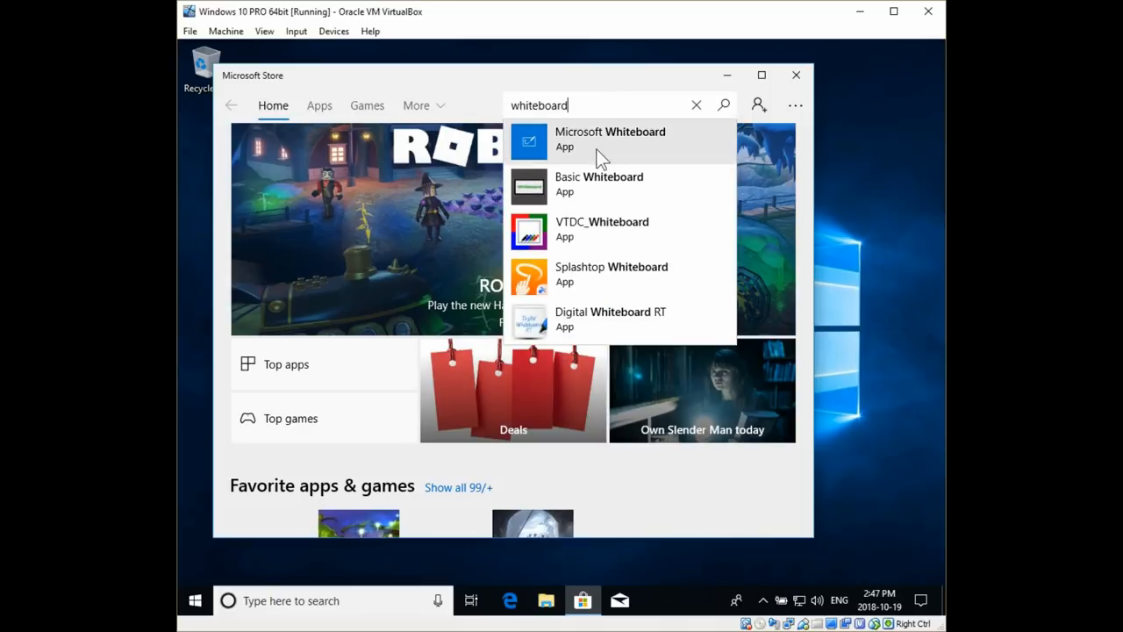
pyautogui.click(599, 154)
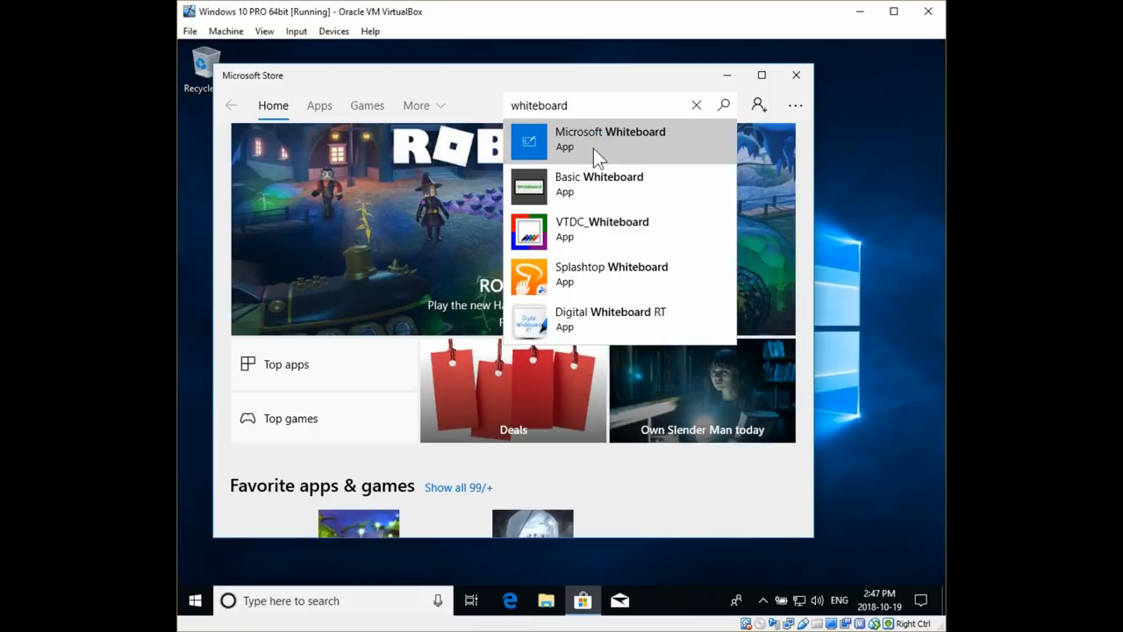
# Get the free Microsoft Whiteboard app, decline signing in, and install it
pyautogui.click(610, 138)
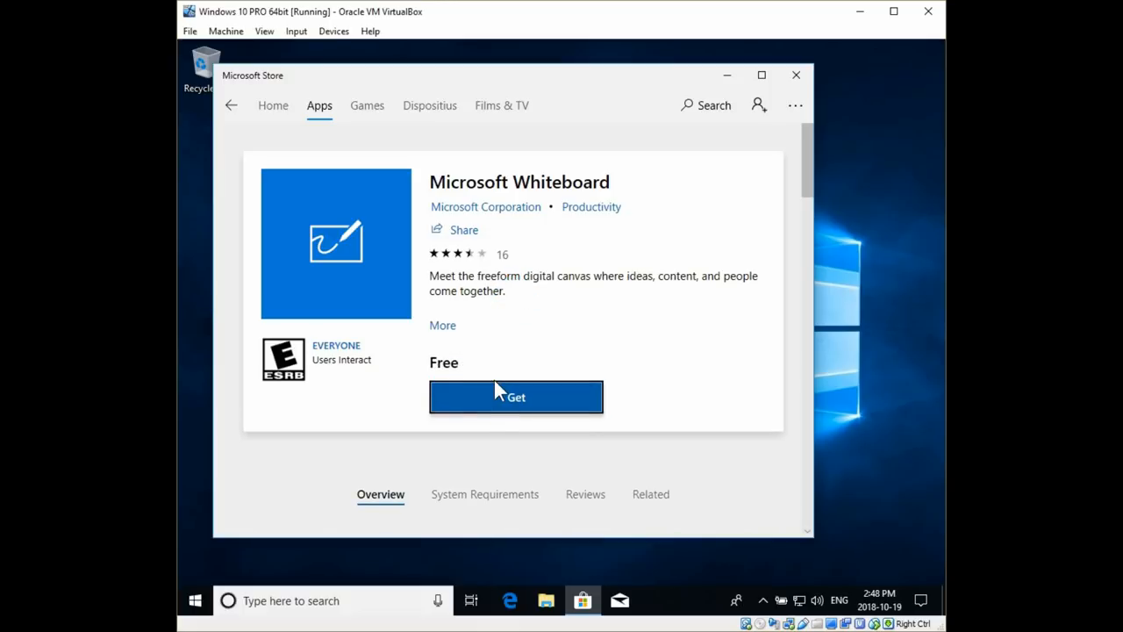
pyautogui.click(516, 397)
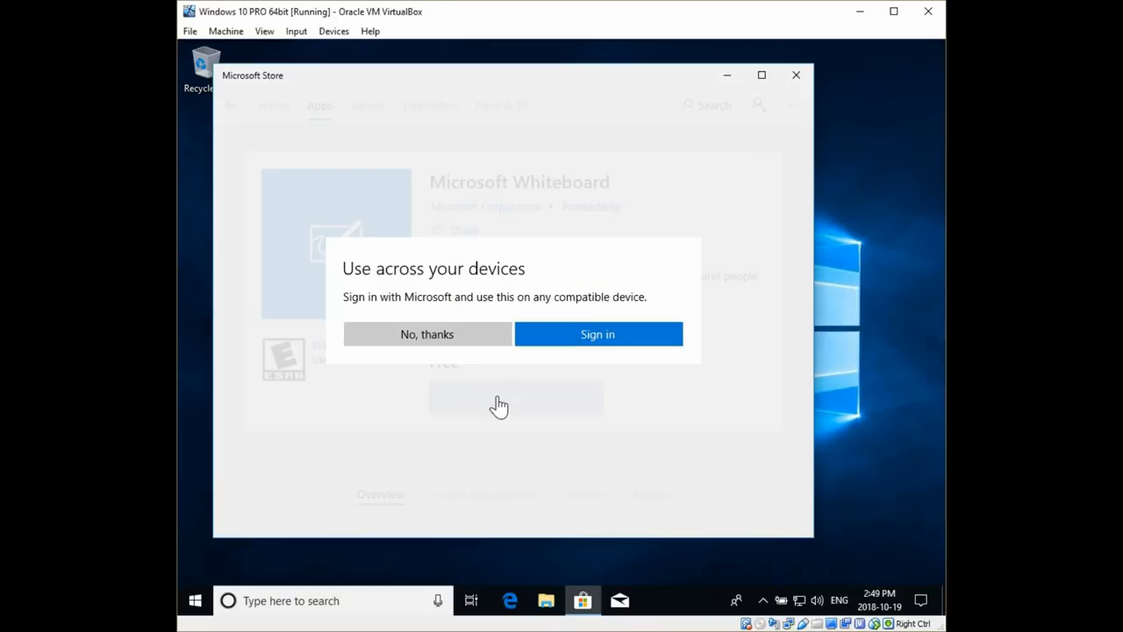
pyautogui.moveTo(490, 392)
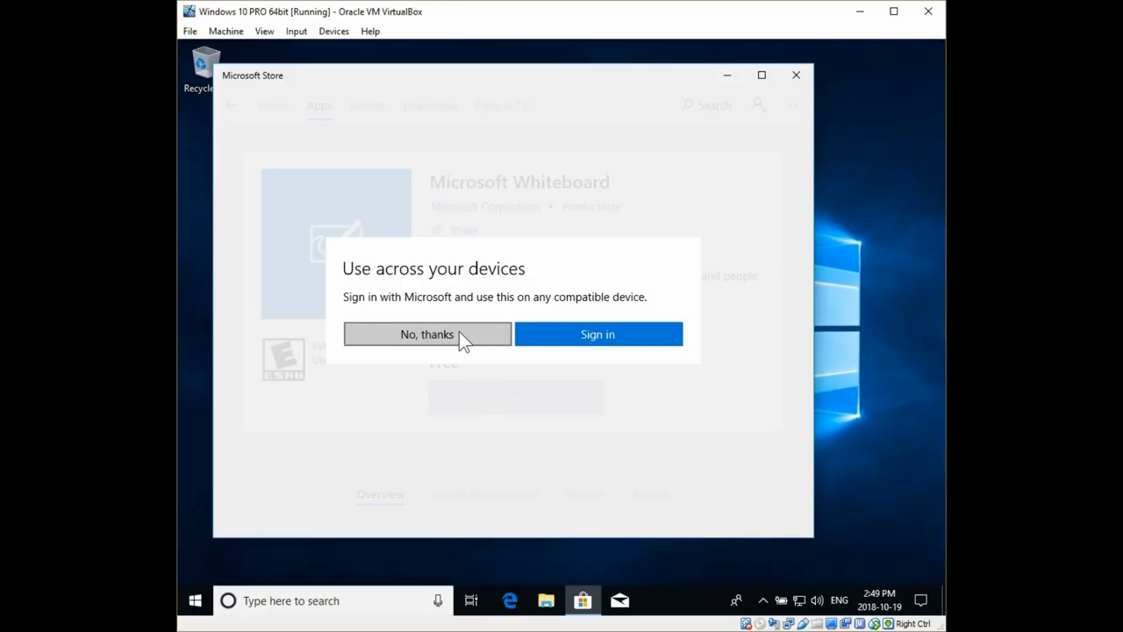
pyautogui.click(427, 335)
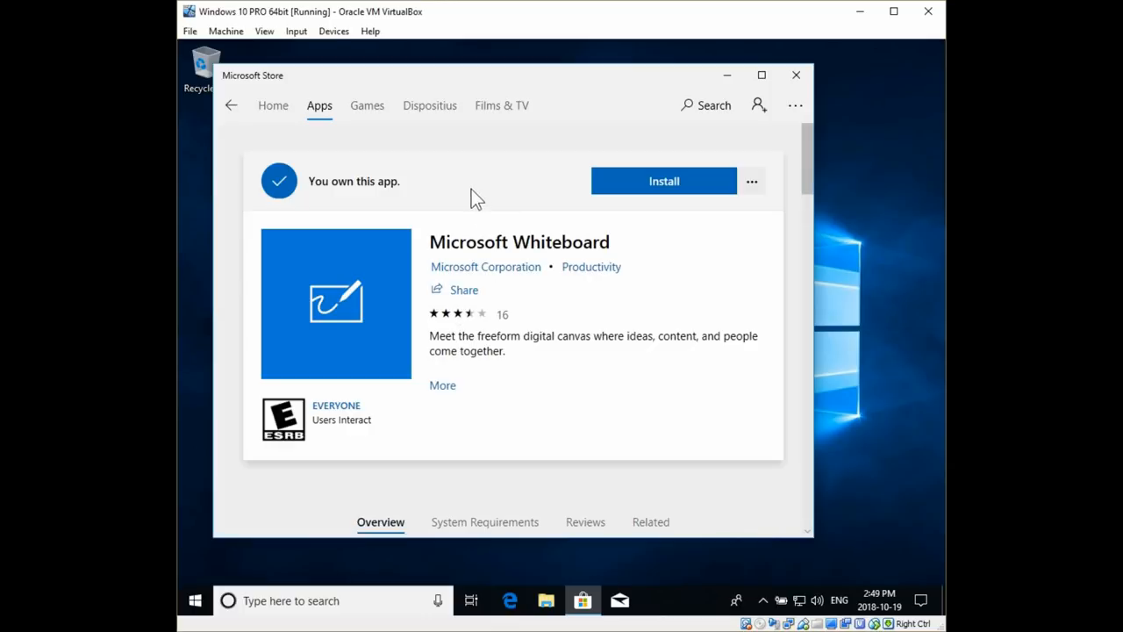
pyautogui.click(663, 180)
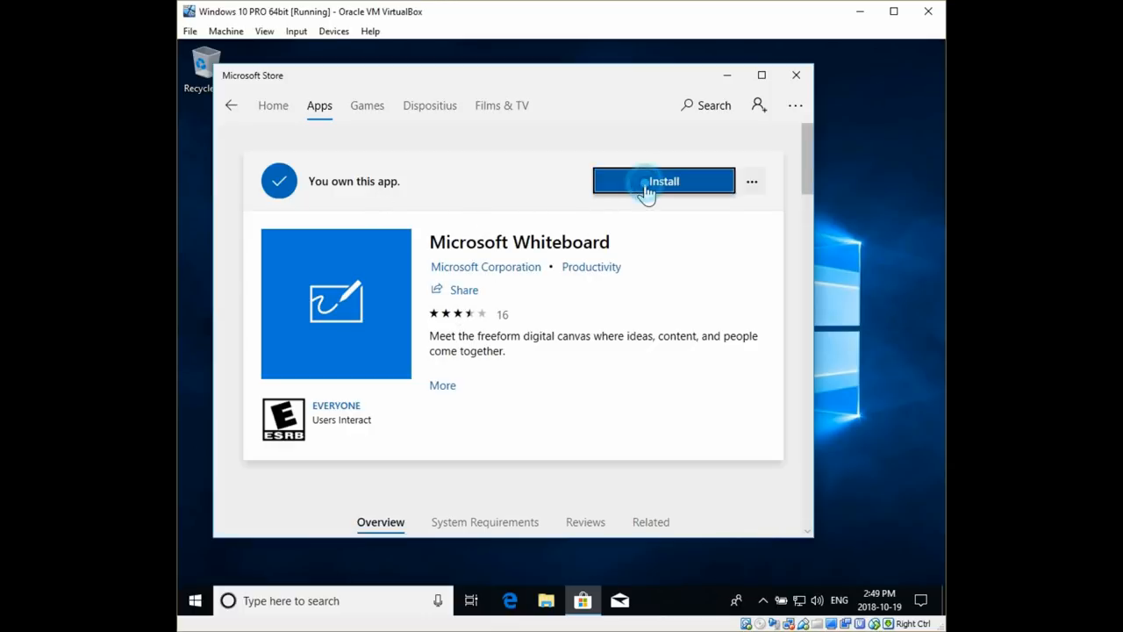
pyautogui.click(663, 181)
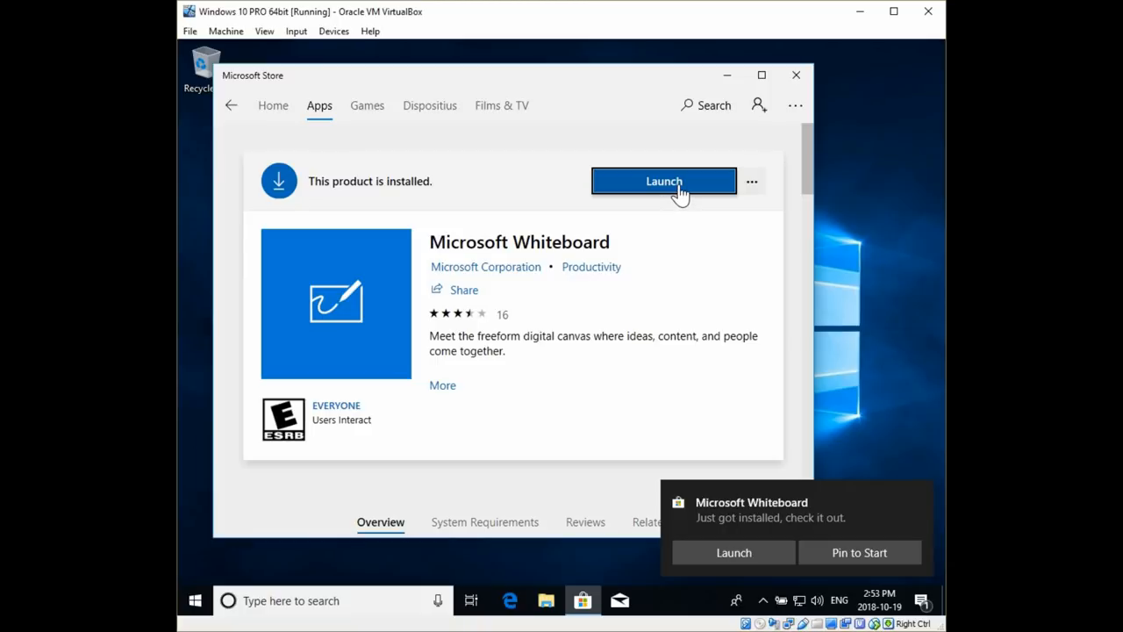
pyautogui.moveTo(686, 217)
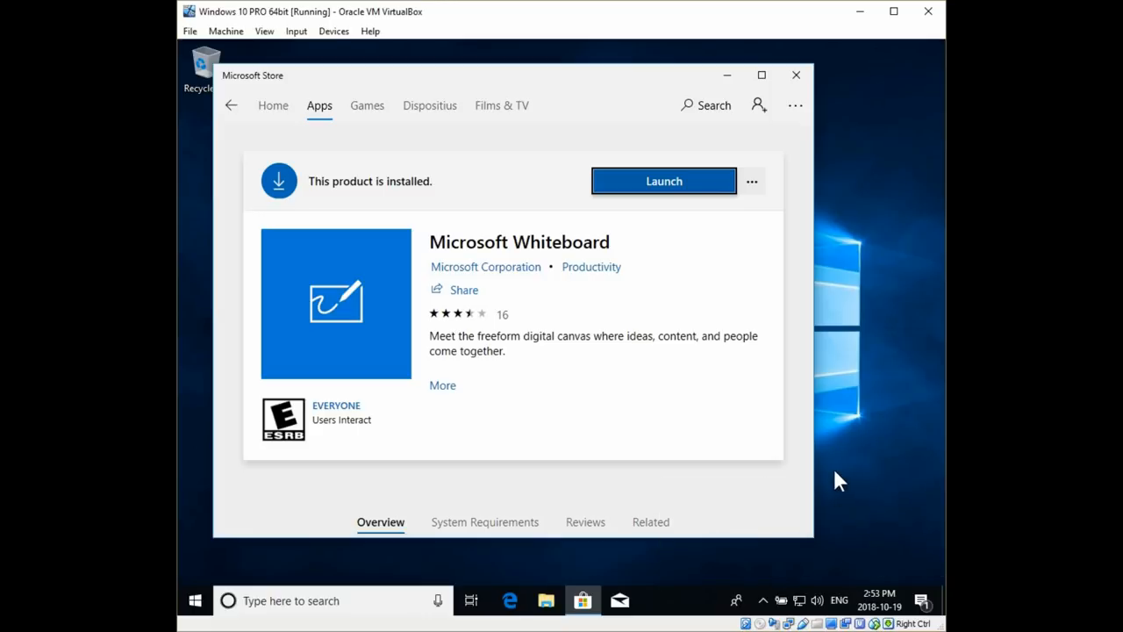
pyautogui.moveTo(829, 465)
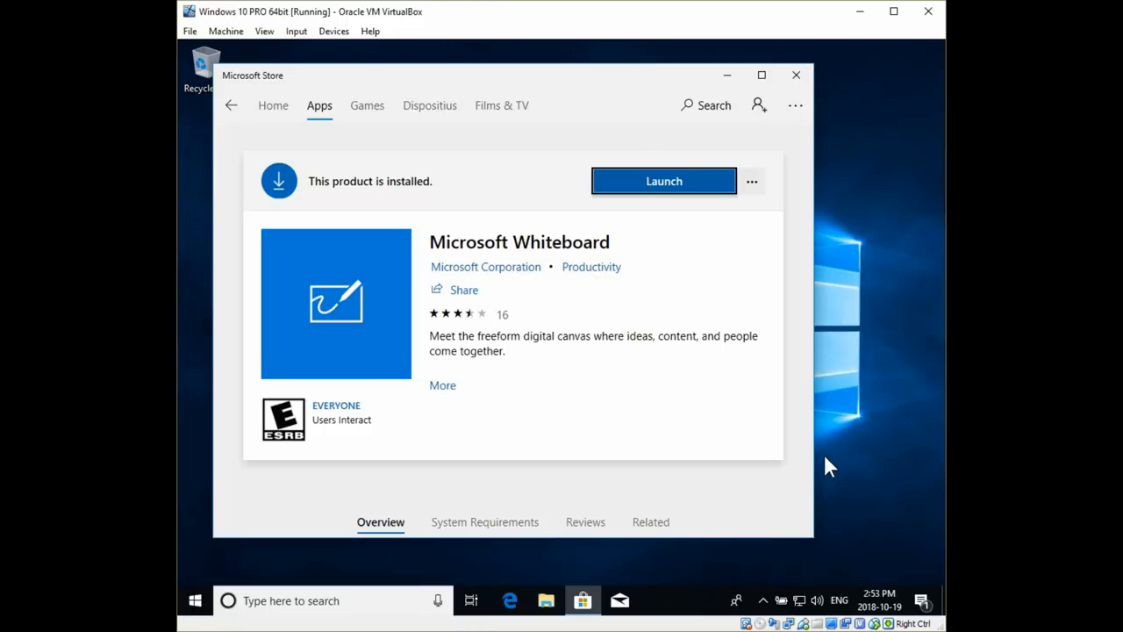
# Launch Whiteboard, accept the policy terms, pass the intro slides, and choose Sign in
pyautogui.click(664, 181)
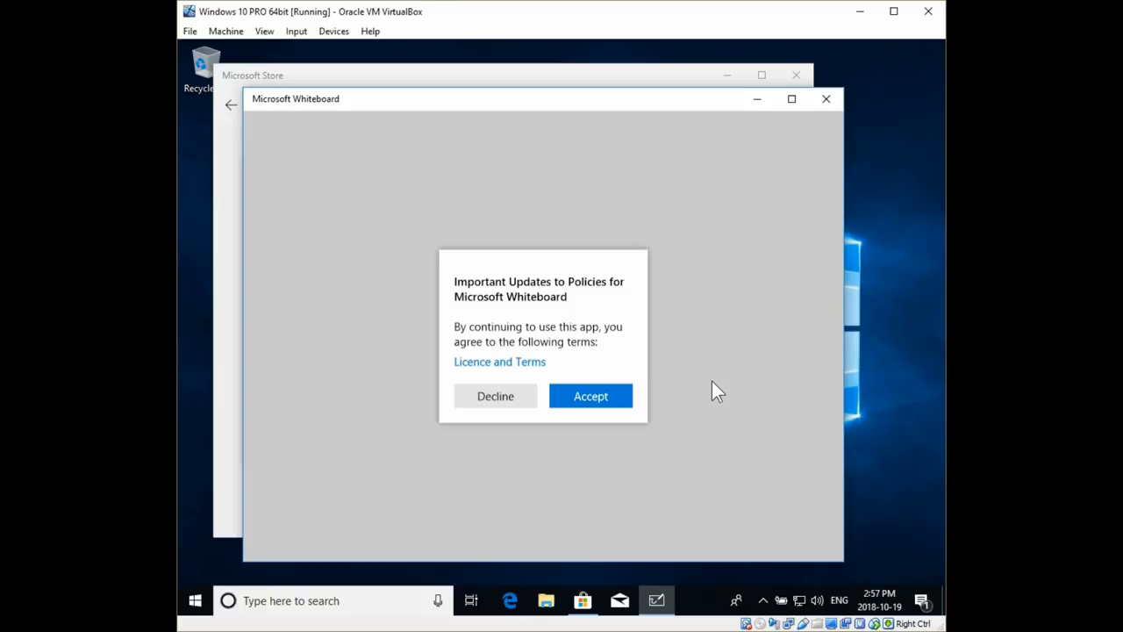
pyautogui.moveTo(616, 362)
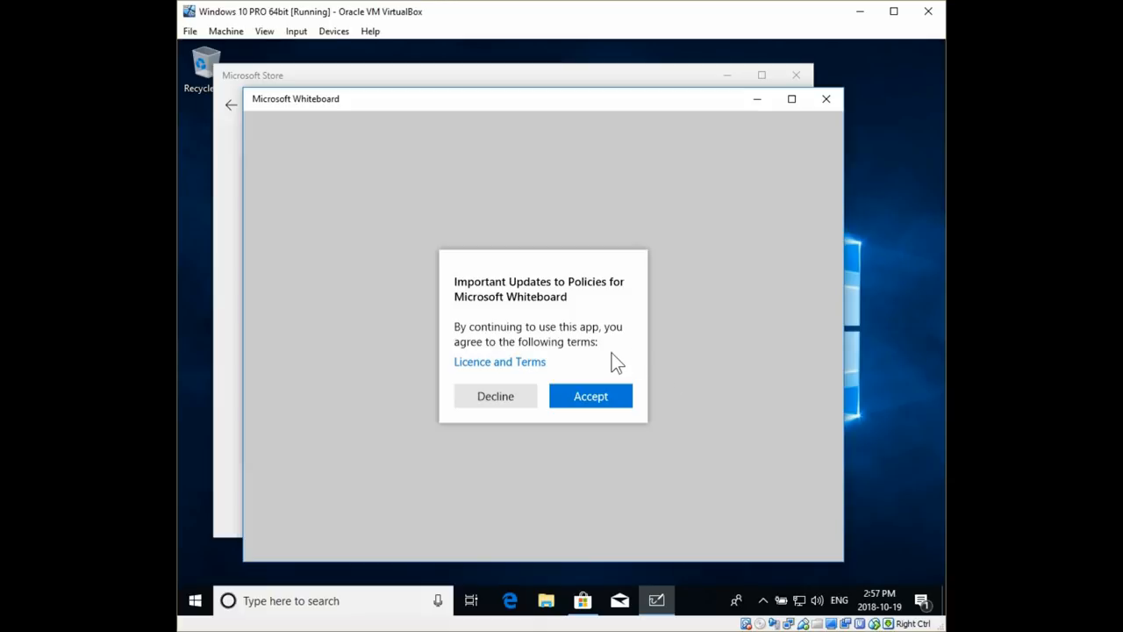
pyautogui.click(590, 395)
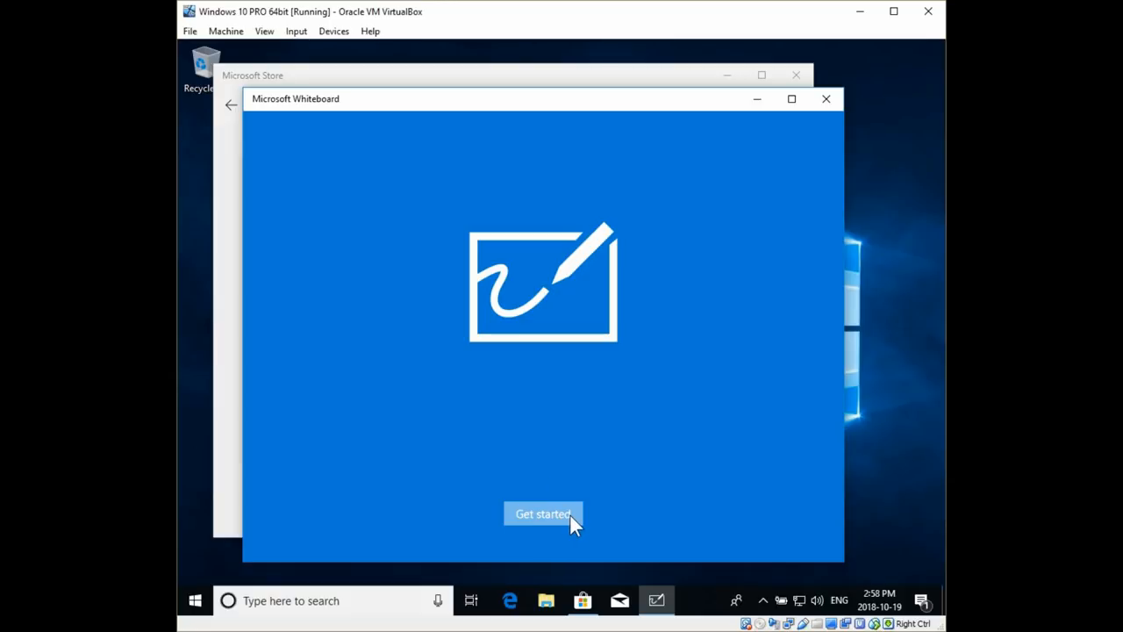
pyautogui.click(542, 514)
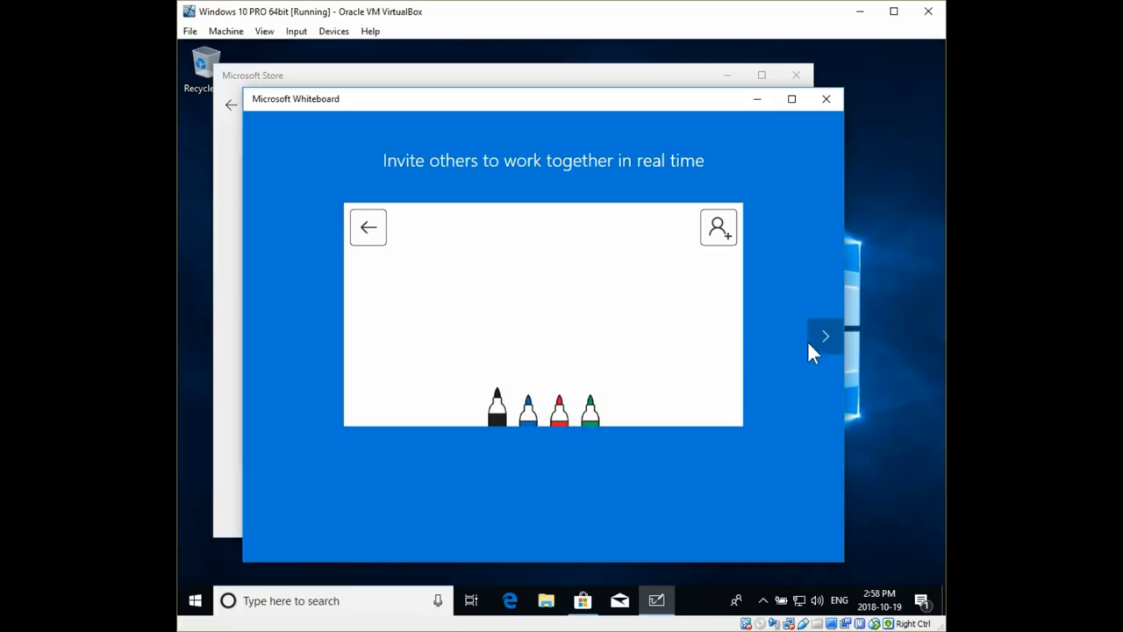
pyautogui.click(824, 336)
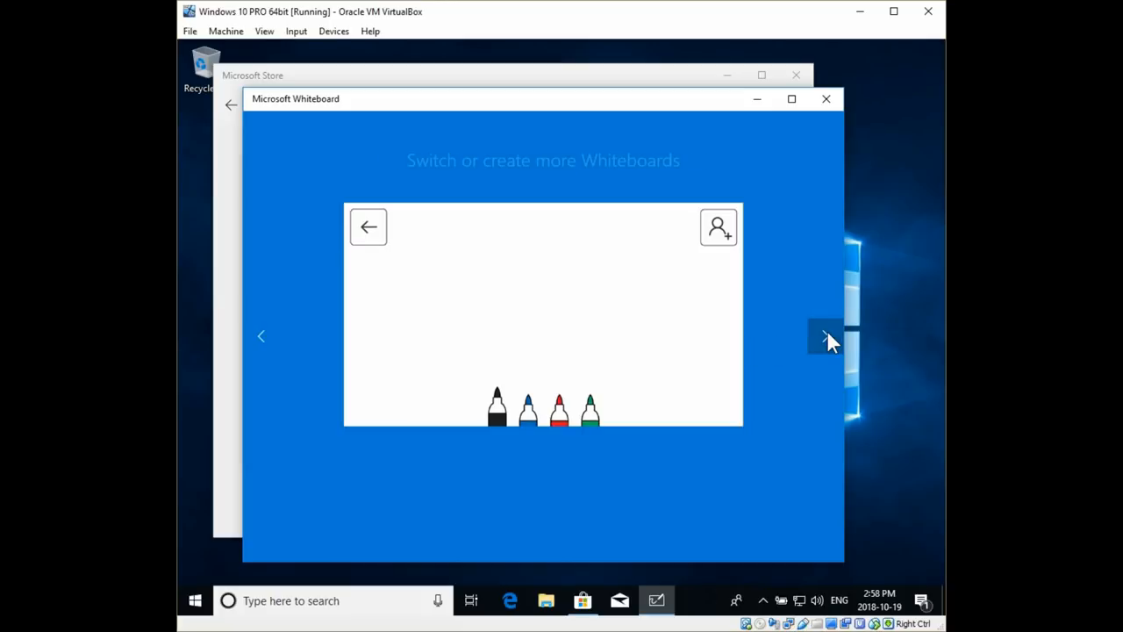
pyautogui.click(825, 336)
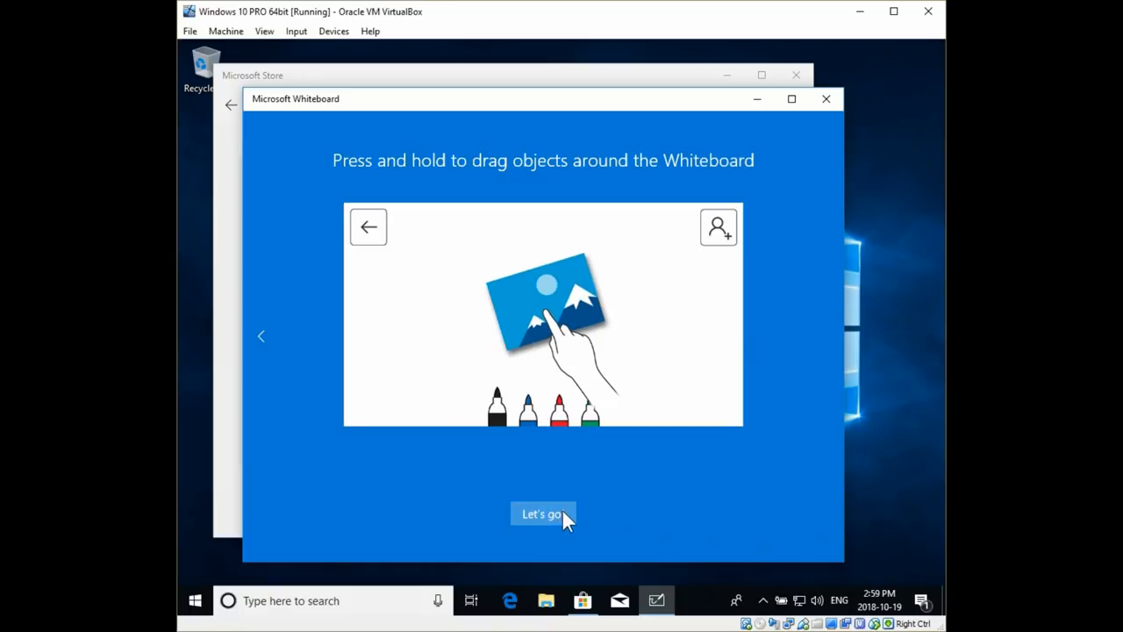
pyautogui.moveTo(618, 515)
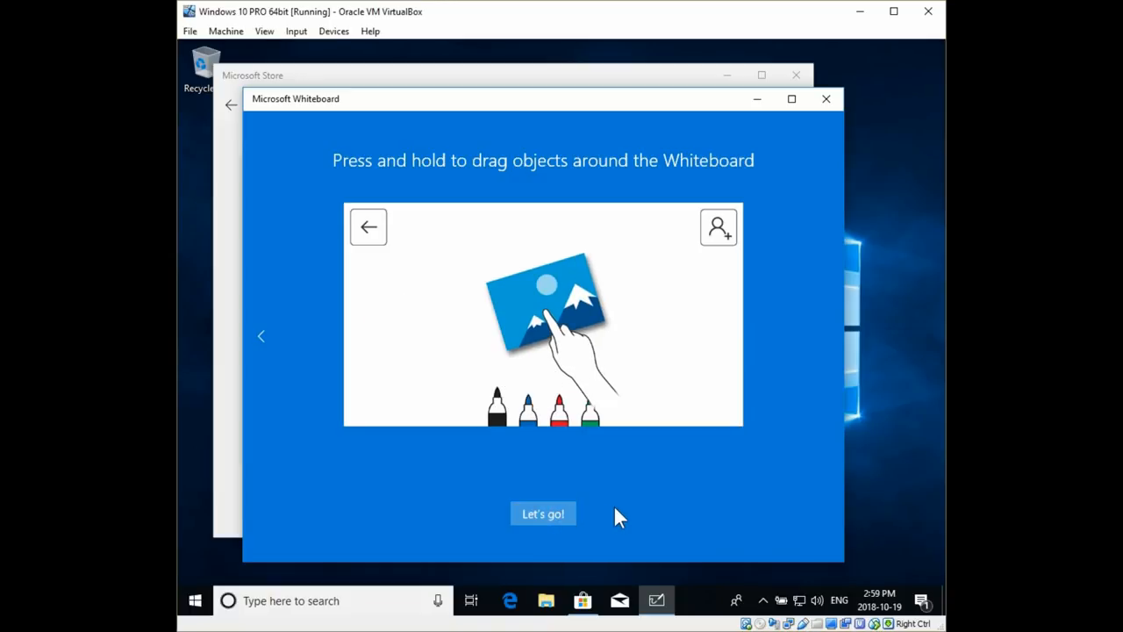
pyautogui.click(542, 513)
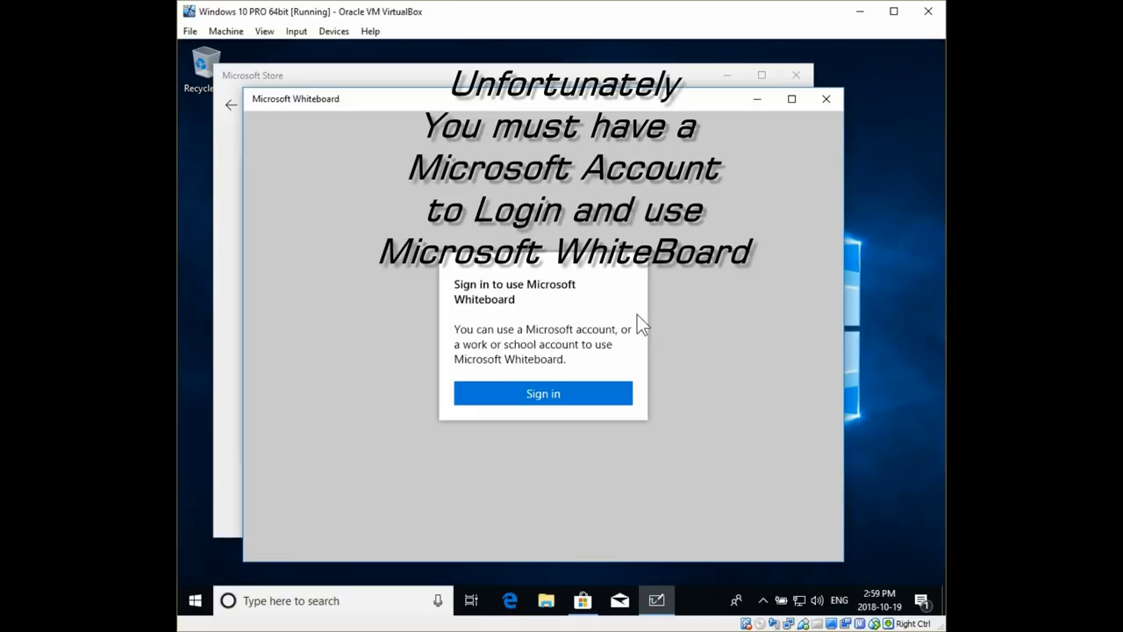
pyautogui.click(542, 393)
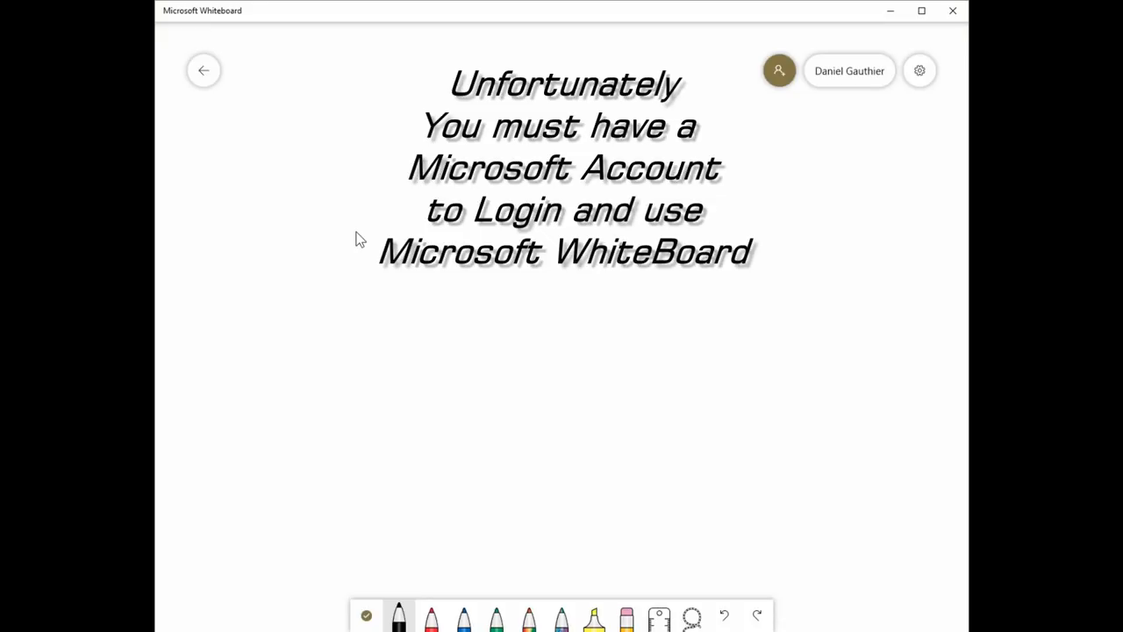
# Return to the board list, delete the untitled sketched whiteboard, and open the remaining board
pyautogui.click(203, 70)
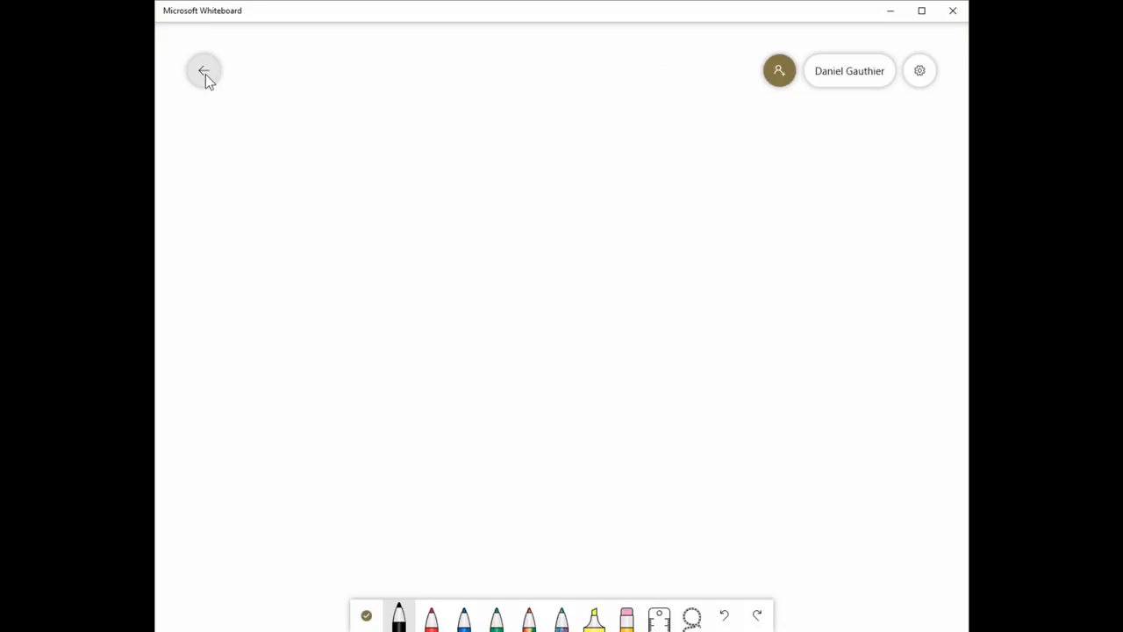
pyautogui.click(204, 70)
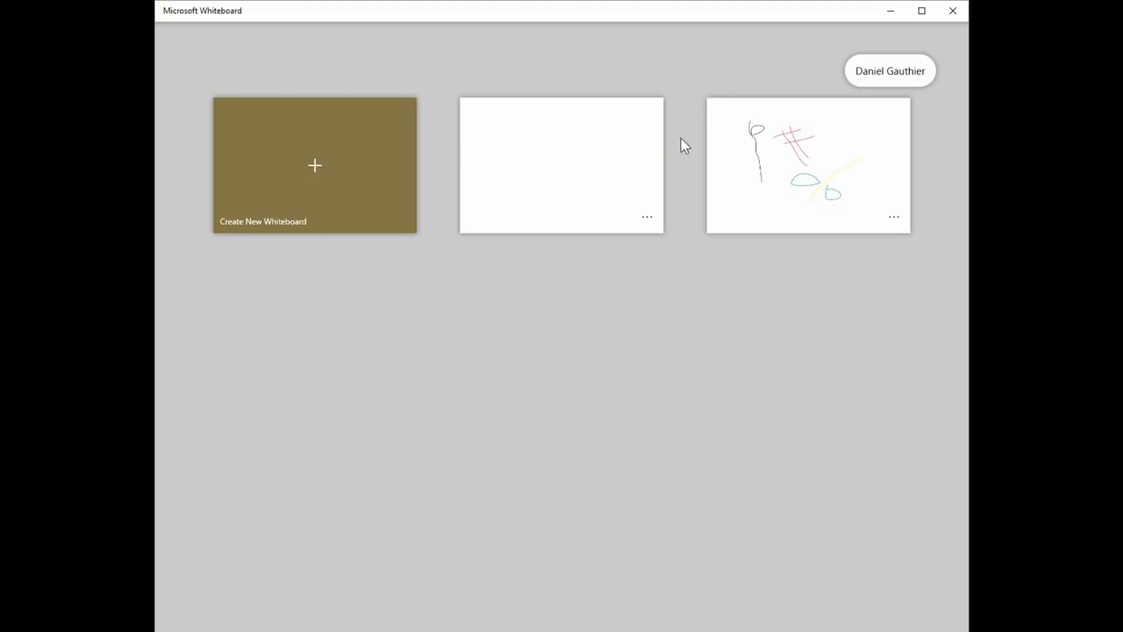
pyautogui.moveTo(788, 149)
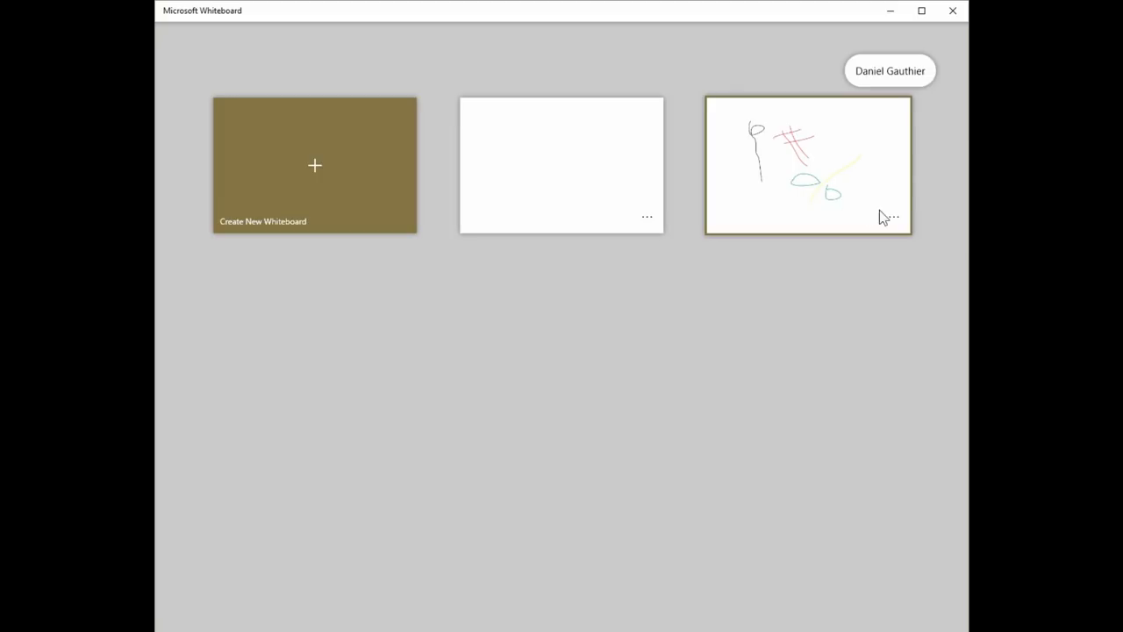
pyautogui.click(893, 217)
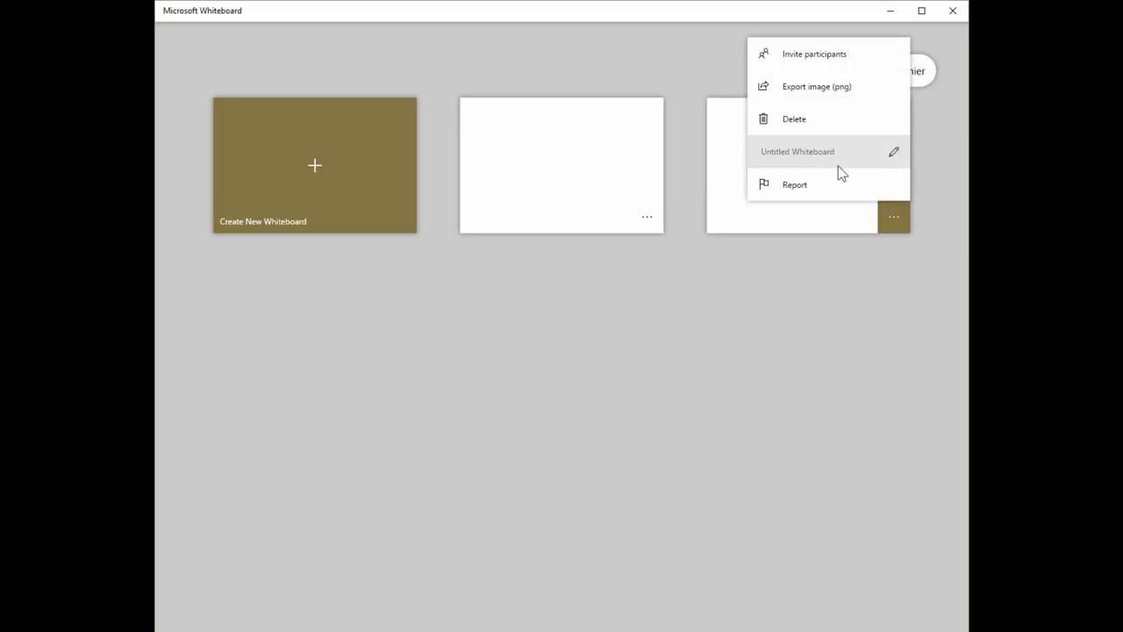
pyautogui.moveTo(829, 119)
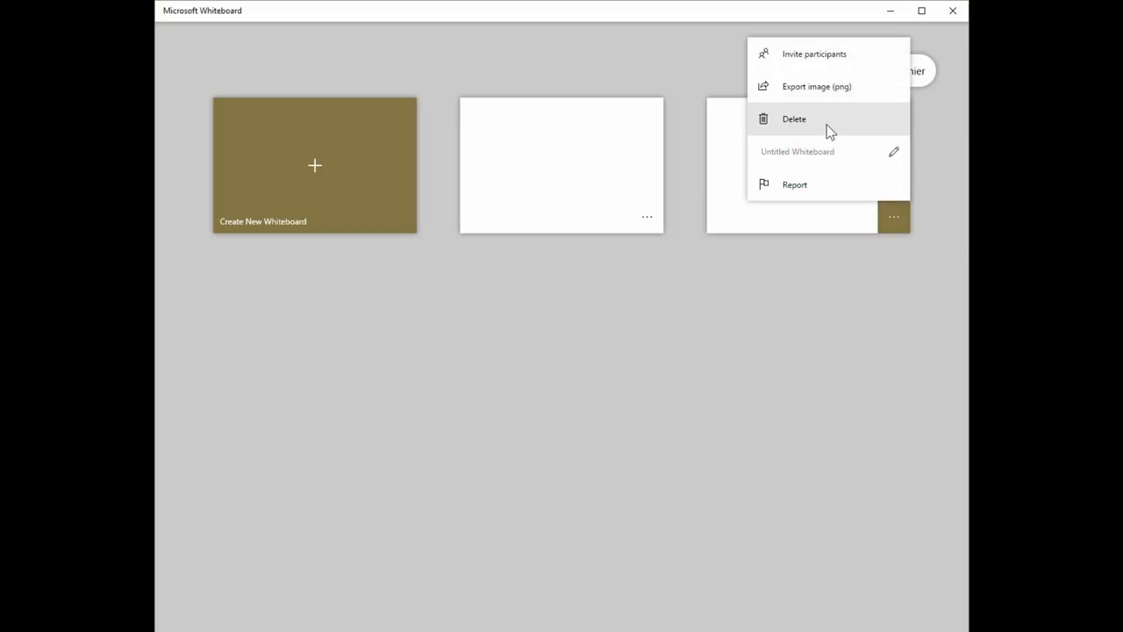
pyautogui.moveTo(811, 117)
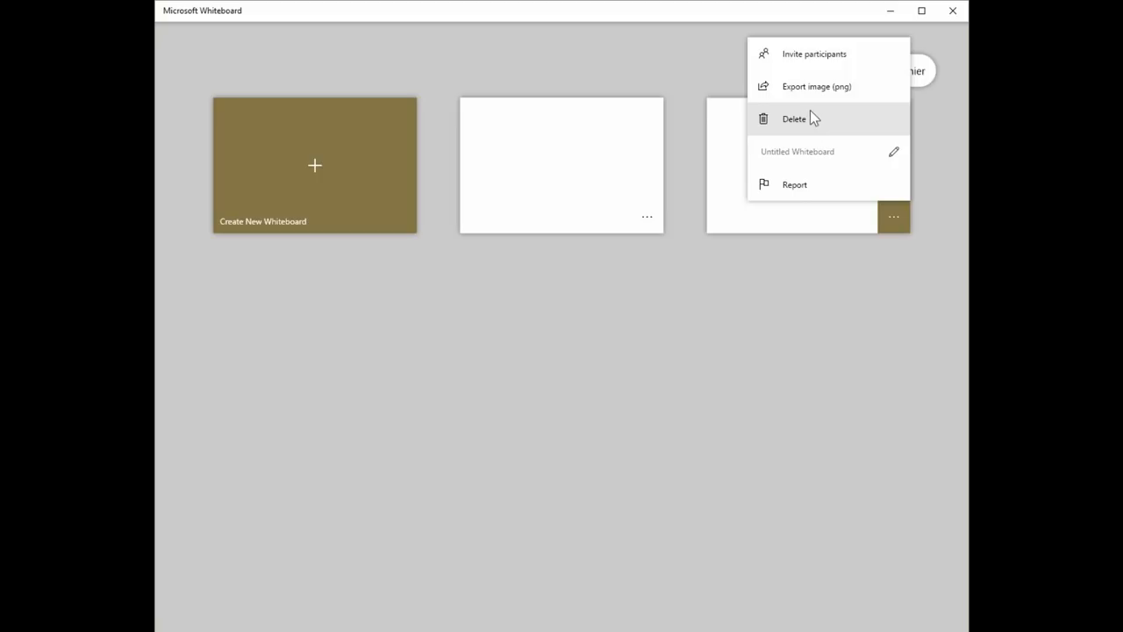
pyautogui.moveTo(785, 92)
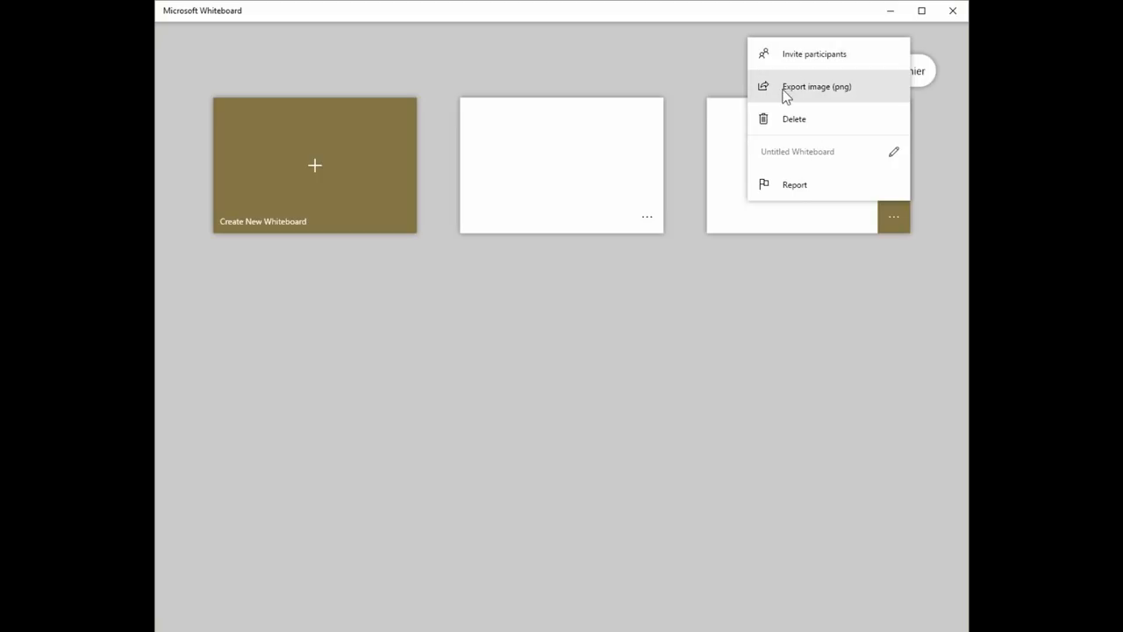
pyautogui.moveTo(781, 121)
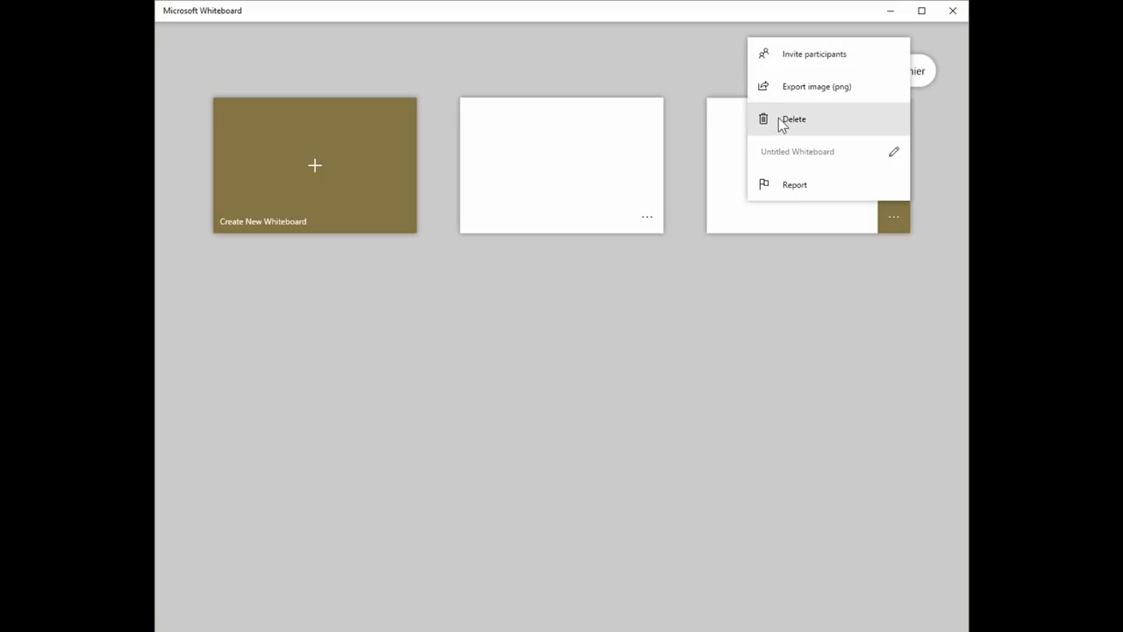
pyautogui.click(793, 119)
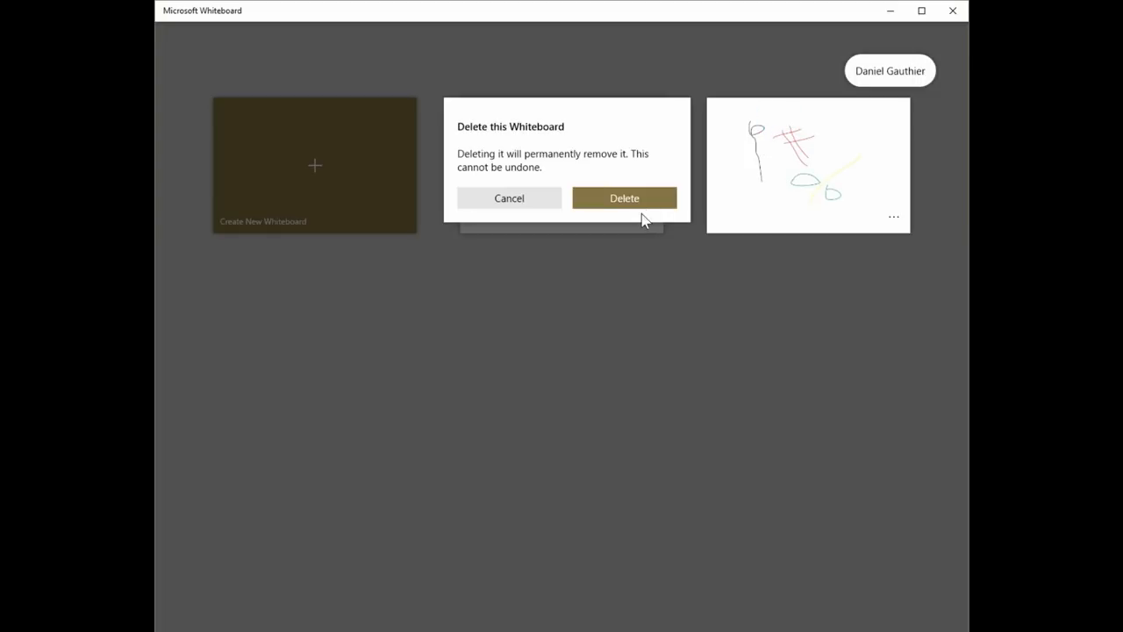
pyautogui.click(624, 197)
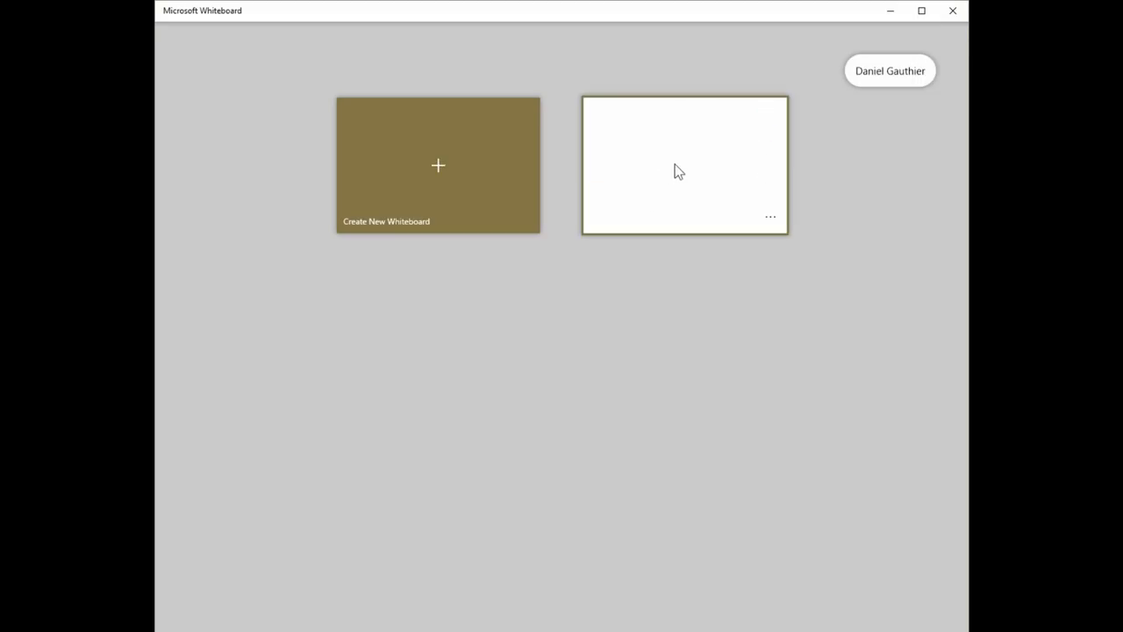
pyautogui.click(684, 165)
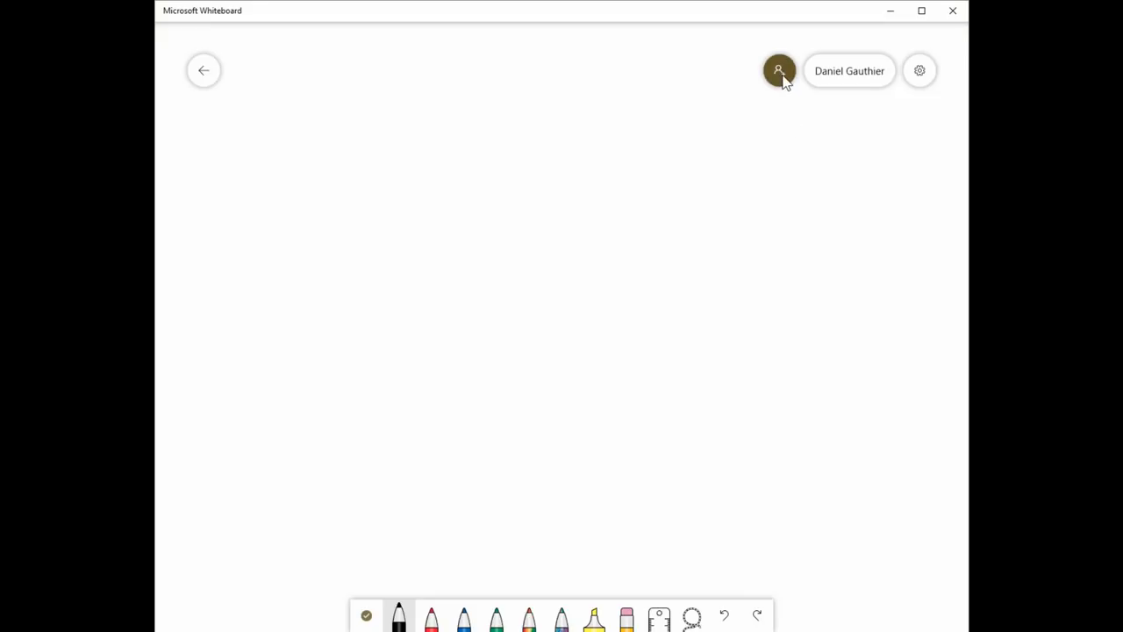
# View the web sharing link toggle, leaving it off, then open the account window
pyautogui.click(779, 70)
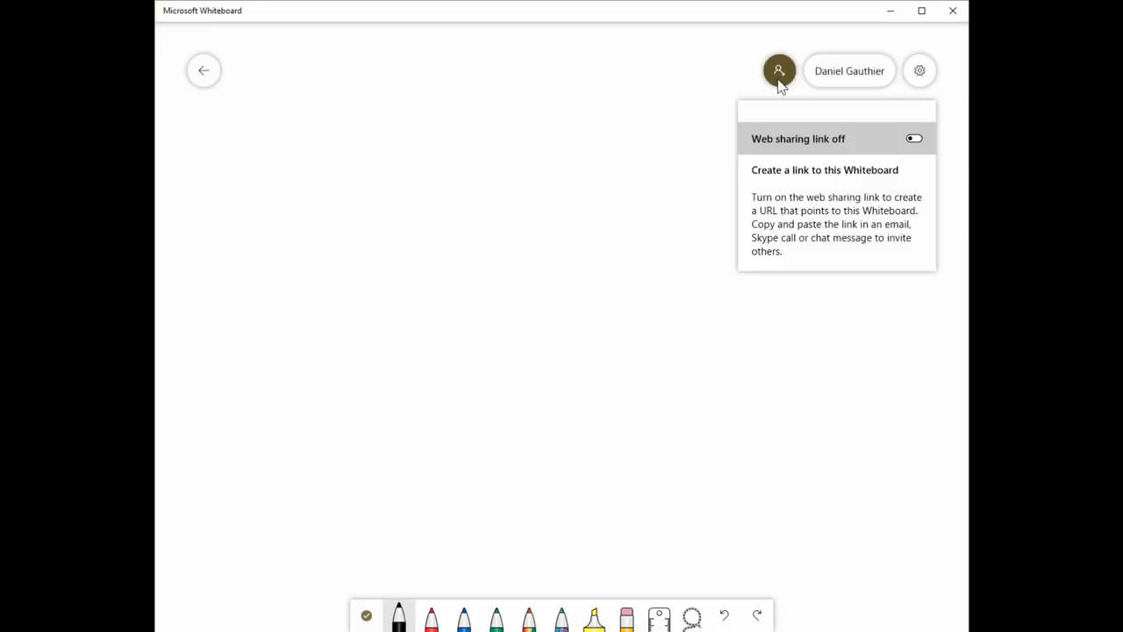
pyautogui.moveTo(688, 141)
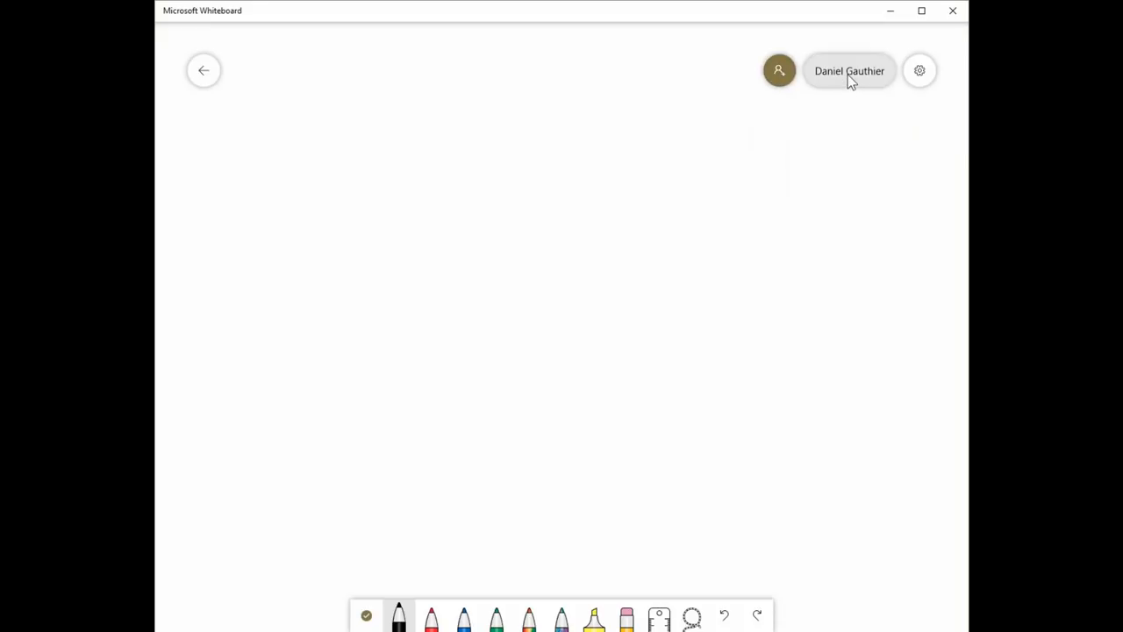
pyautogui.click(848, 71)
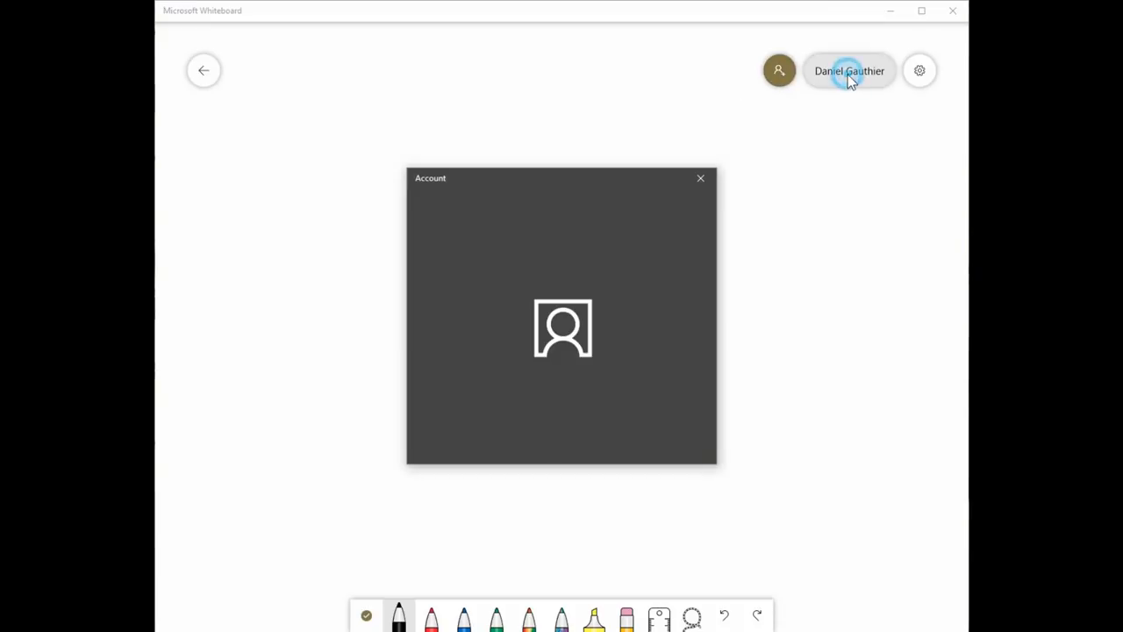
# Close the account window and view Export image (png) and Clear canvas in settings
pyautogui.click(700, 178)
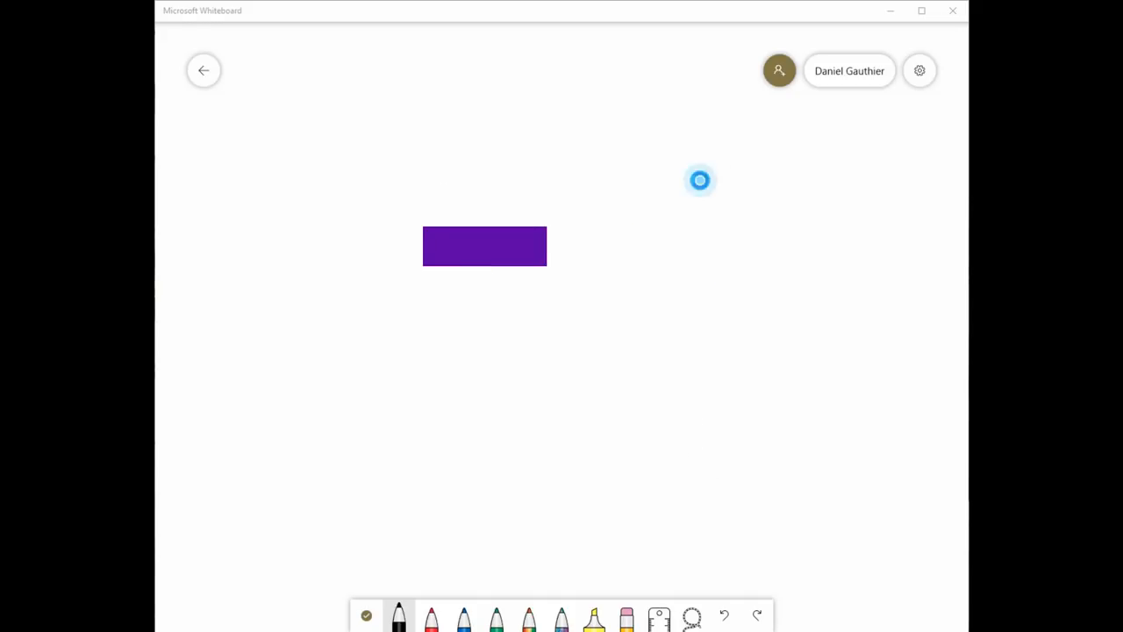
pyautogui.click(919, 70)
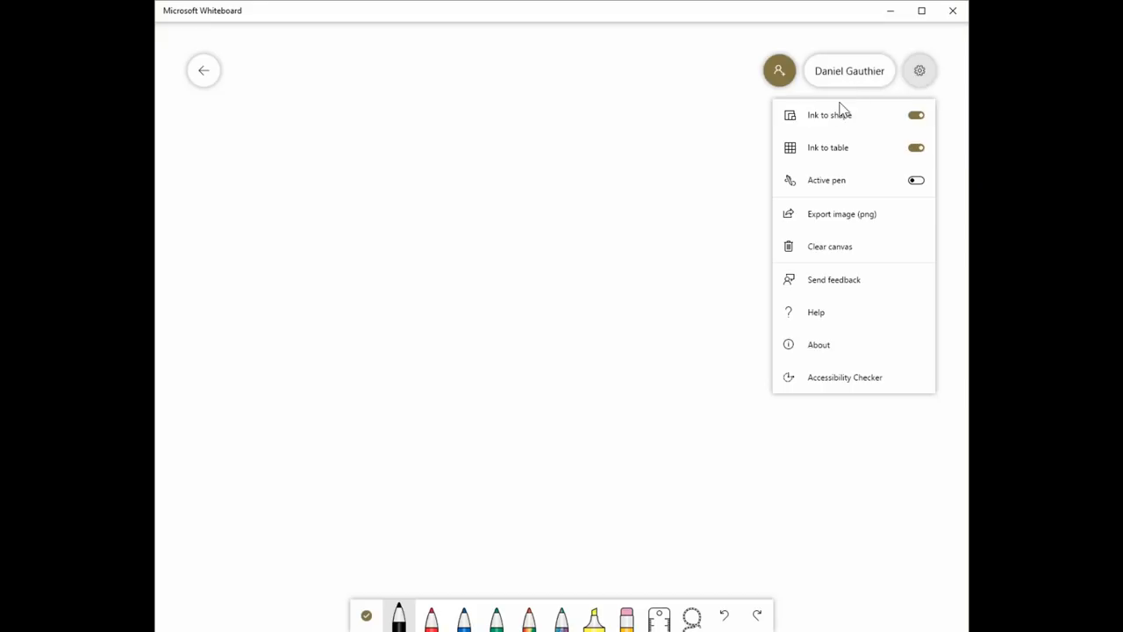
pyautogui.moveTo(840, 125)
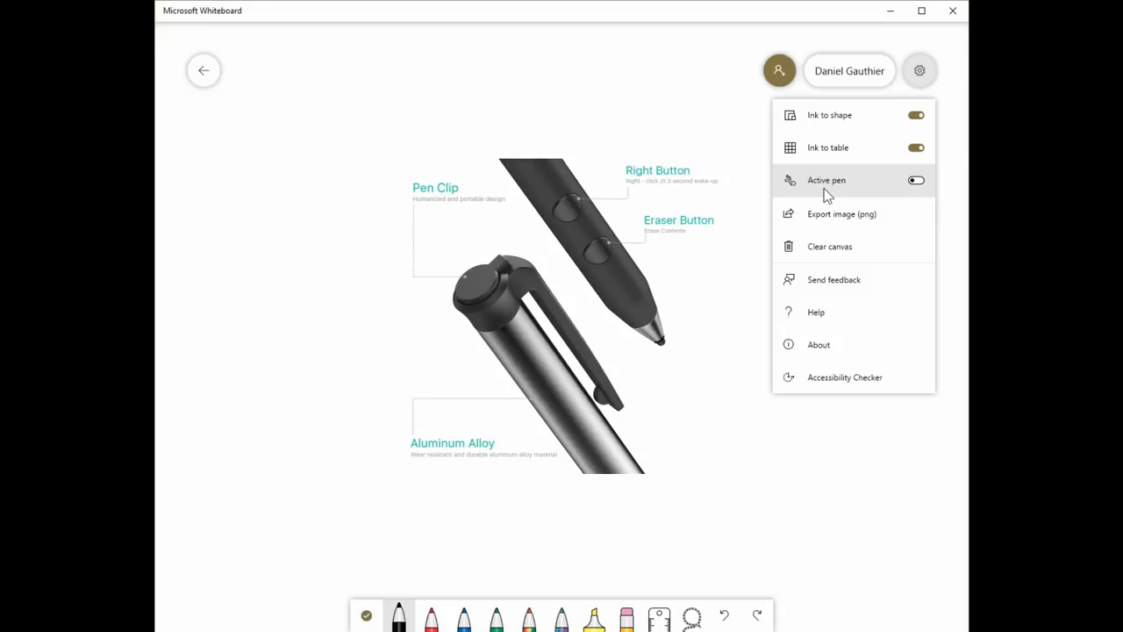
pyautogui.click(829, 245)
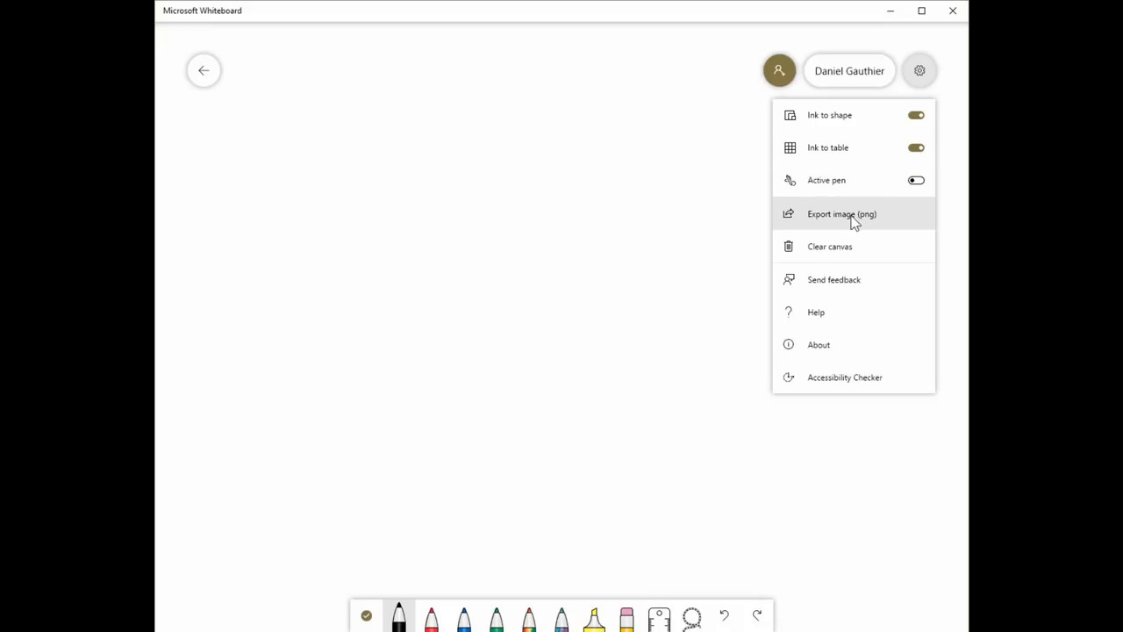
pyautogui.moveTo(855, 247)
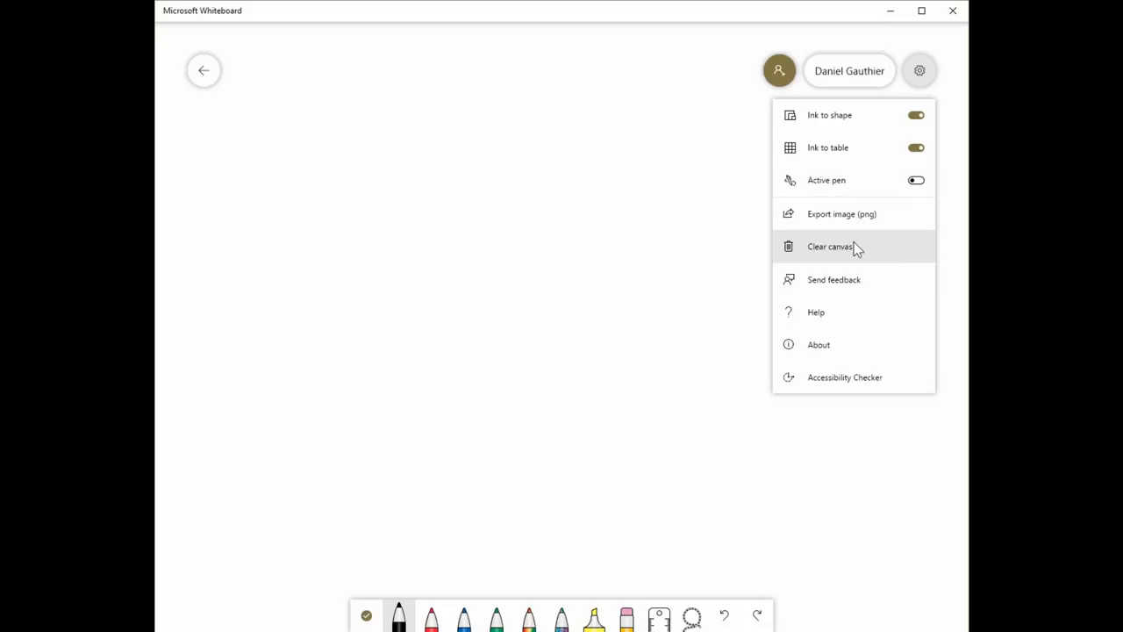
pyautogui.moveTo(851, 251)
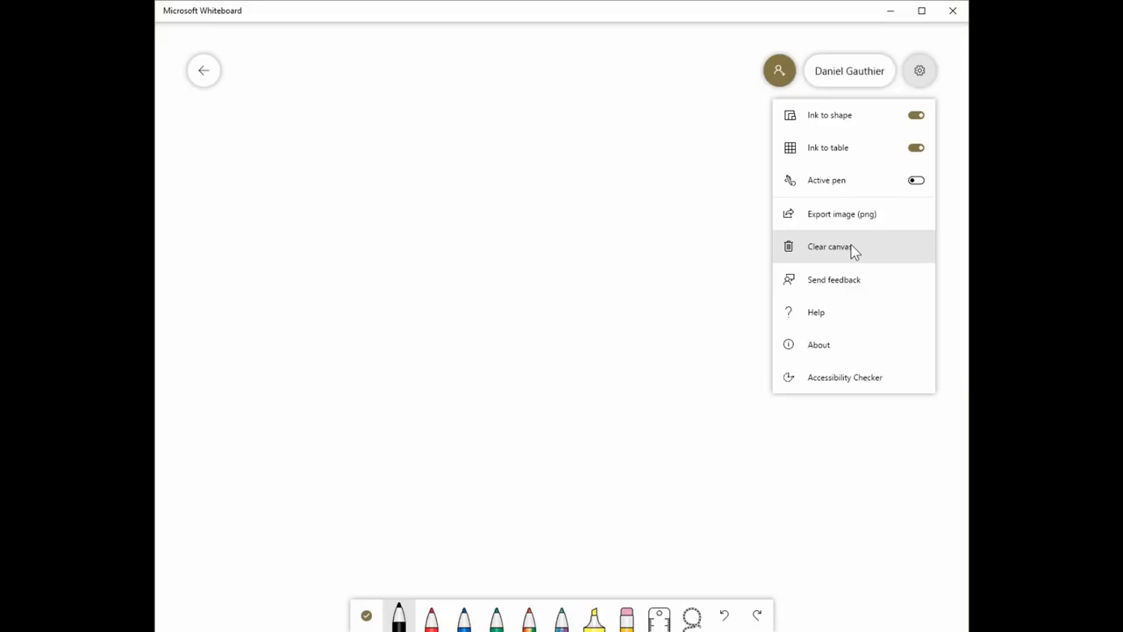
pyautogui.moveTo(842, 282)
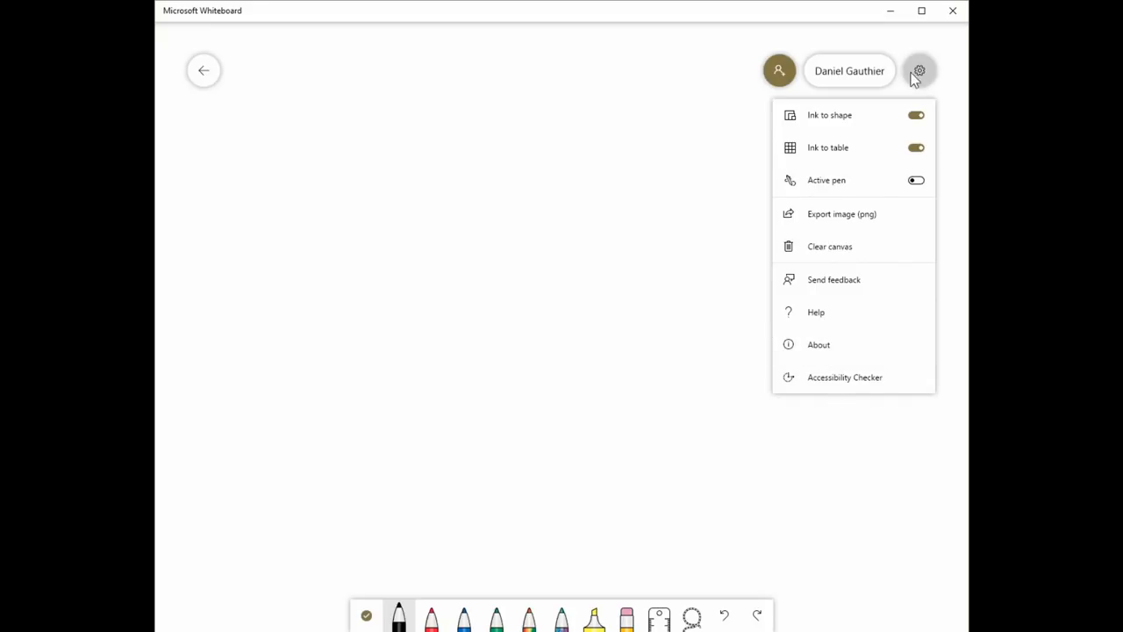
pyautogui.moveTo(864, 115)
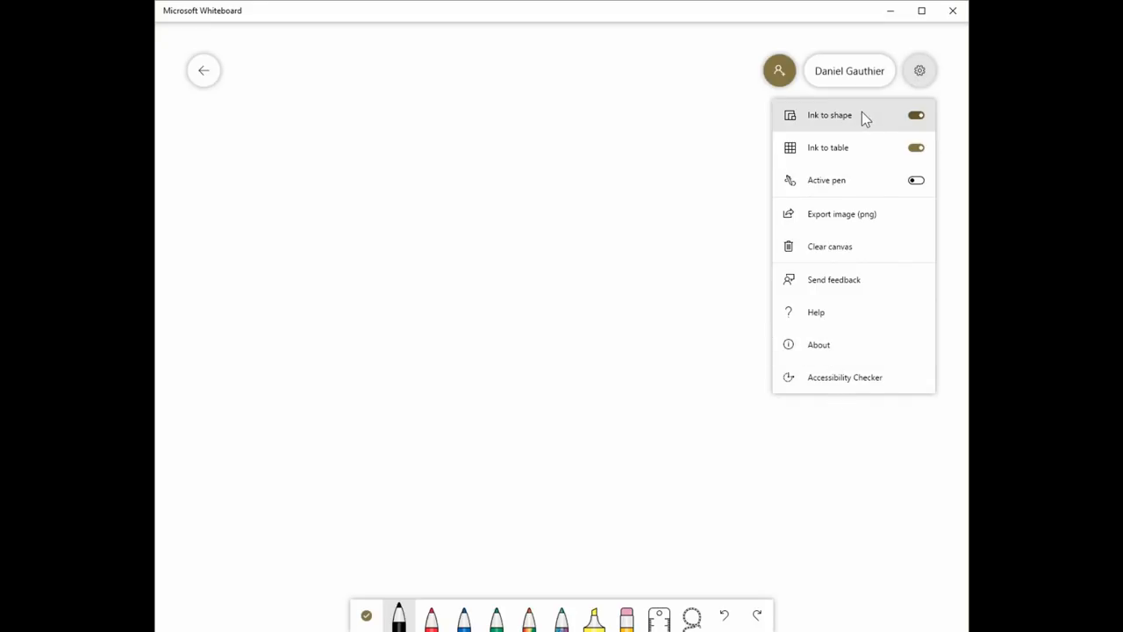
# Close settings, draw two black boxes at top left, then a red circle beside them
pyautogui.click(919, 70)
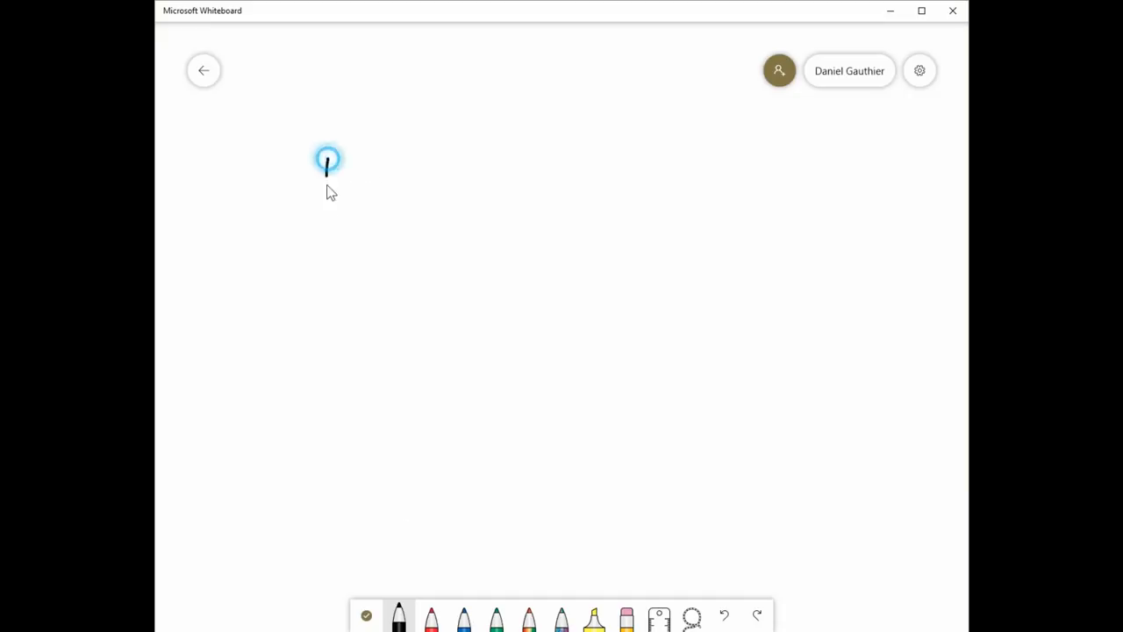
pyautogui.moveTo(327, 162); pyautogui.dragTo(430, 224)
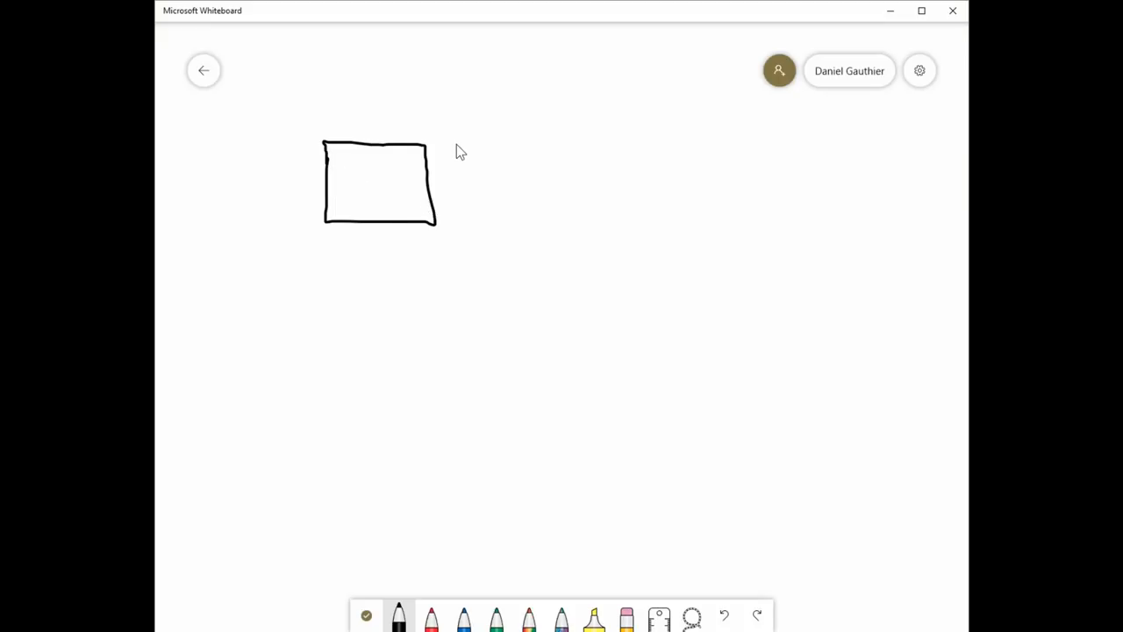
pyautogui.moveTo(463, 147); pyautogui.dragTo(464, 189)
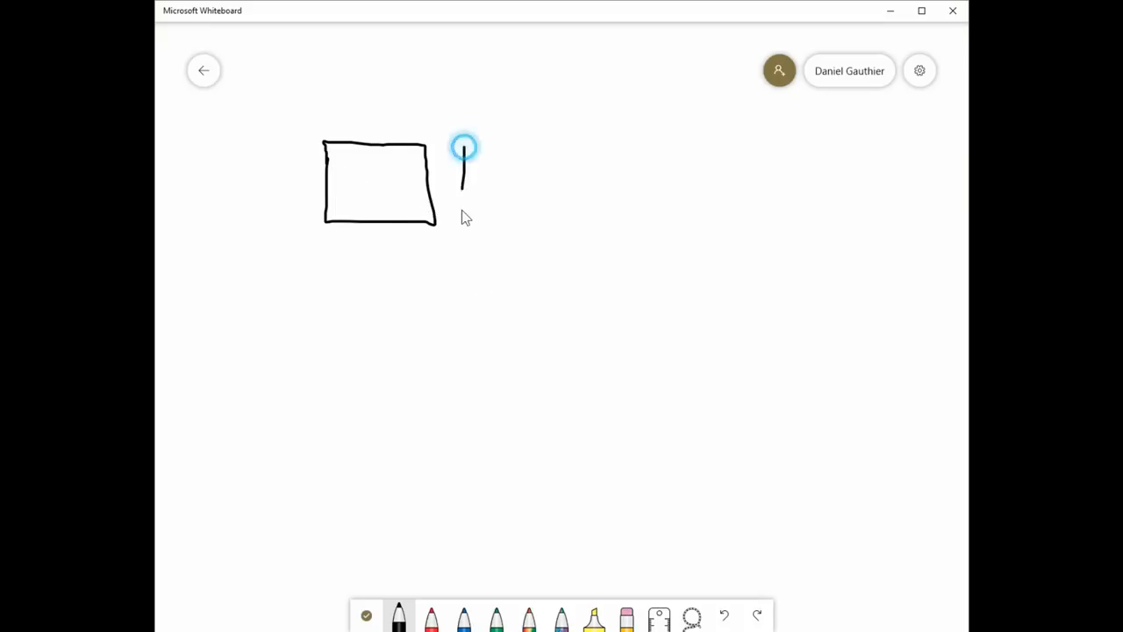
pyautogui.moveTo(463, 149); pyautogui.dragTo(566, 145)
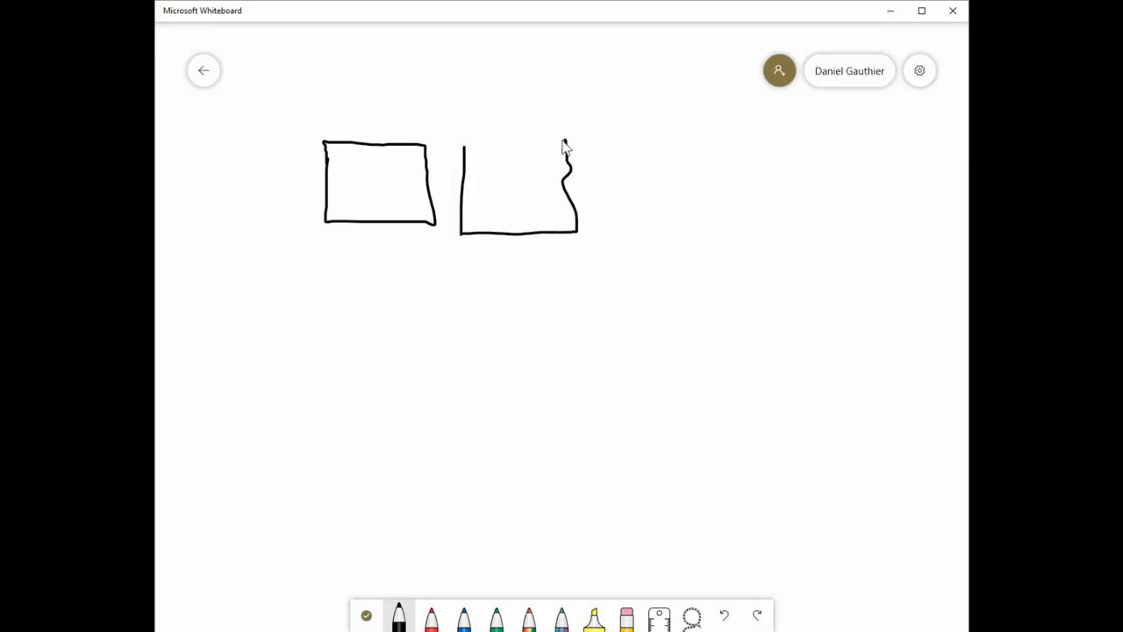
pyautogui.moveTo(566, 142); pyautogui.dragTo(463, 147)
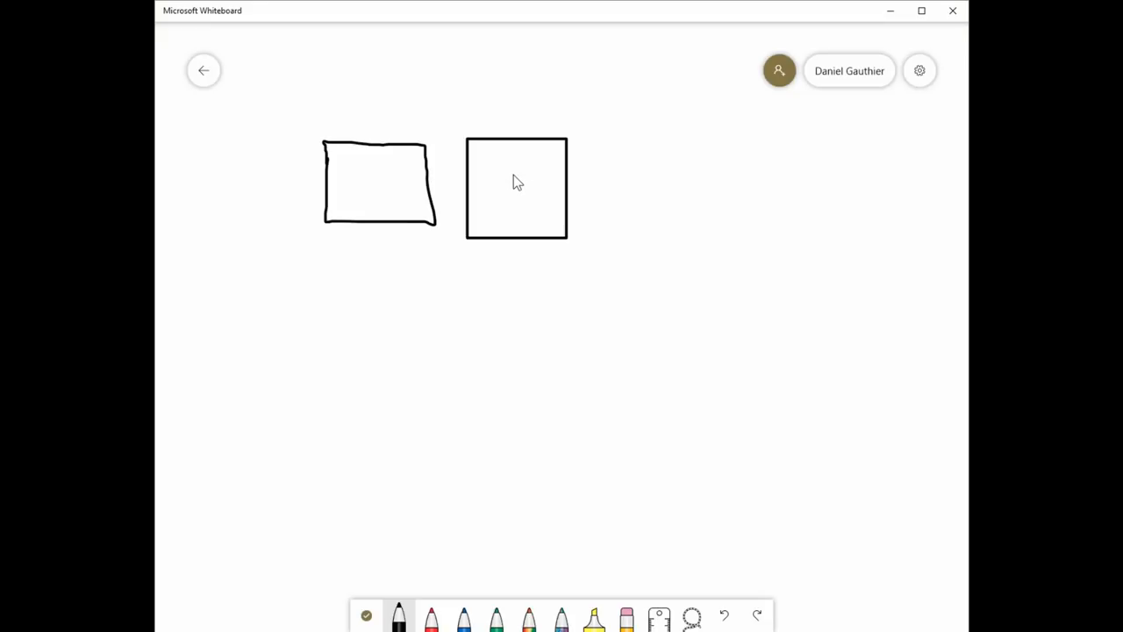
pyautogui.moveTo(642, 140)
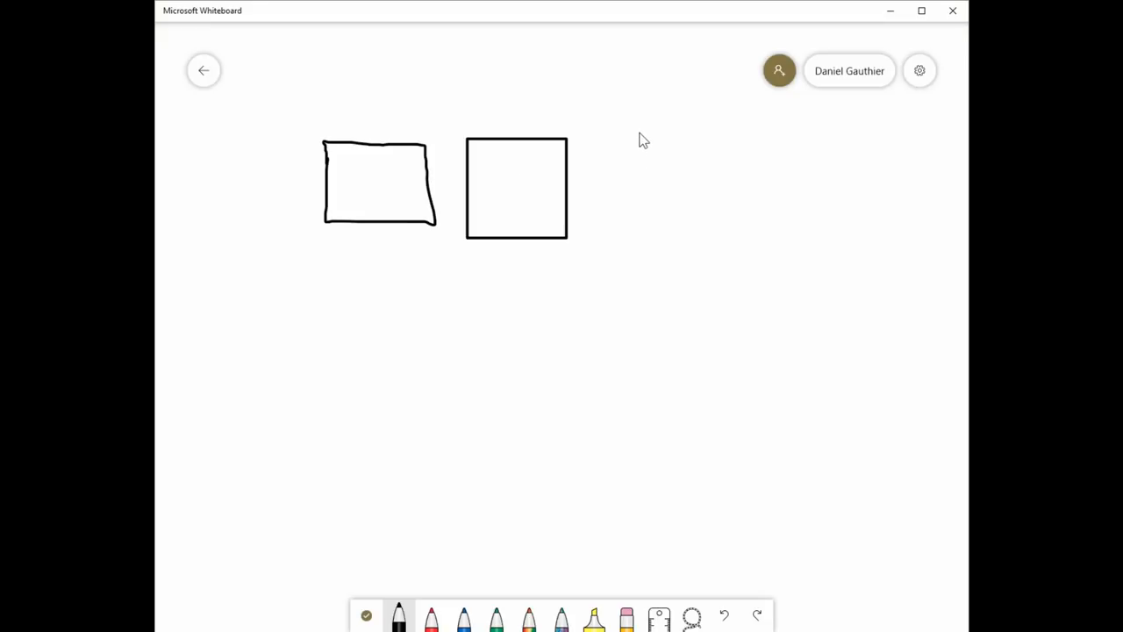
pyautogui.click(430, 614)
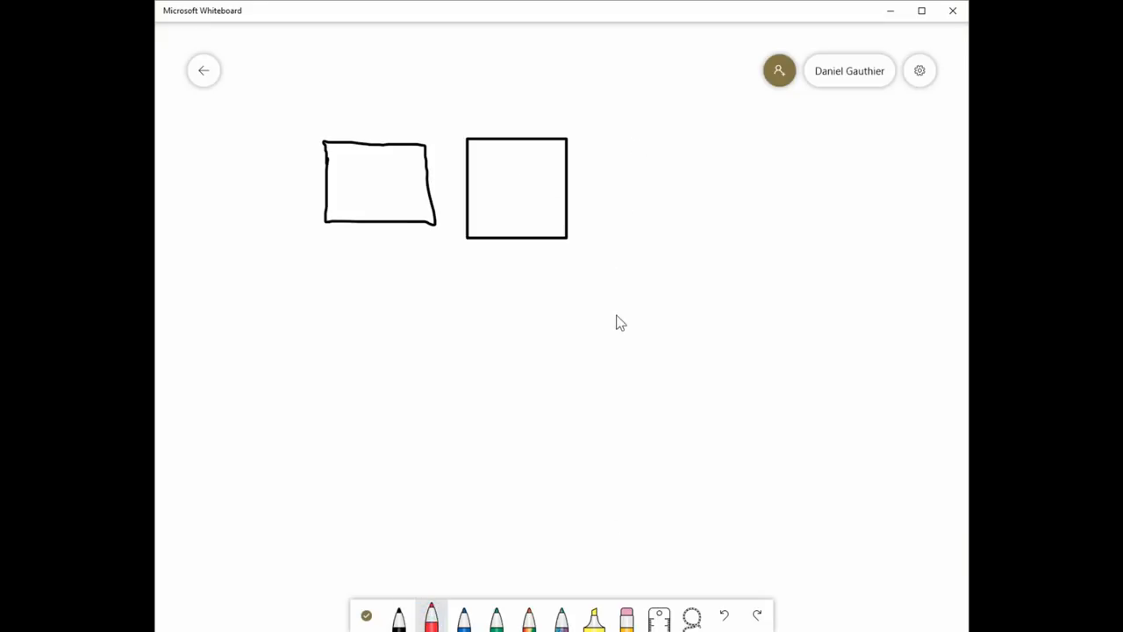
pyautogui.moveTo(472, 170)
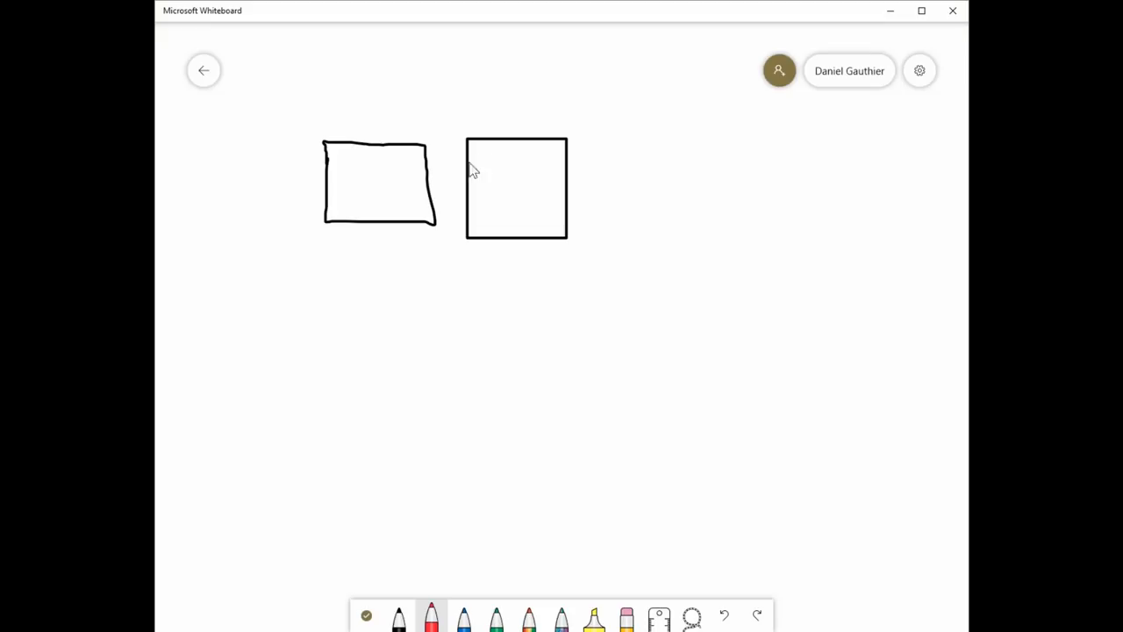
pyautogui.moveTo(481, 178)
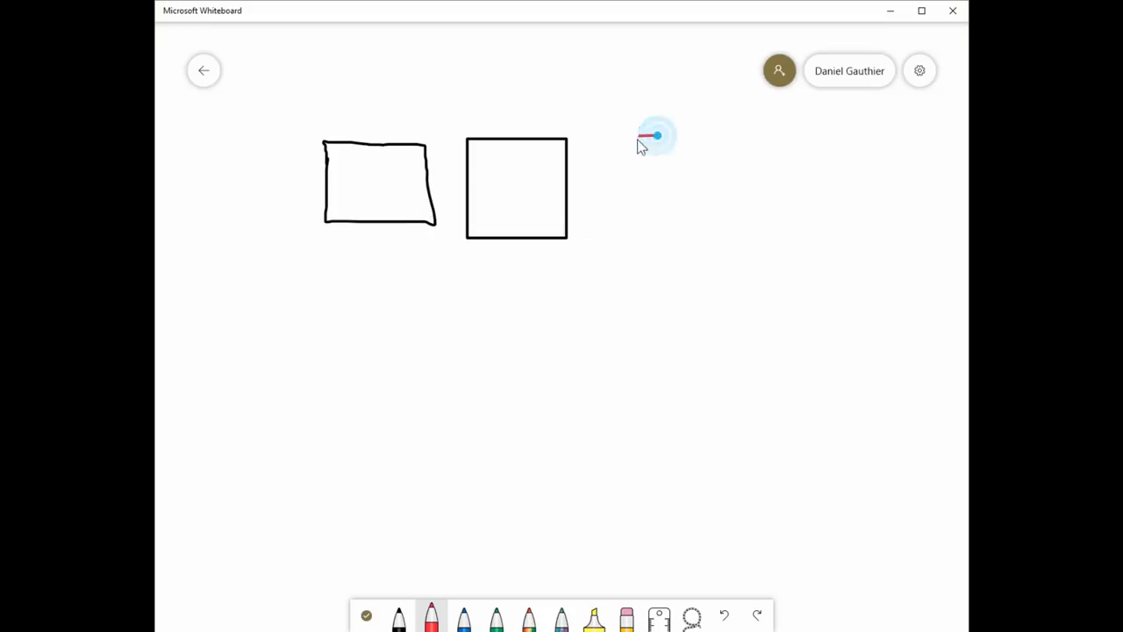
pyautogui.moveTo(656, 136); pyautogui.dragTo(667, 226)
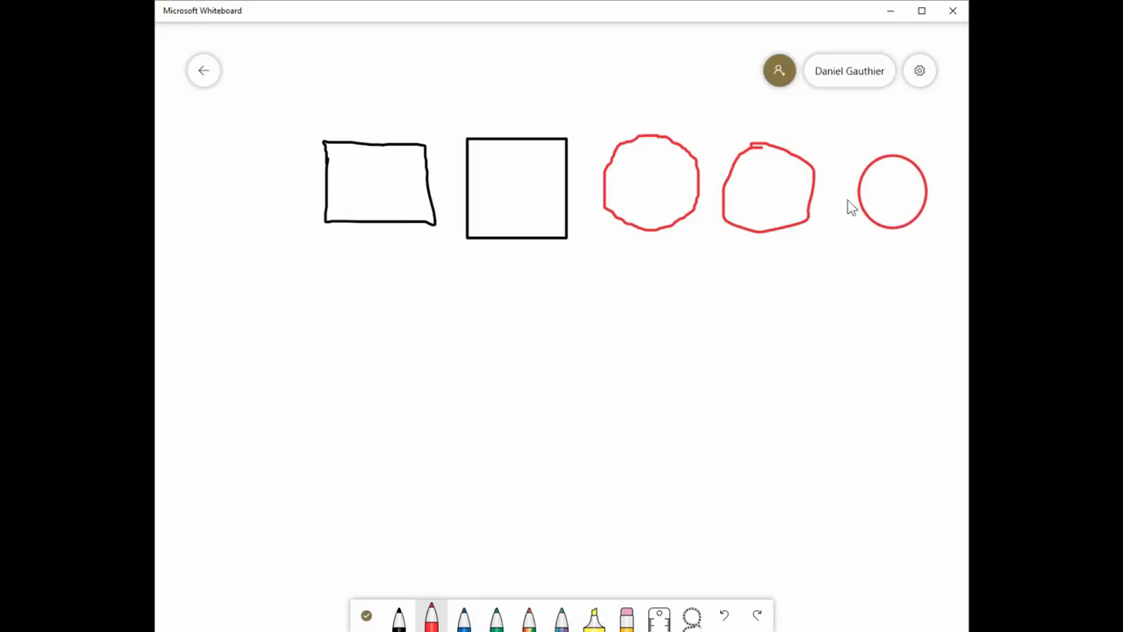
pyautogui.moveTo(882, 234)
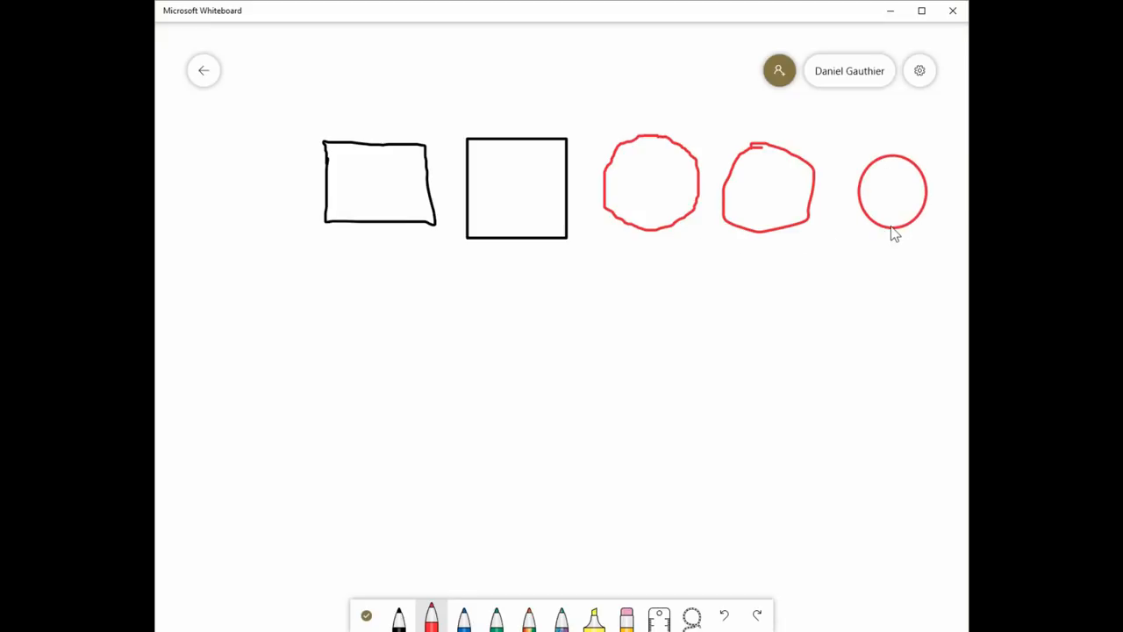
pyautogui.moveTo(877, 217)
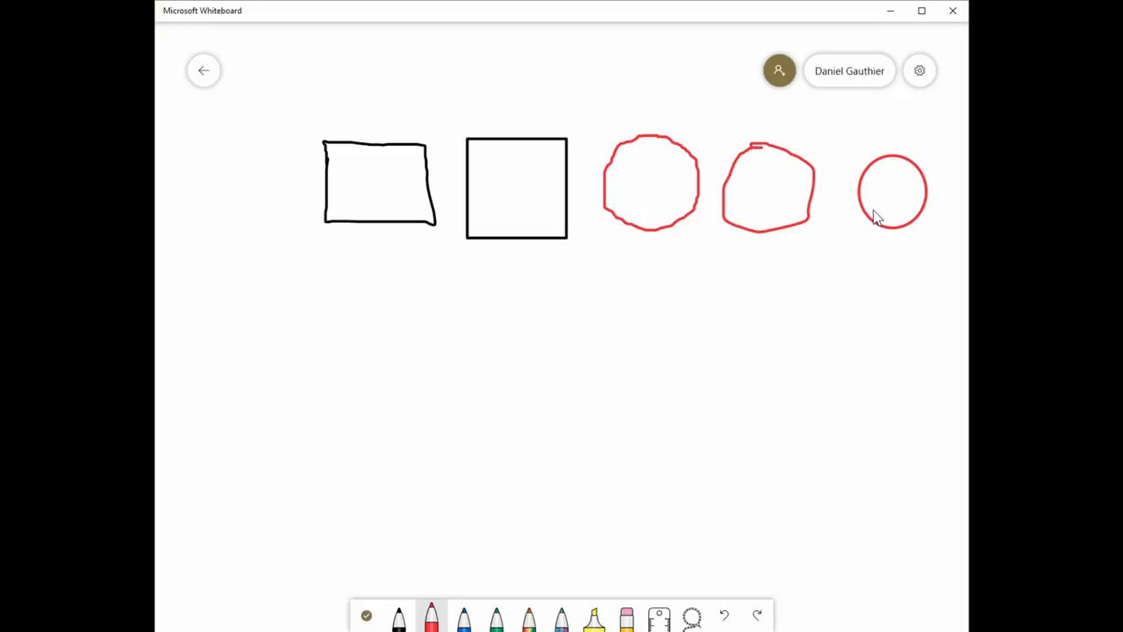
# Draw a blue triangle, switch to green ink, and add a long rainbow line below
pyautogui.click(463, 614)
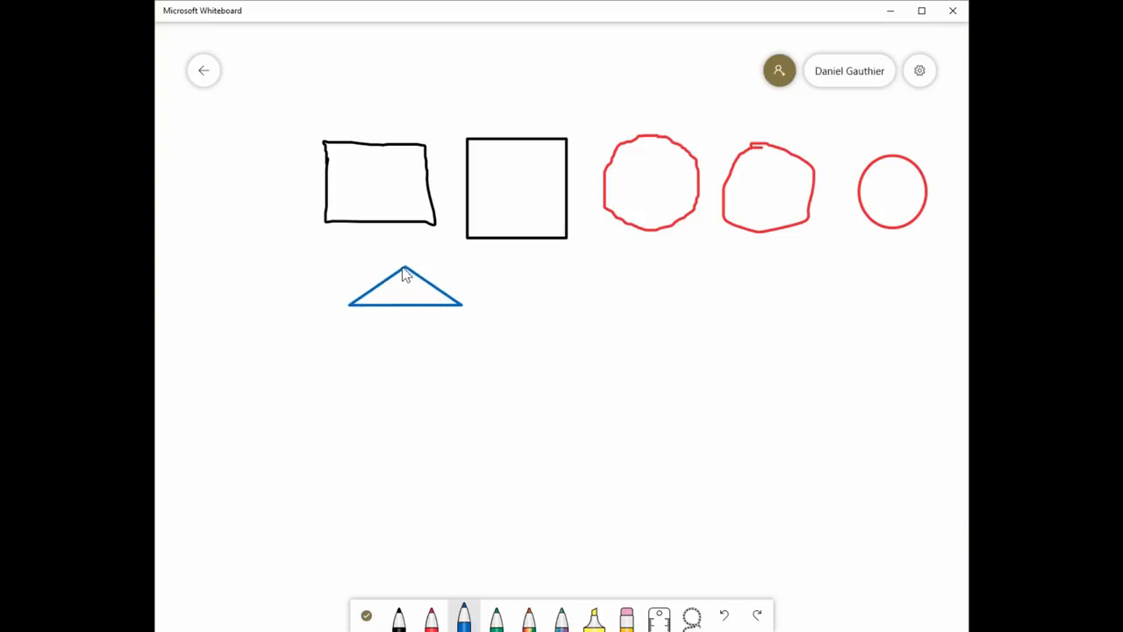
pyautogui.moveTo(500, 289); pyautogui.dragTo(654, 283)
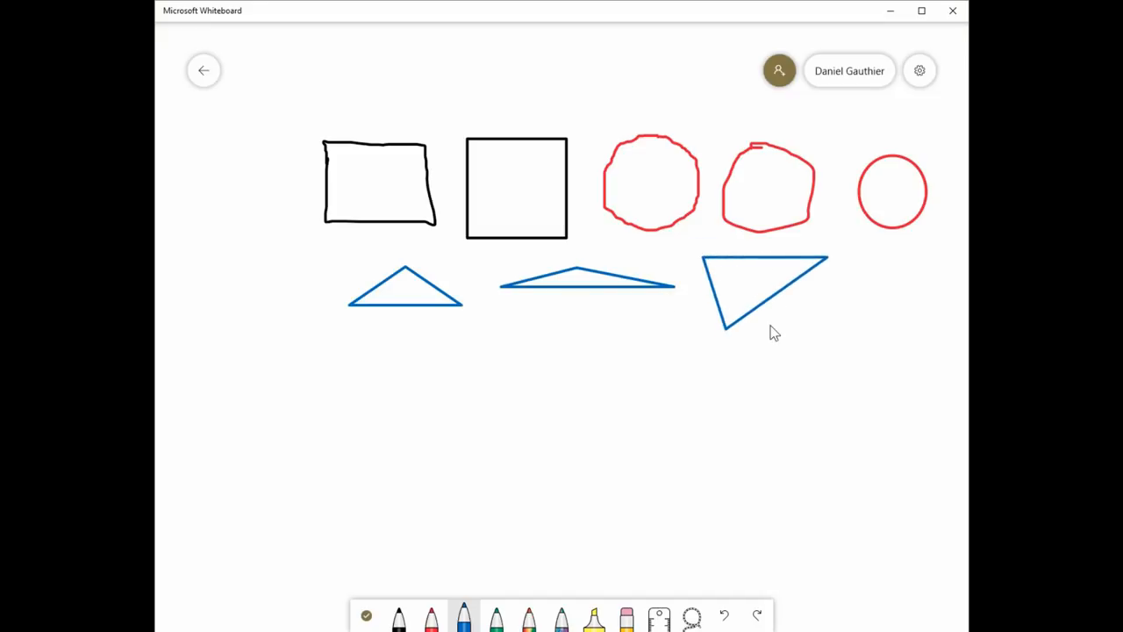
pyautogui.moveTo(587, 332)
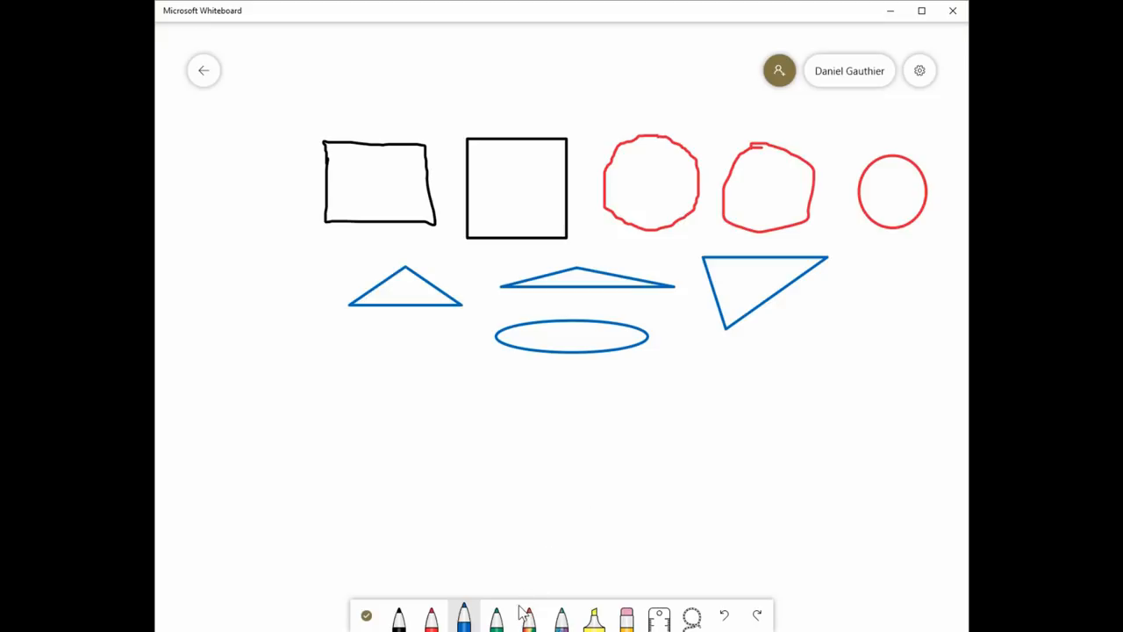
pyautogui.click(495, 615)
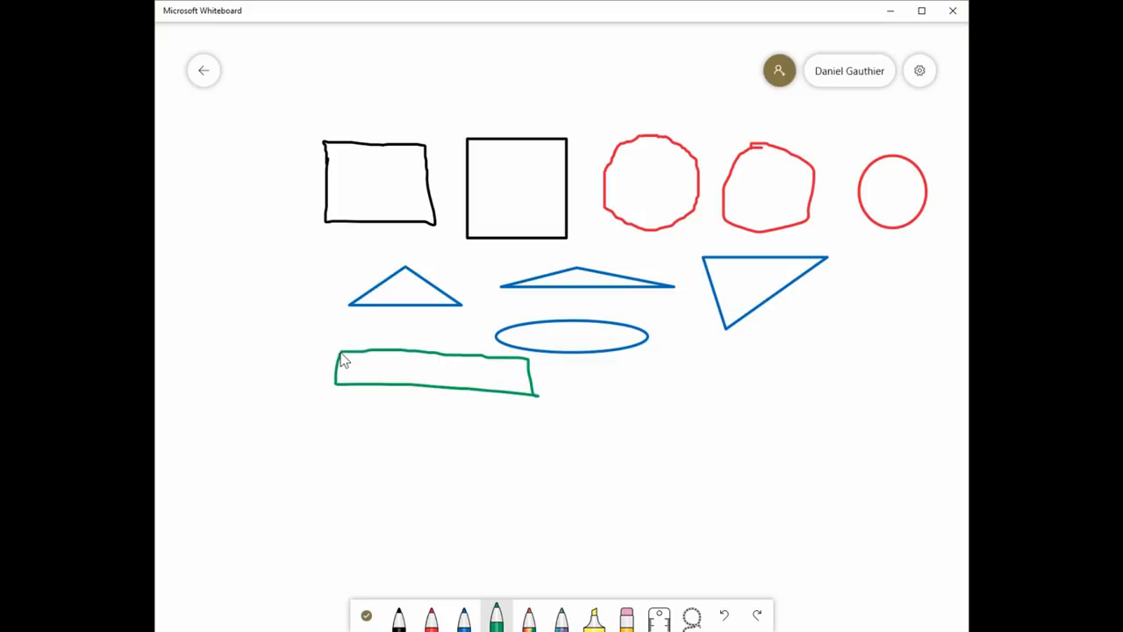
pyautogui.moveTo(540, 405)
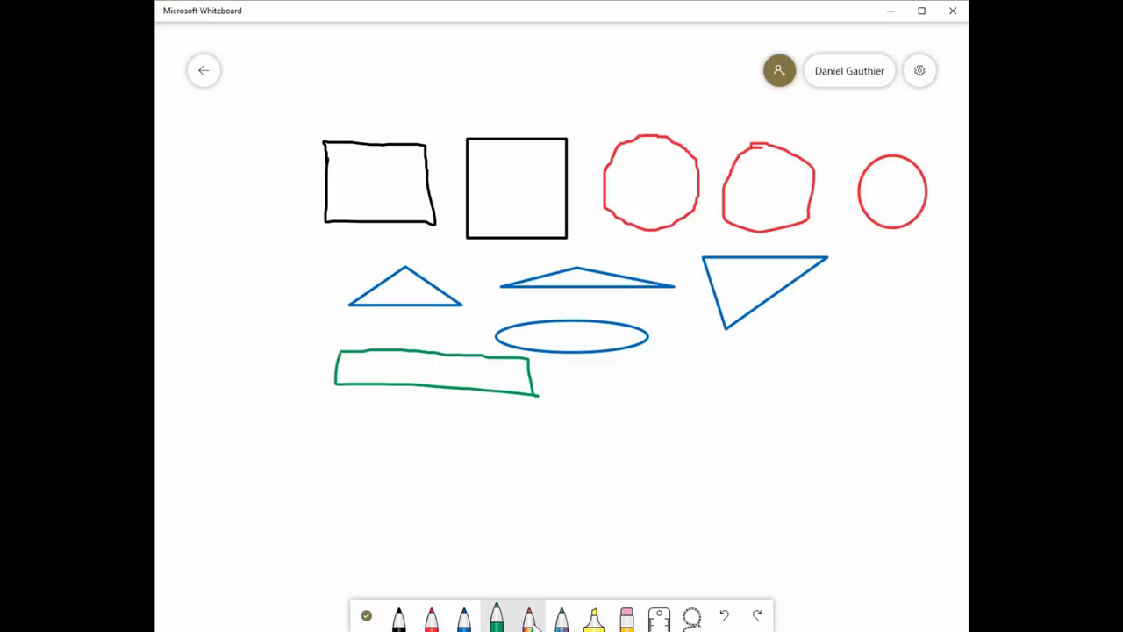
pyautogui.moveTo(281, 424); pyautogui.dragTo(917, 424)
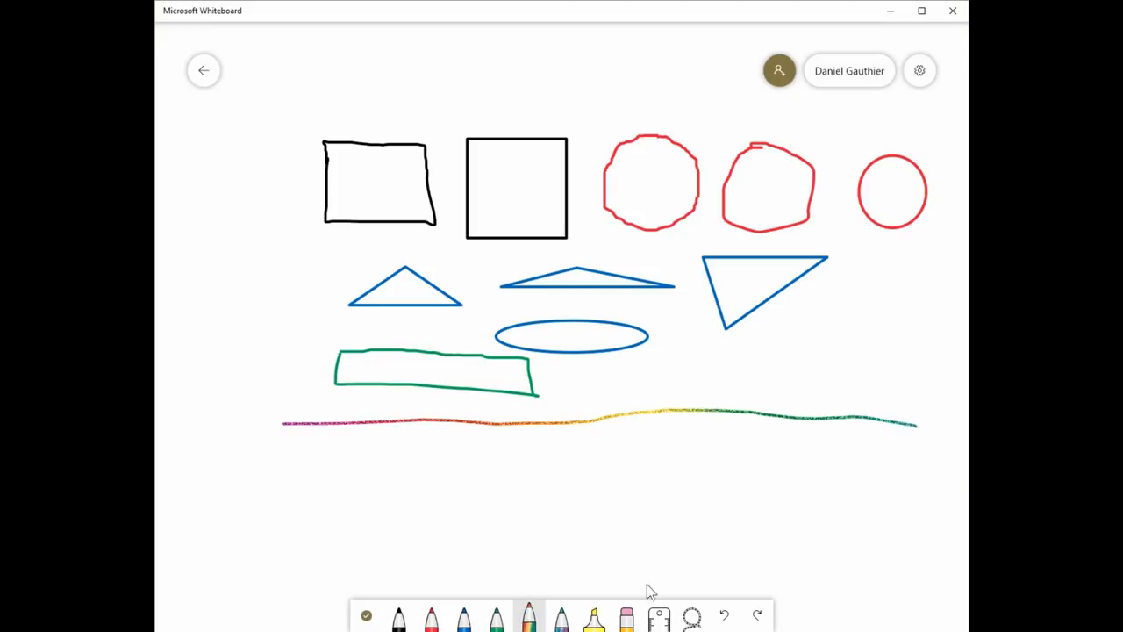
# Drag the eraser across the rough shapes to remove parts of them
pyautogui.moveTo(294, 442); pyautogui.dragTo(653, 455)
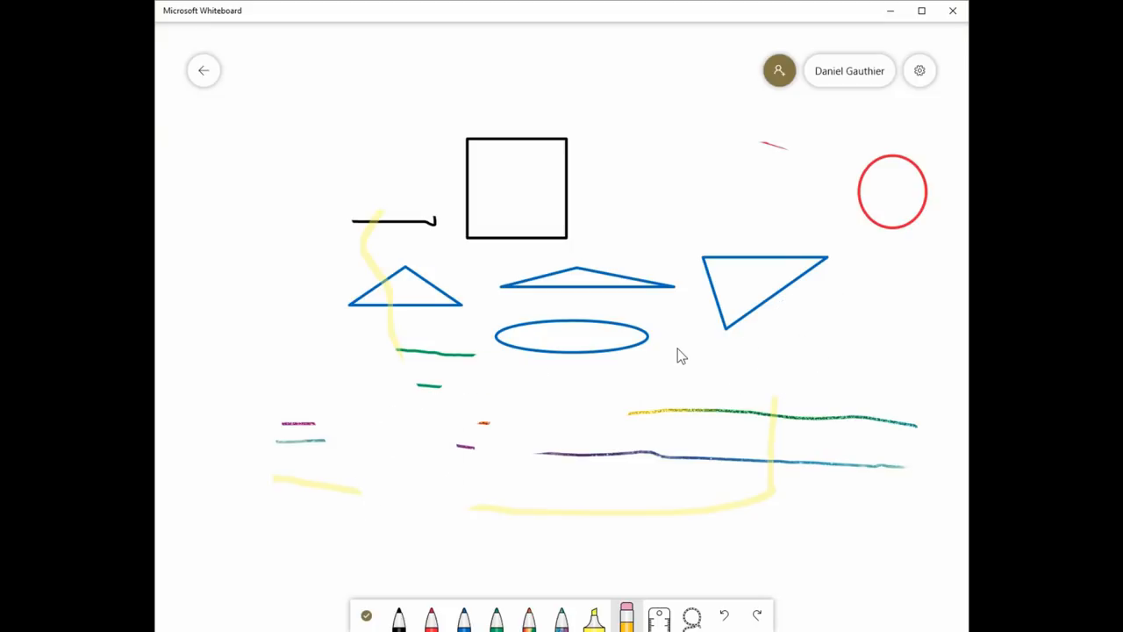
pyautogui.moveTo(590, 431)
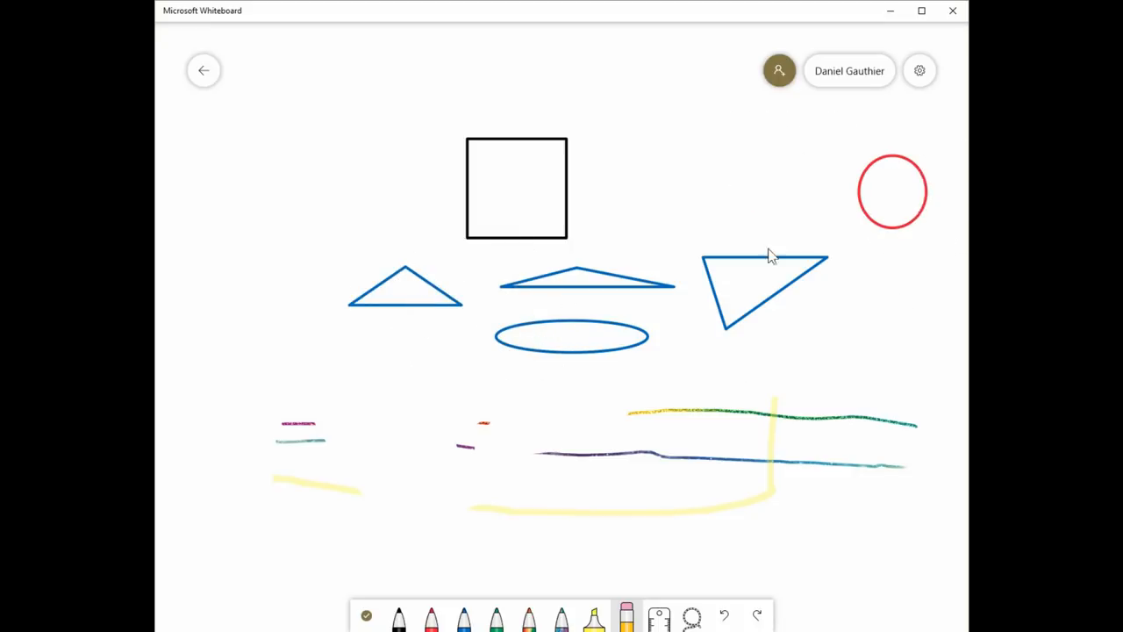
pyautogui.moveTo(677, 441)
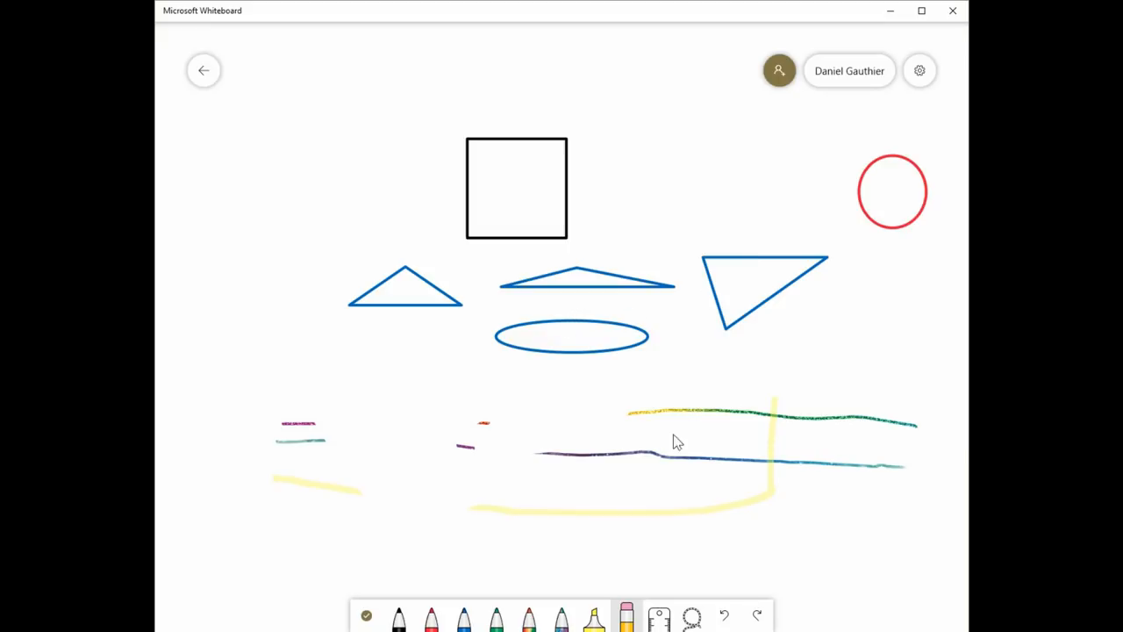
pyautogui.moveTo(783, 210)
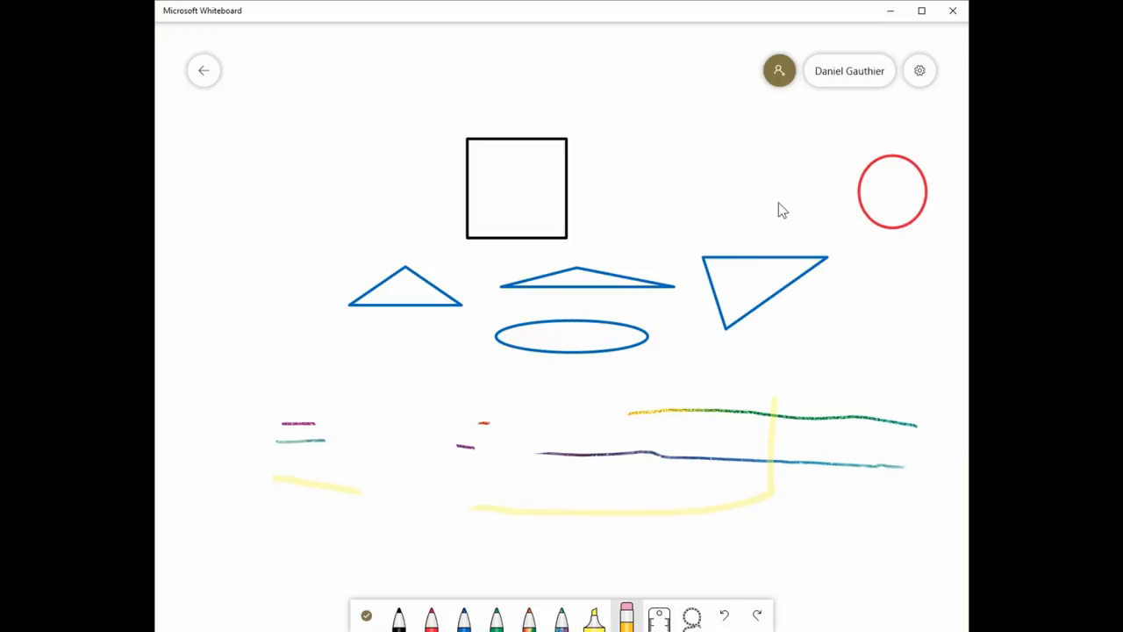
# Choose Clear canvas from the settings gear menu, then close the menu
pyautogui.click(920, 71)
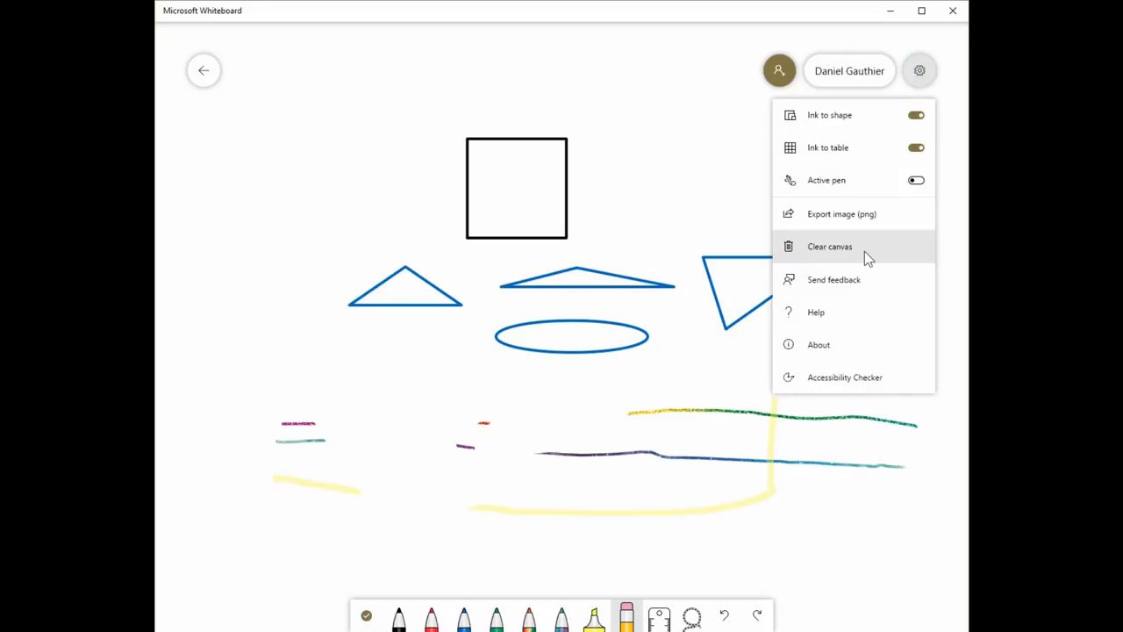
pyautogui.click(829, 246)
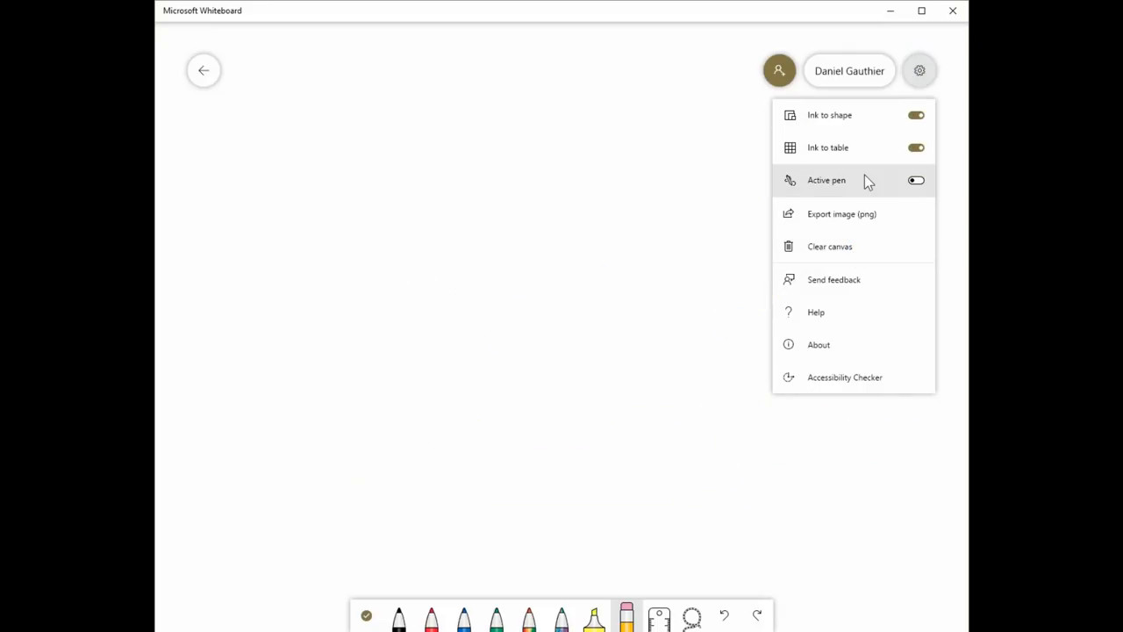
pyautogui.moveTo(826, 148)
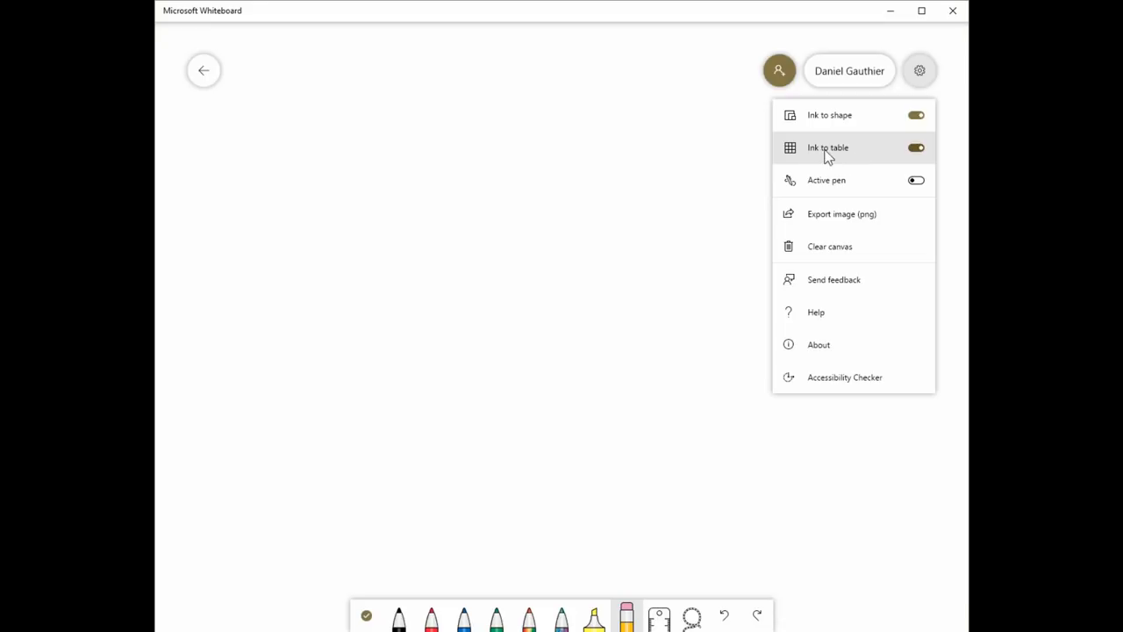
pyautogui.click(919, 70)
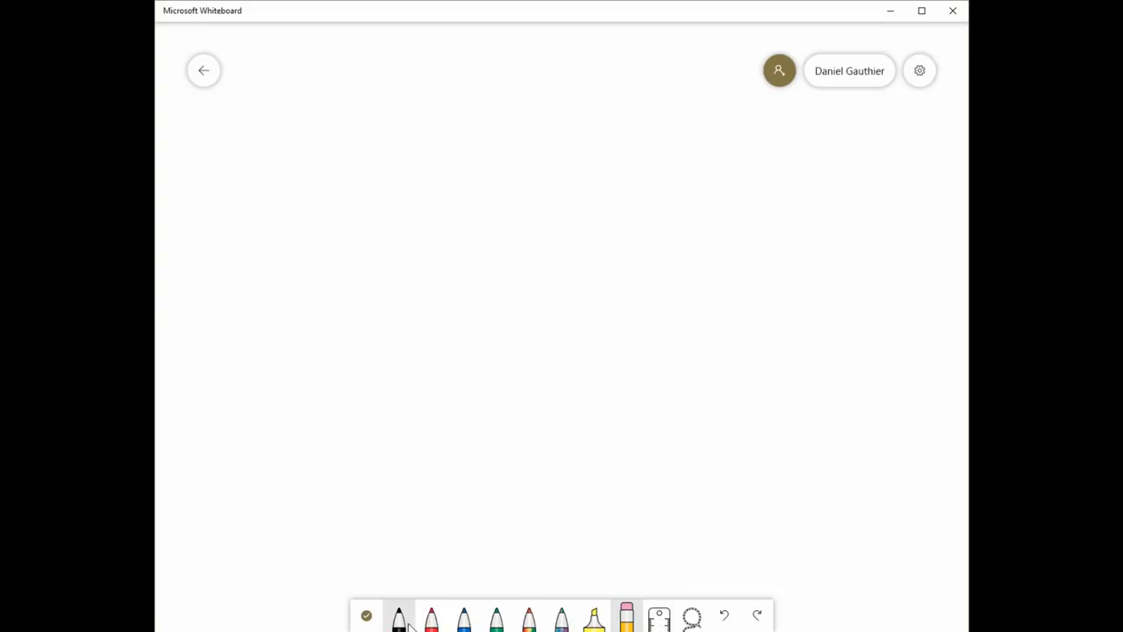
# Ink a black rectangle split by one line, then add a third column and a second row
pyautogui.click(388, 181)
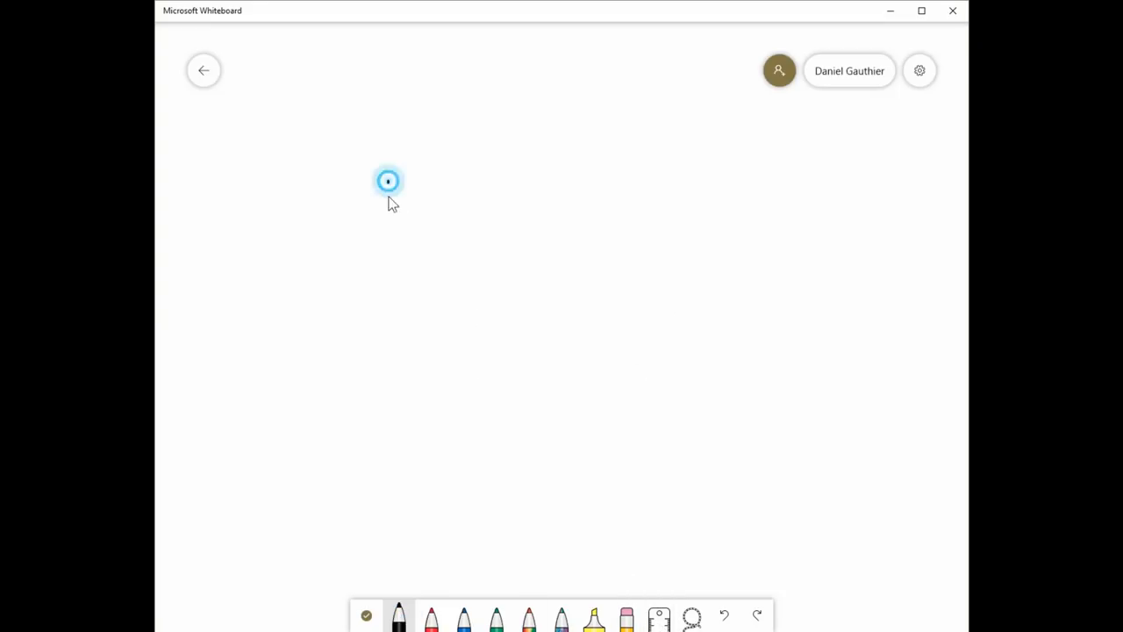
pyautogui.moveTo(388, 181); pyautogui.dragTo(737, 410)
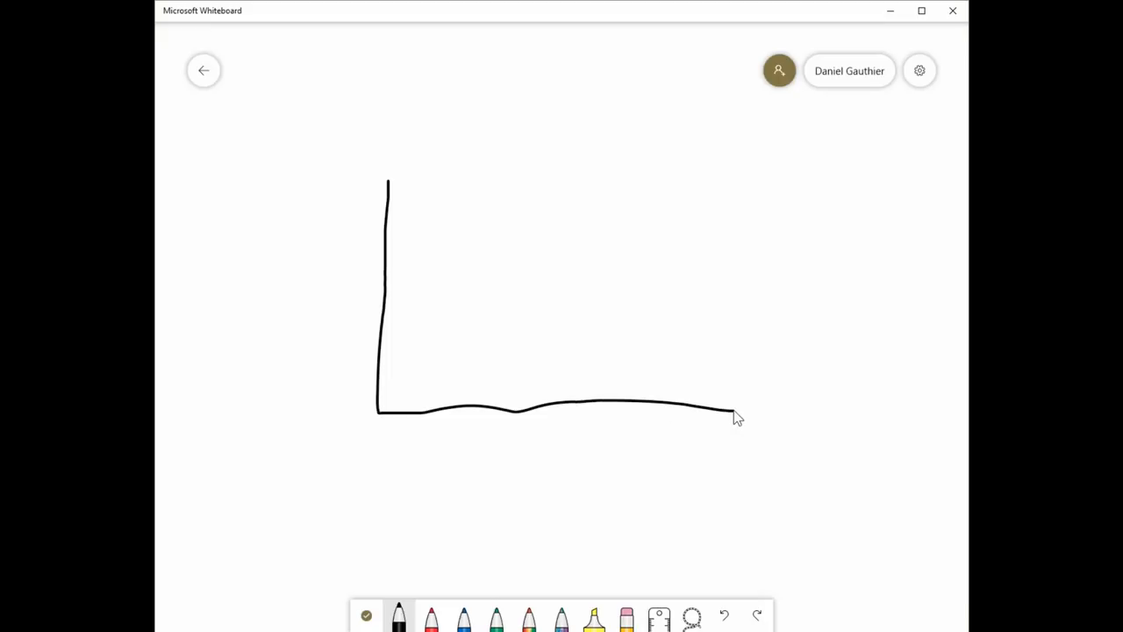
pyautogui.moveTo(737, 417); pyautogui.dragTo(544, 175)
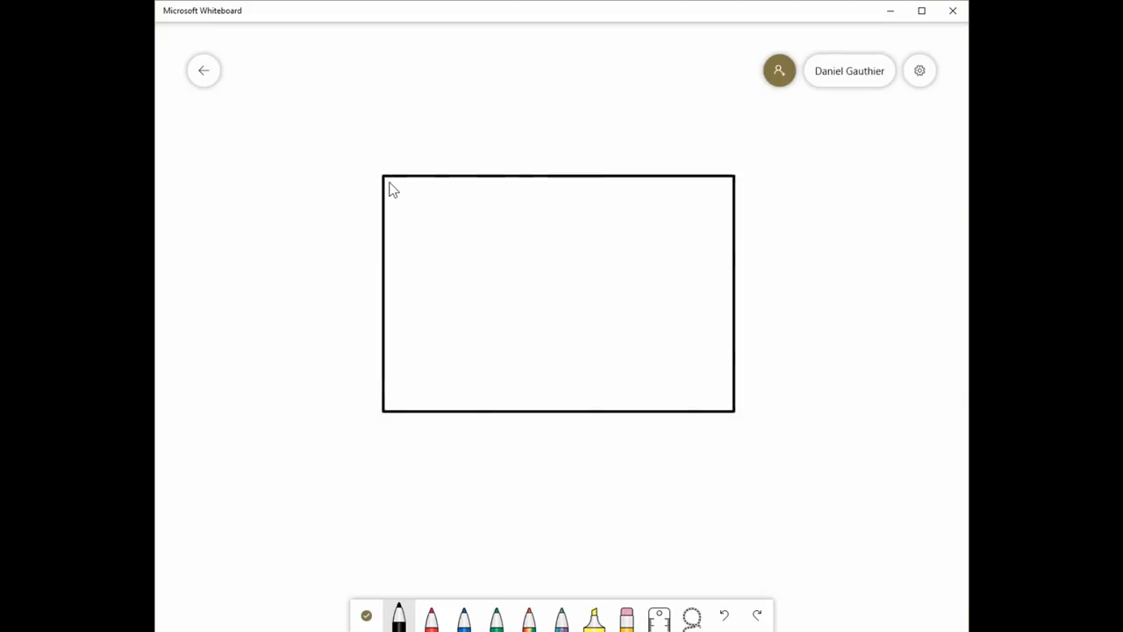
pyautogui.moveTo(492, 208)
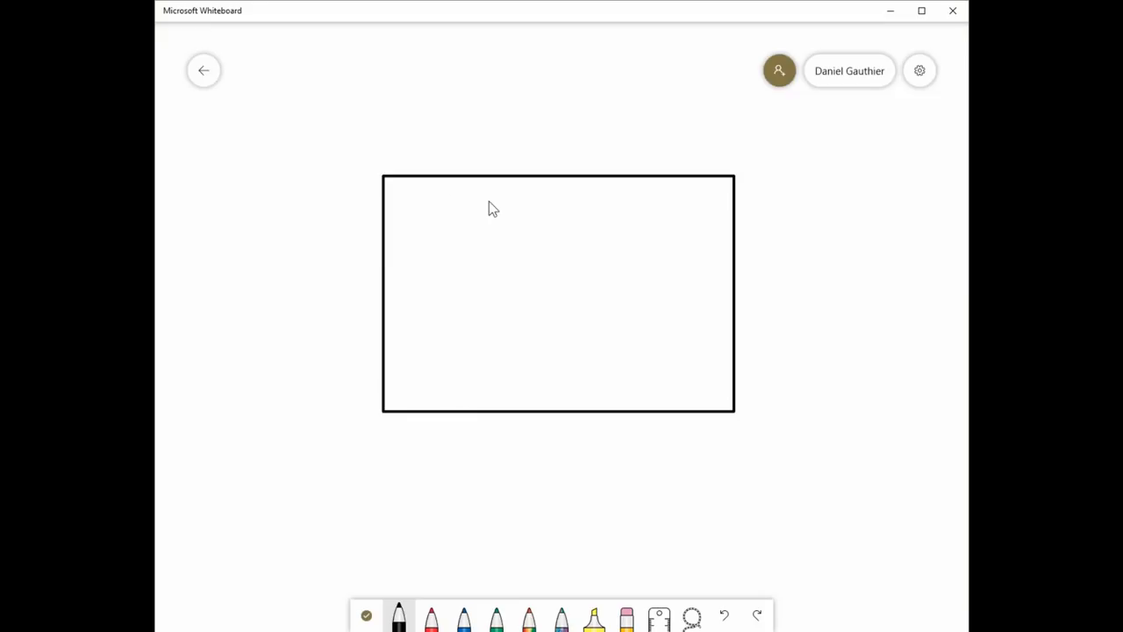
pyautogui.moveTo(488, 182)
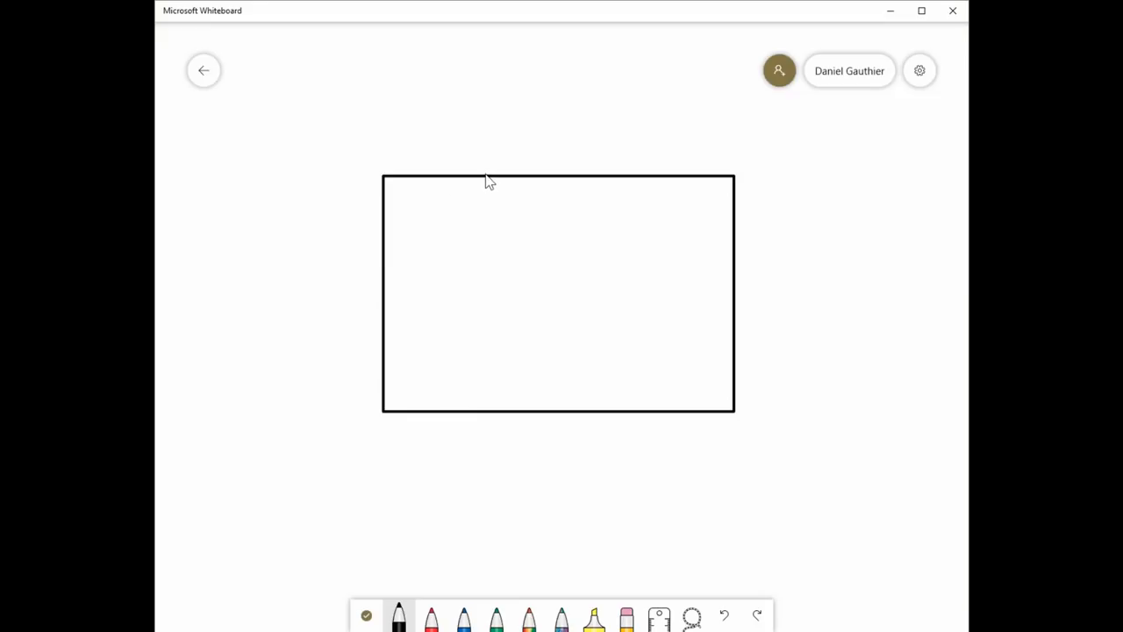
pyautogui.moveTo(486, 175); pyautogui.dragTo(473, 413)
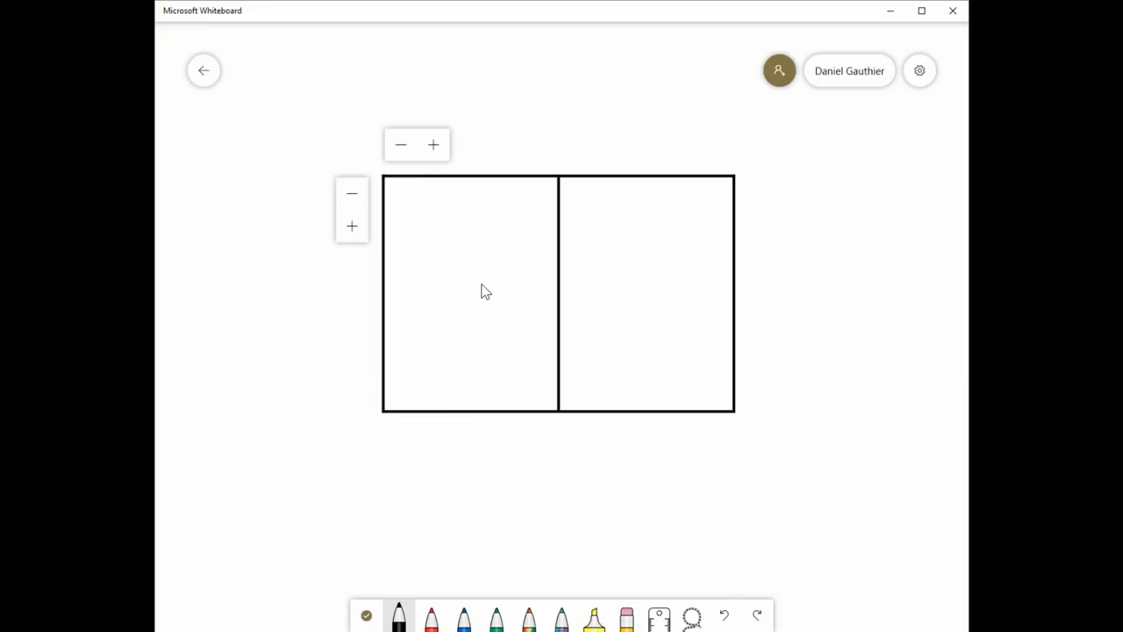
pyautogui.moveTo(478, 237)
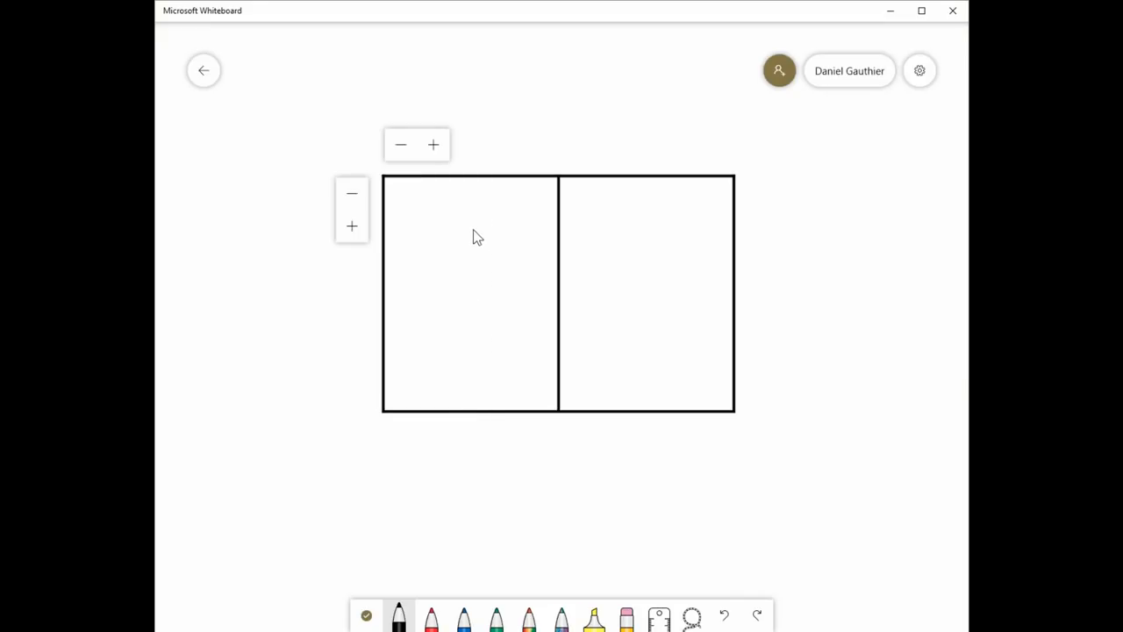
pyautogui.moveTo(441, 201)
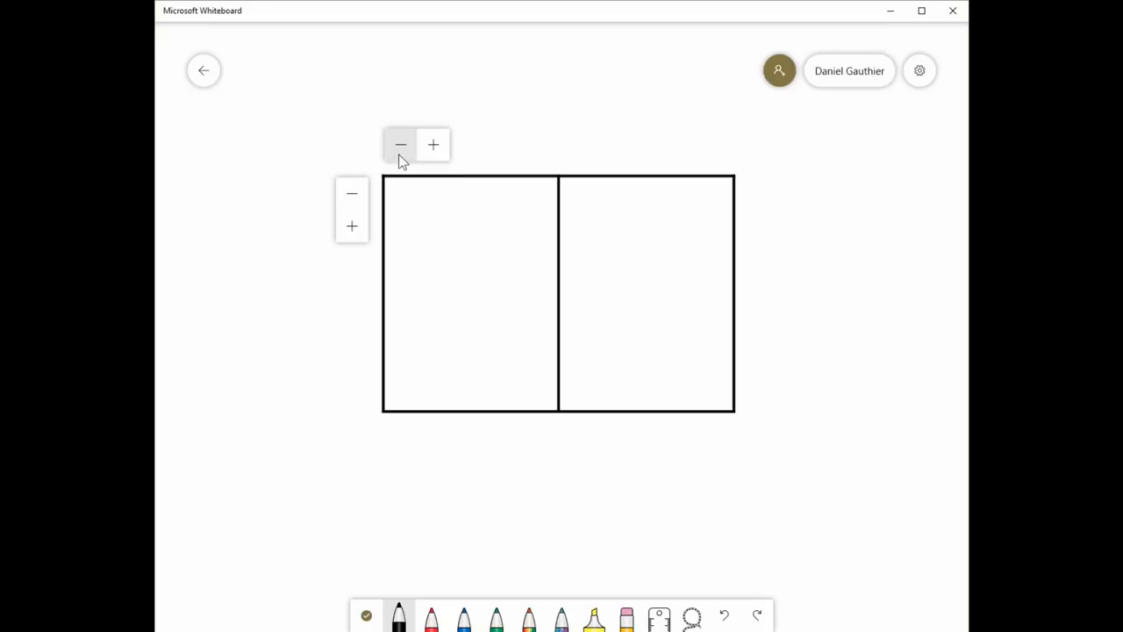
pyautogui.moveTo(432, 146)
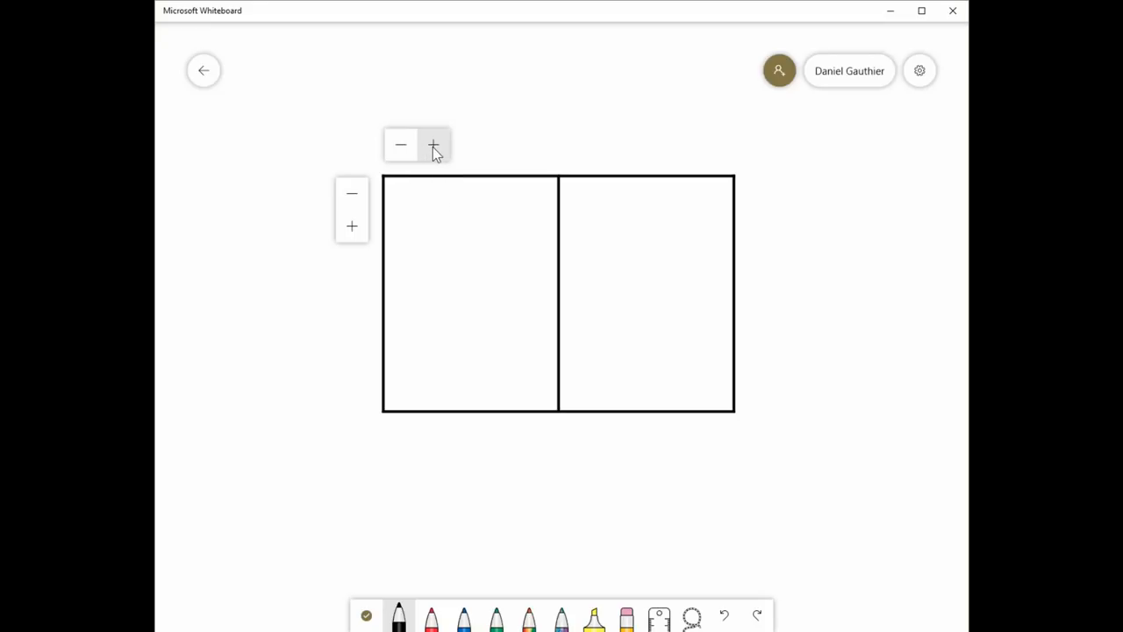
pyautogui.click(432, 144)
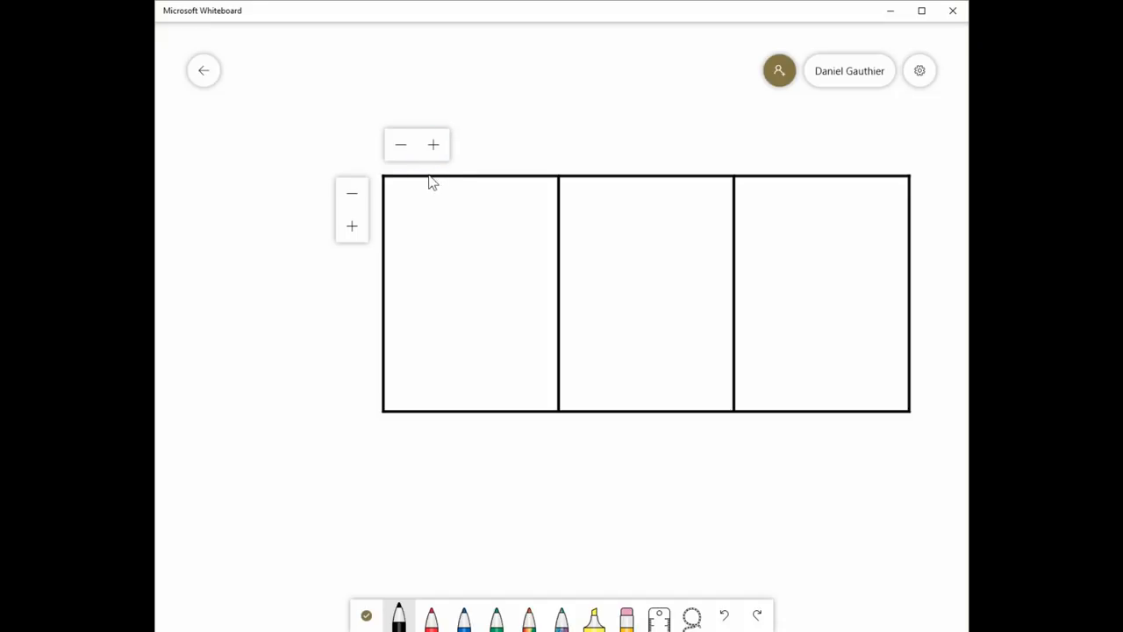
pyautogui.click(352, 227)
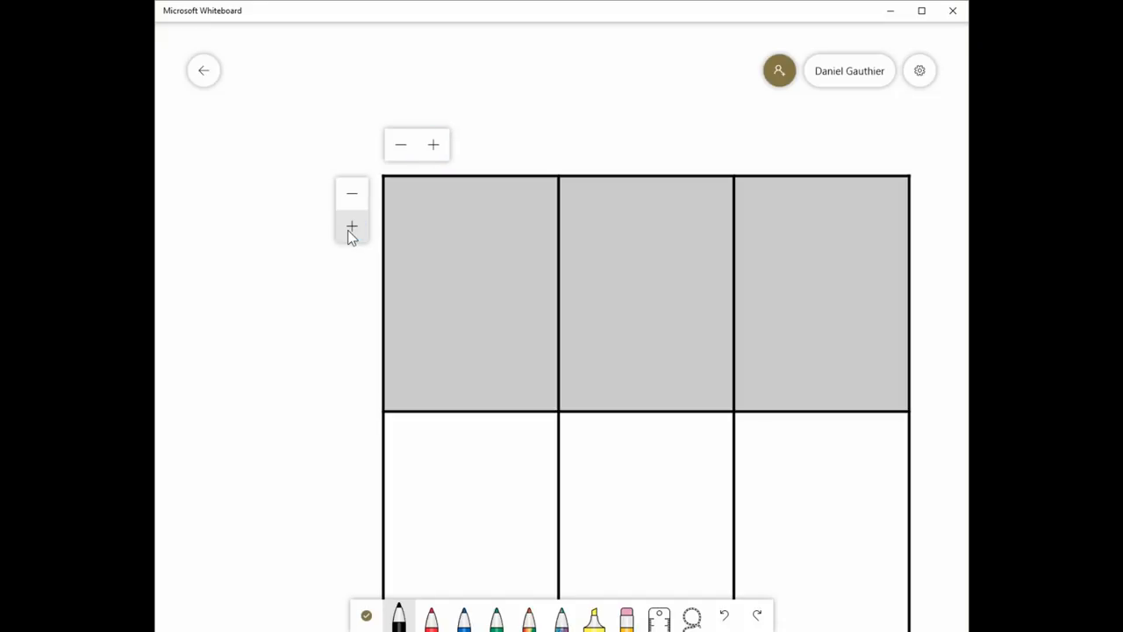
pyautogui.moveTo(426, 254)
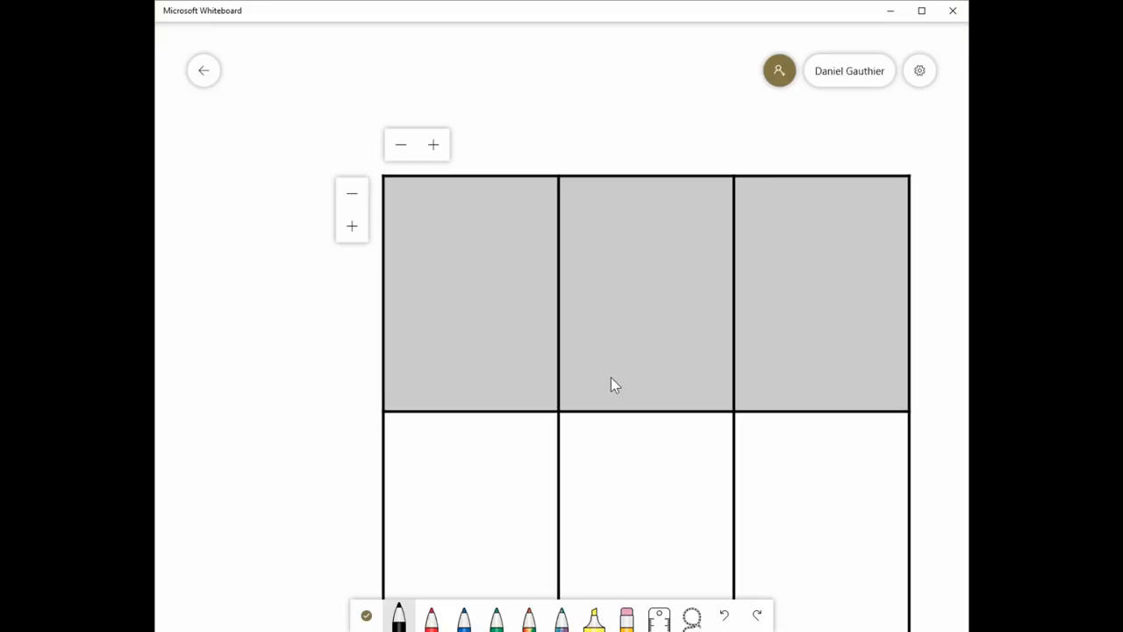
pyautogui.moveTo(447, 453)
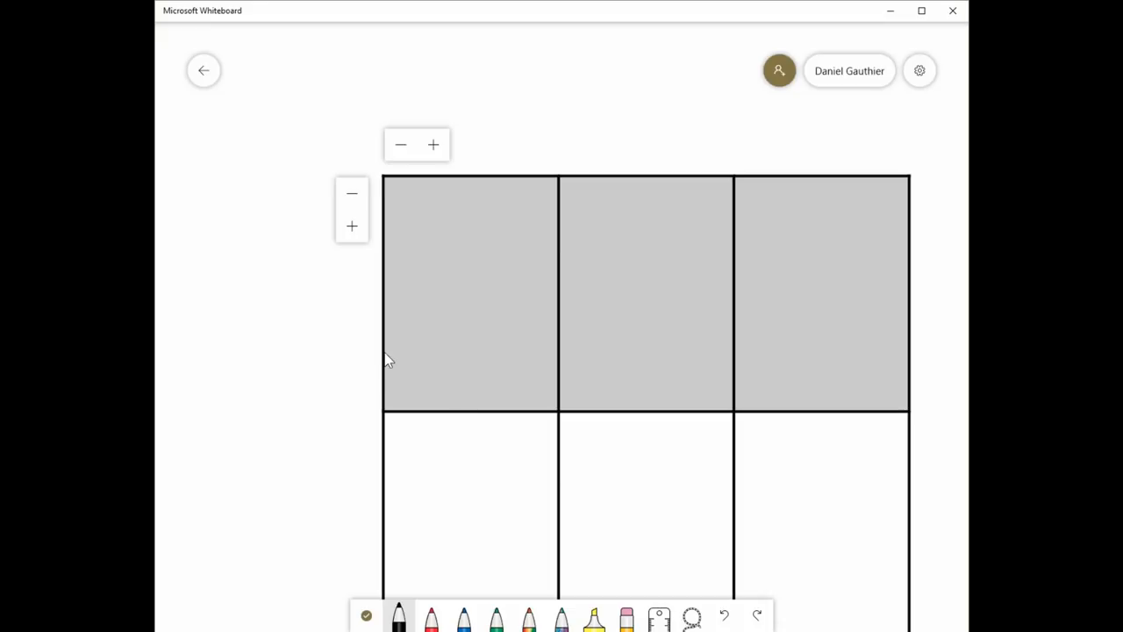
pyautogui.moveTo(389, 428)
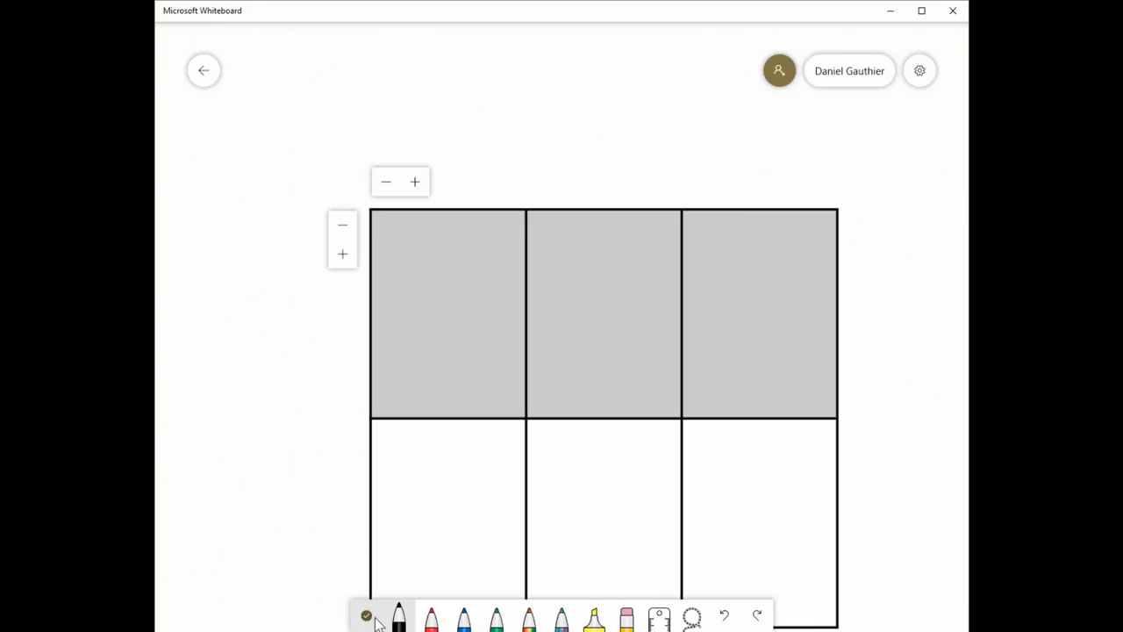
# Drag the table slightly up and left, then return to inking mode
pyautogui.click(369, 617)
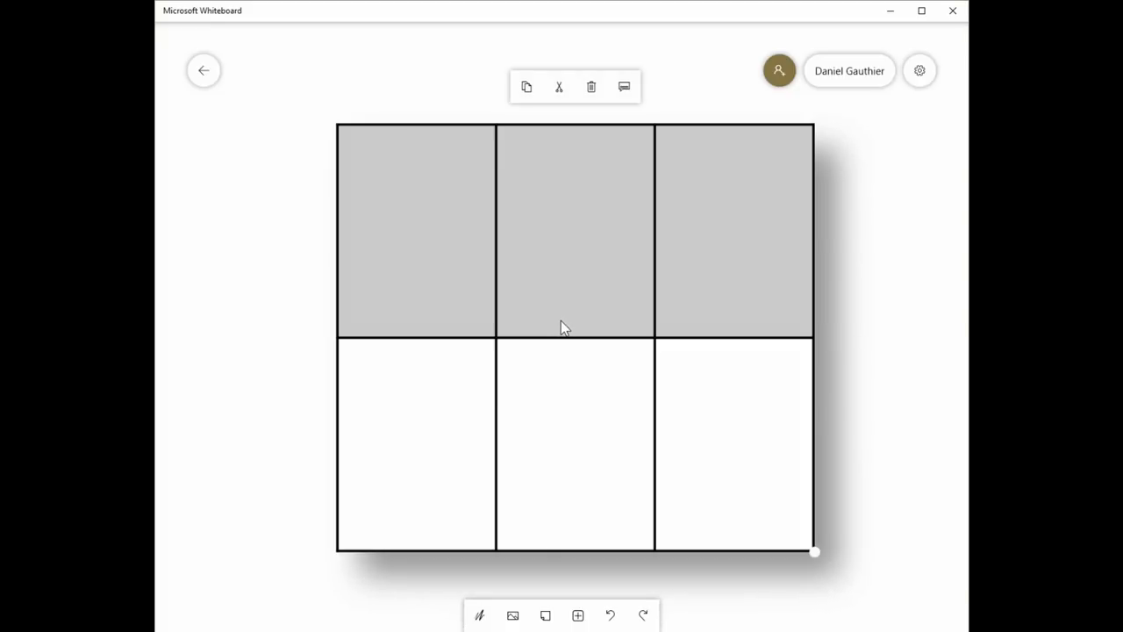
pyautogui.moveTo(814, 551); pyautogui.dragTo(787, 540)
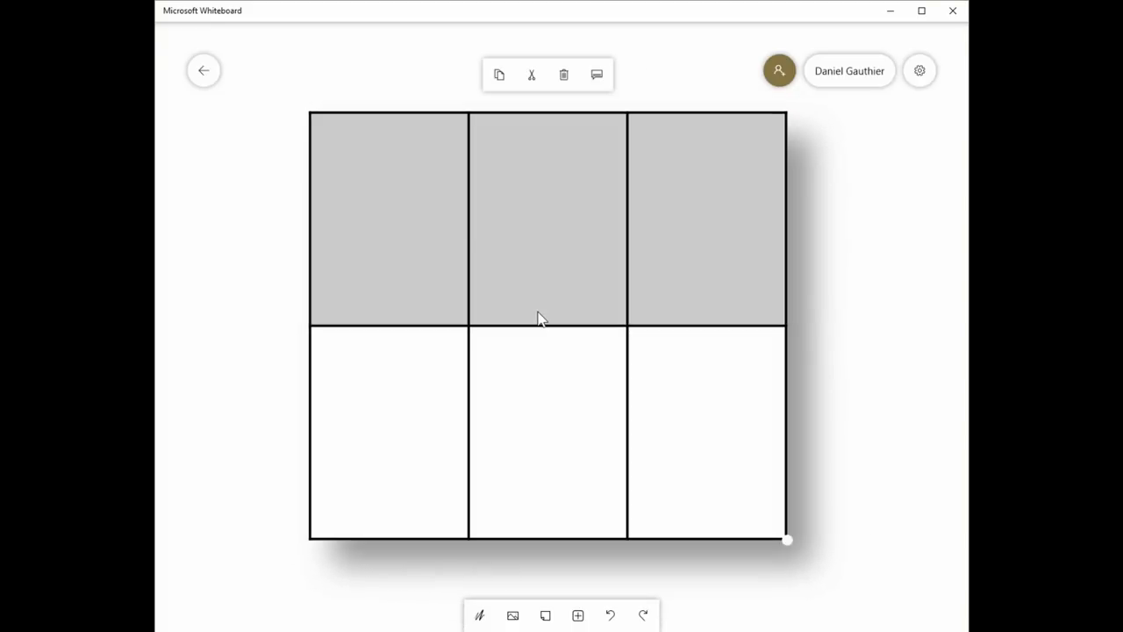
pyautogui.moveTo(508, 380)
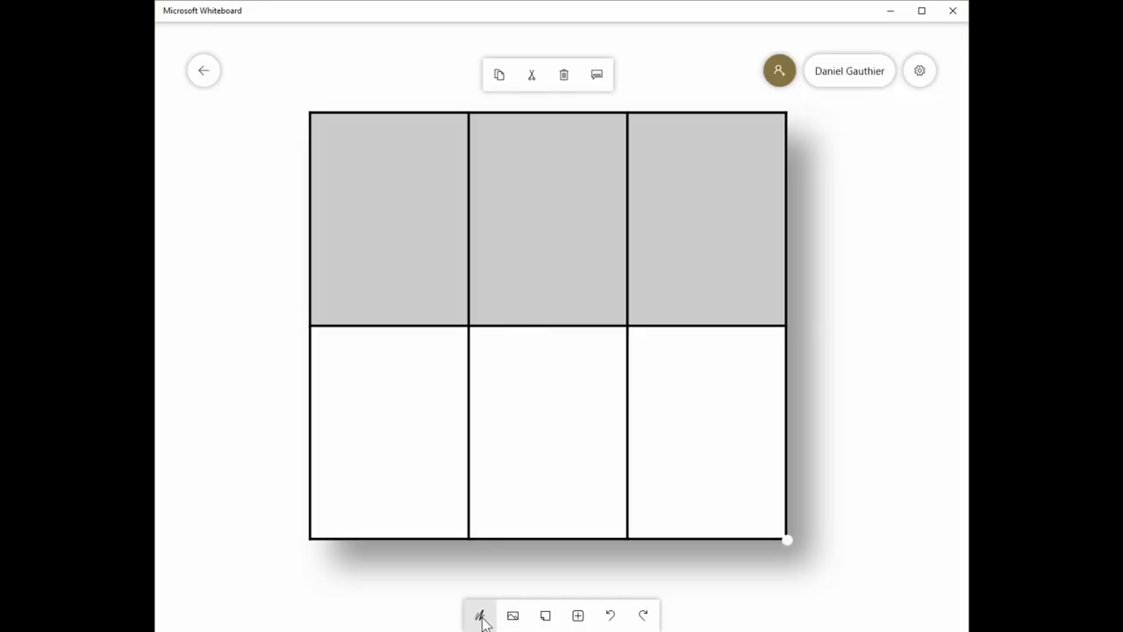
pyautogui.click(480, 615)
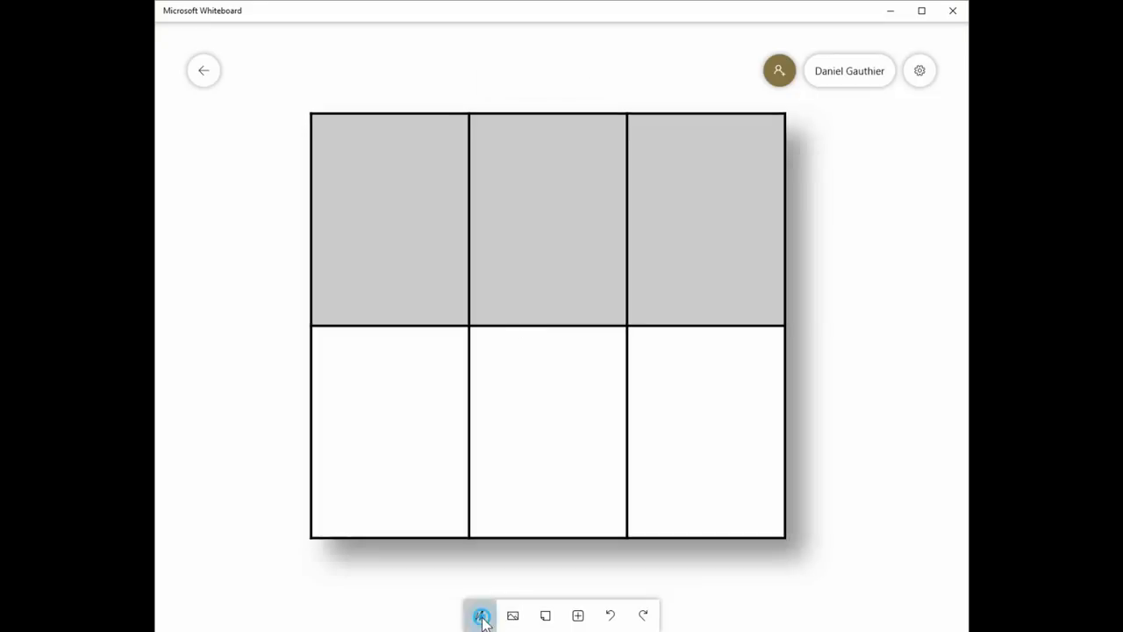
pyautogui.click(481, 615)
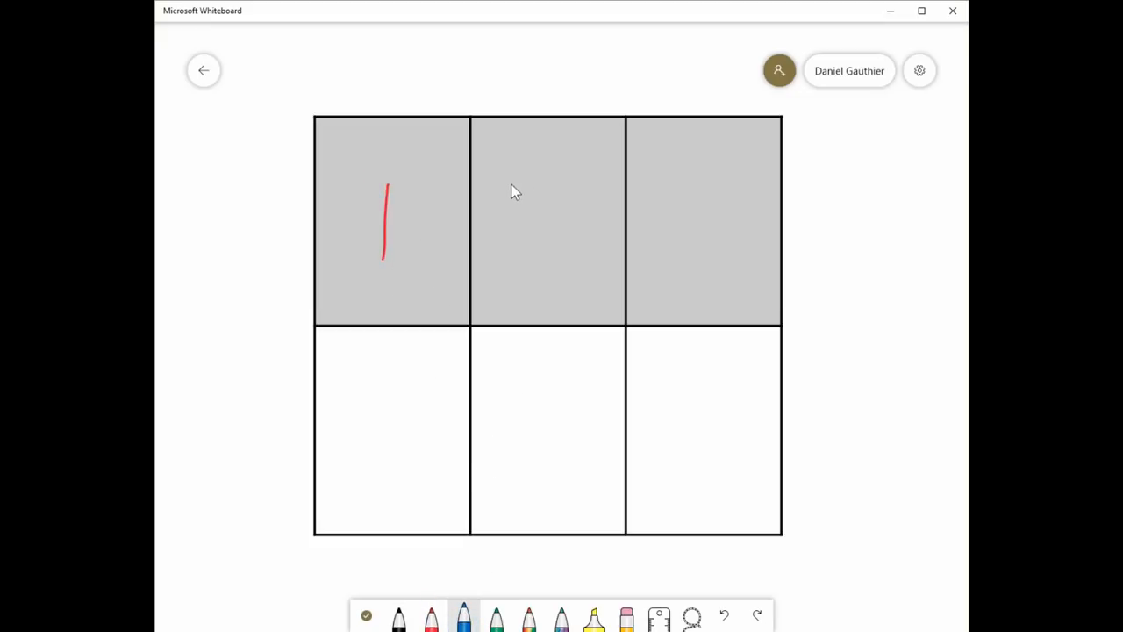
# Sketch a 2 in the middle top cell and add a yellow highlight across the drawing
pyautogui.moveTo(509, 176); pyautogui.dragTo(553, 263)
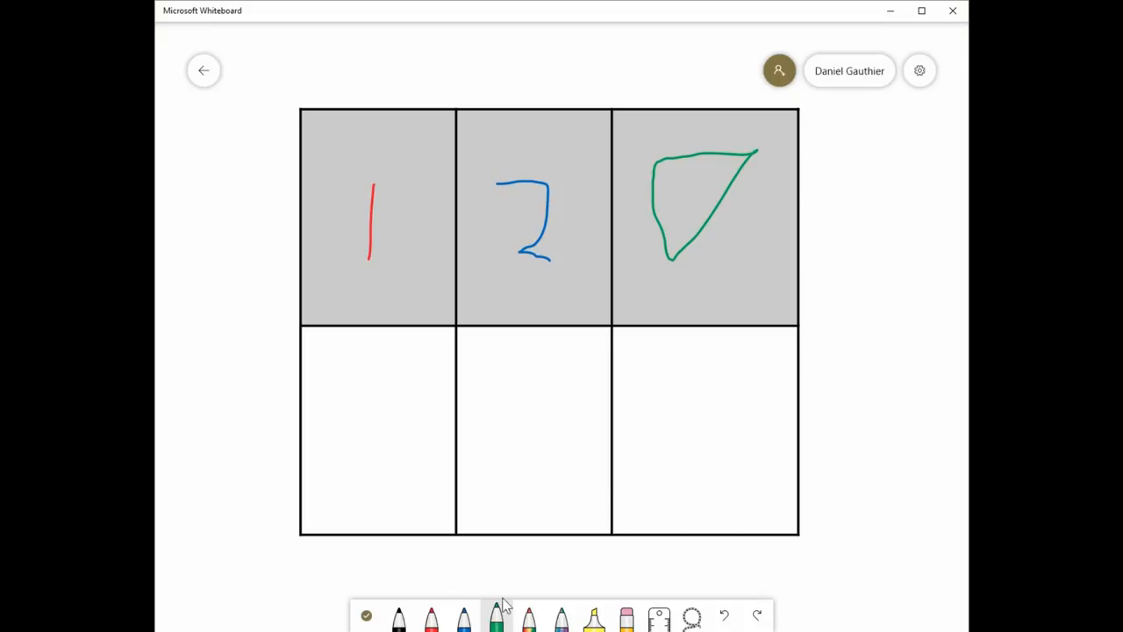
pyautogui.click(527, 619)
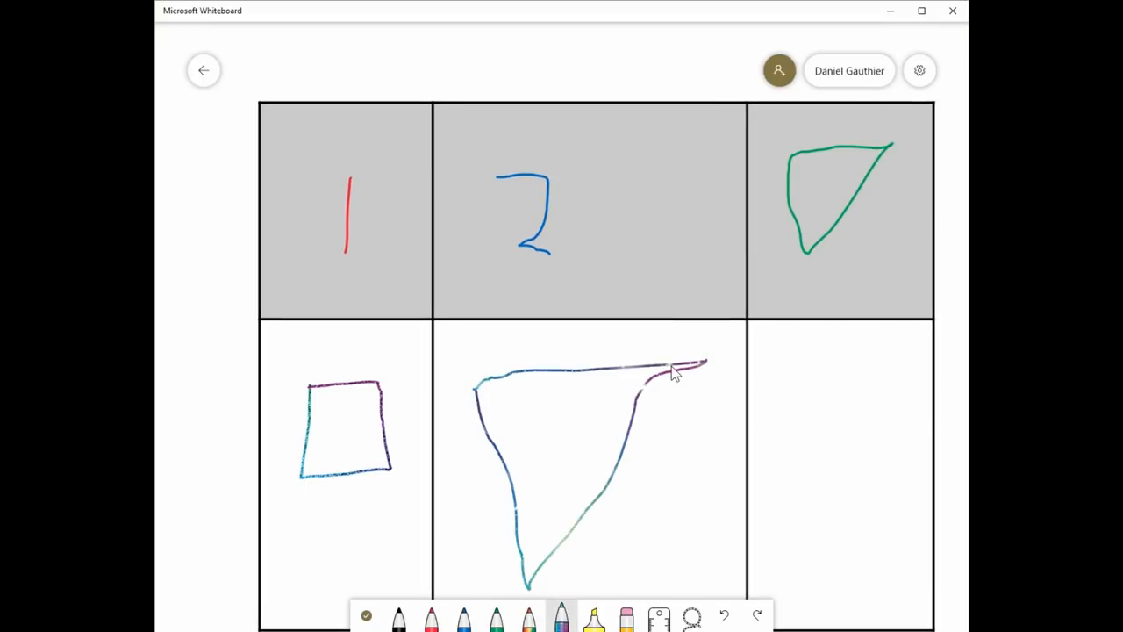
pyautogui.moveTo(579, 294)
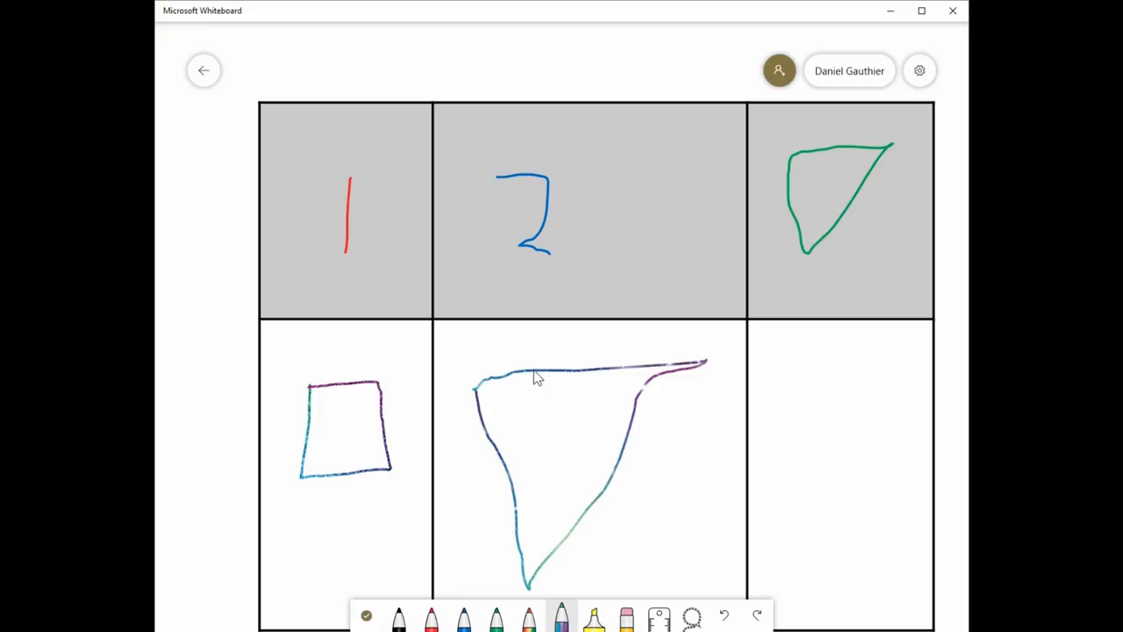
pyautogui.click(593, 617)
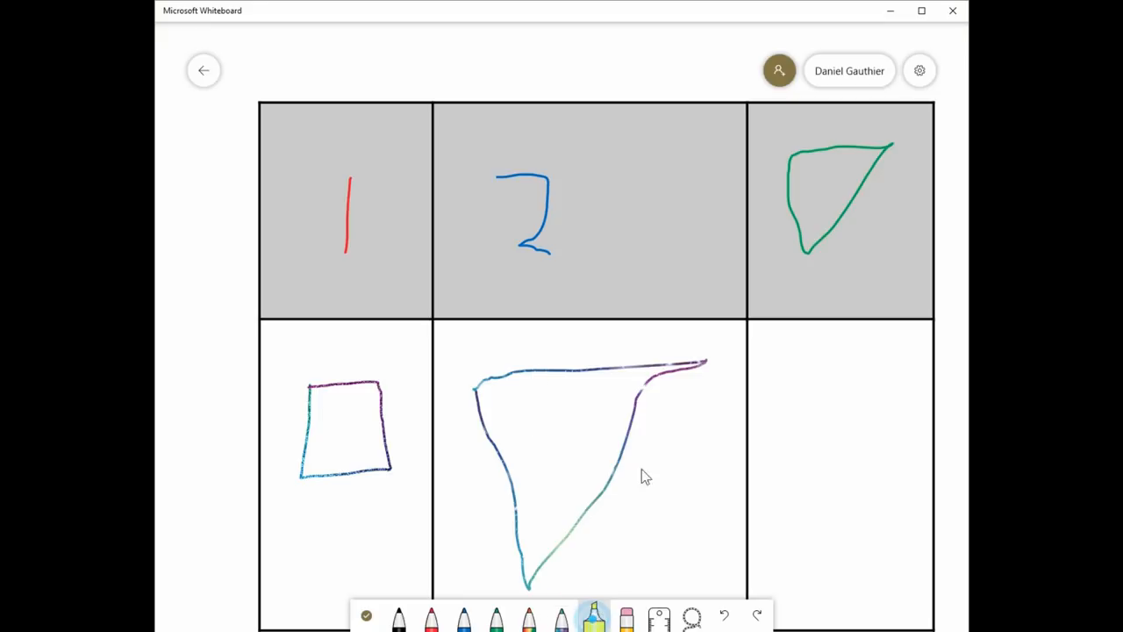
pyautogui.moveTo(569, 412); pyautogui.dragTo(838, 452)
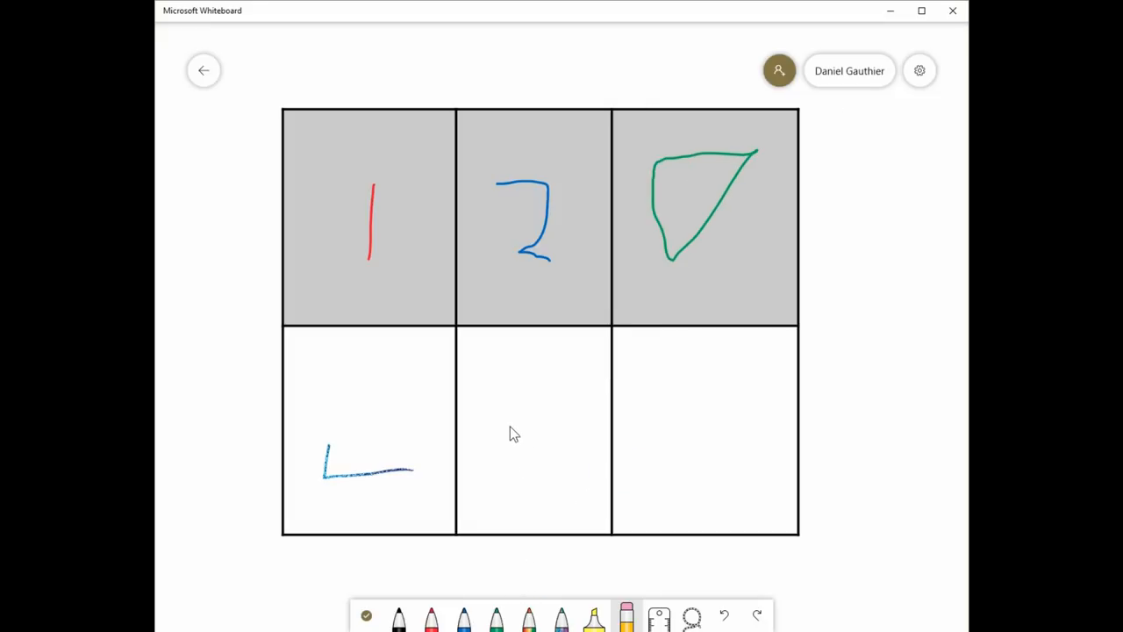
pyautogui.moveTo(561, 345)
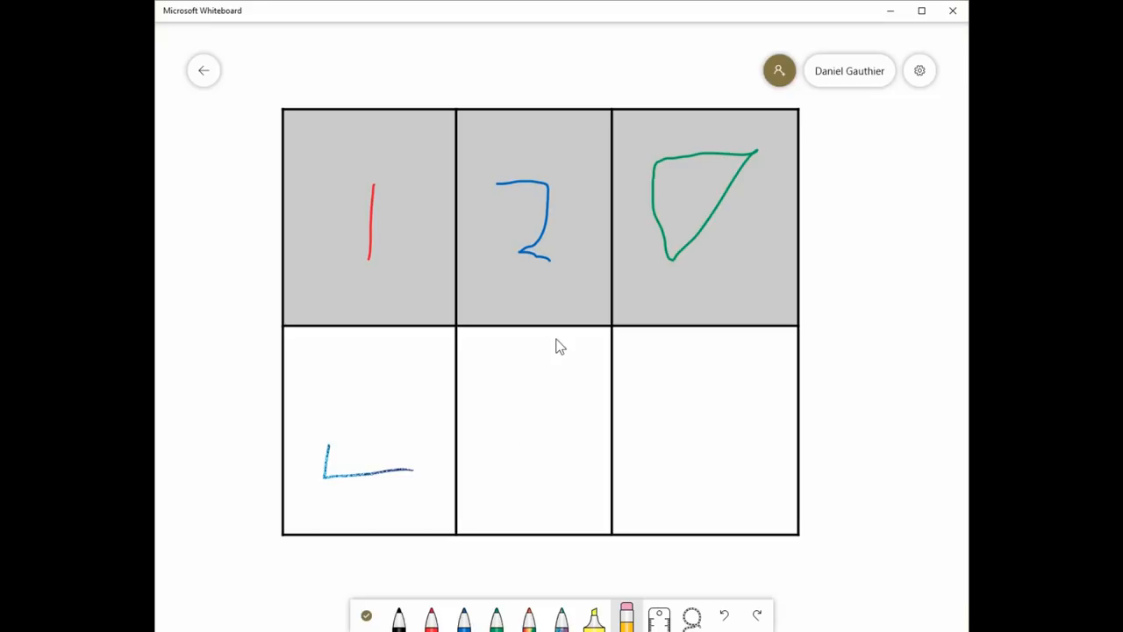
pyautogui.moveTo(541, 437)
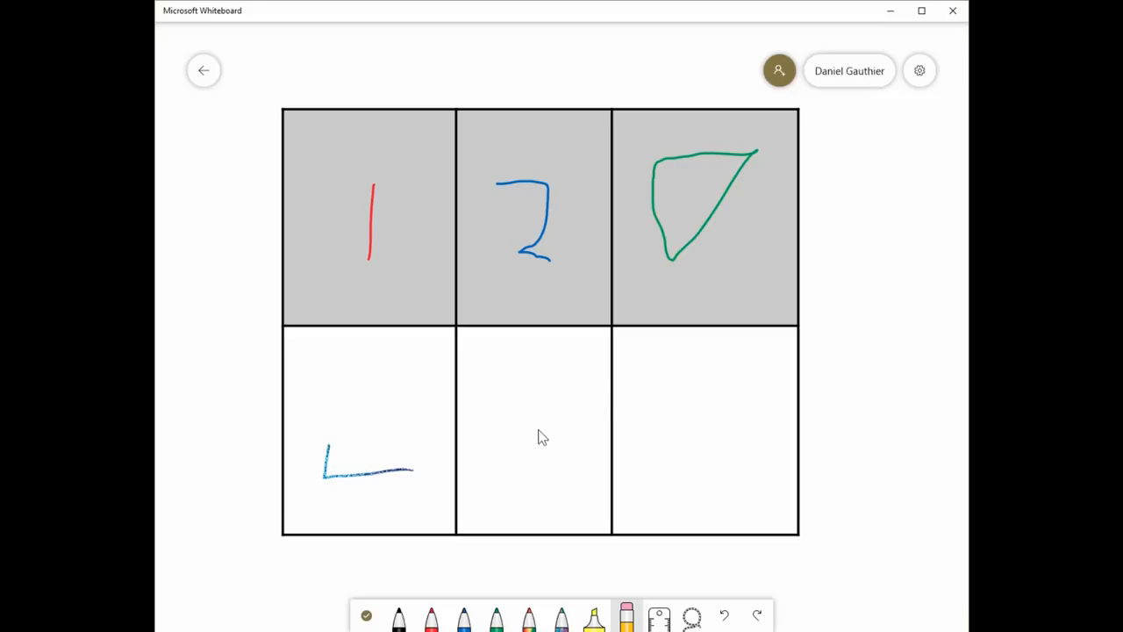
pyautogui.moveTo(863, 123)
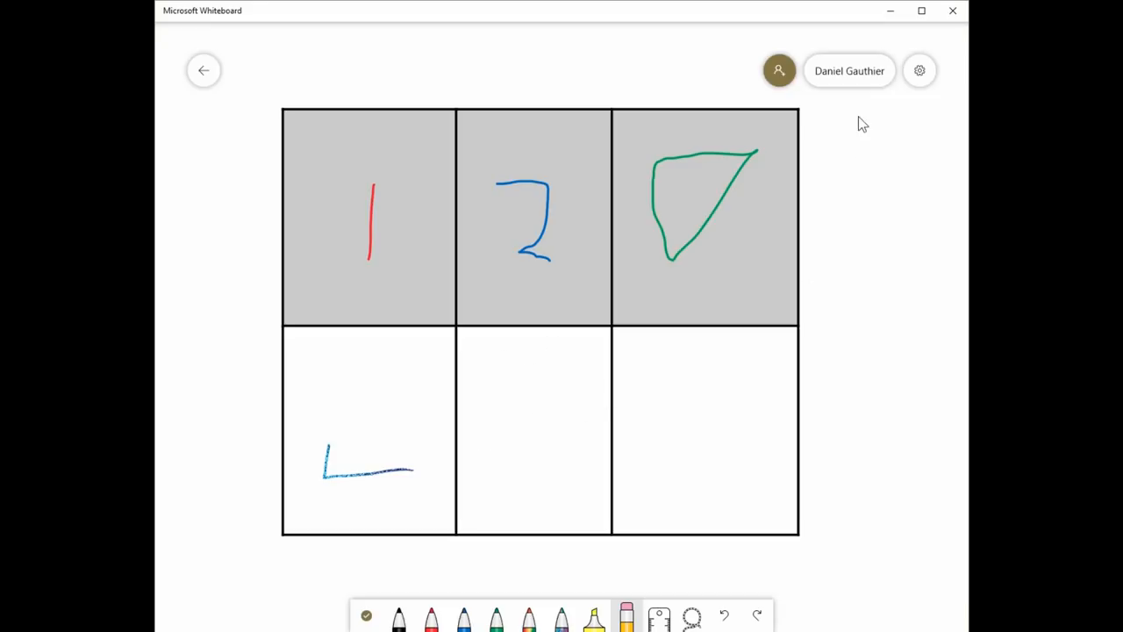
pyautogui.click(918, 70)
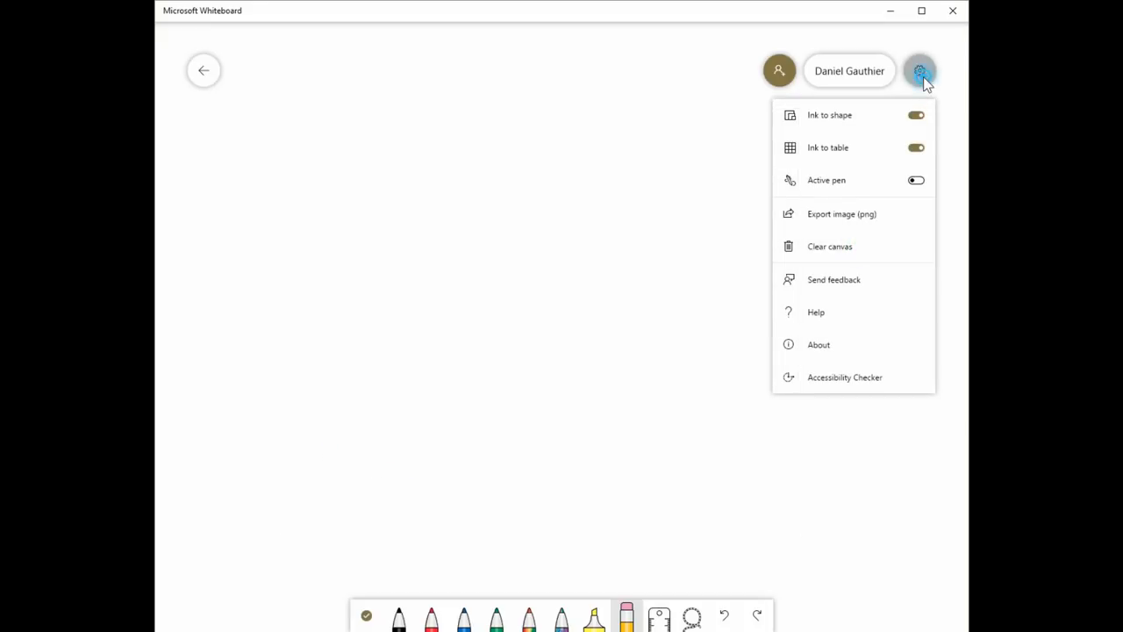
# Close settings, show the ruler, and draw a black 45° line along its edge
pyautogui.click(658, 614)
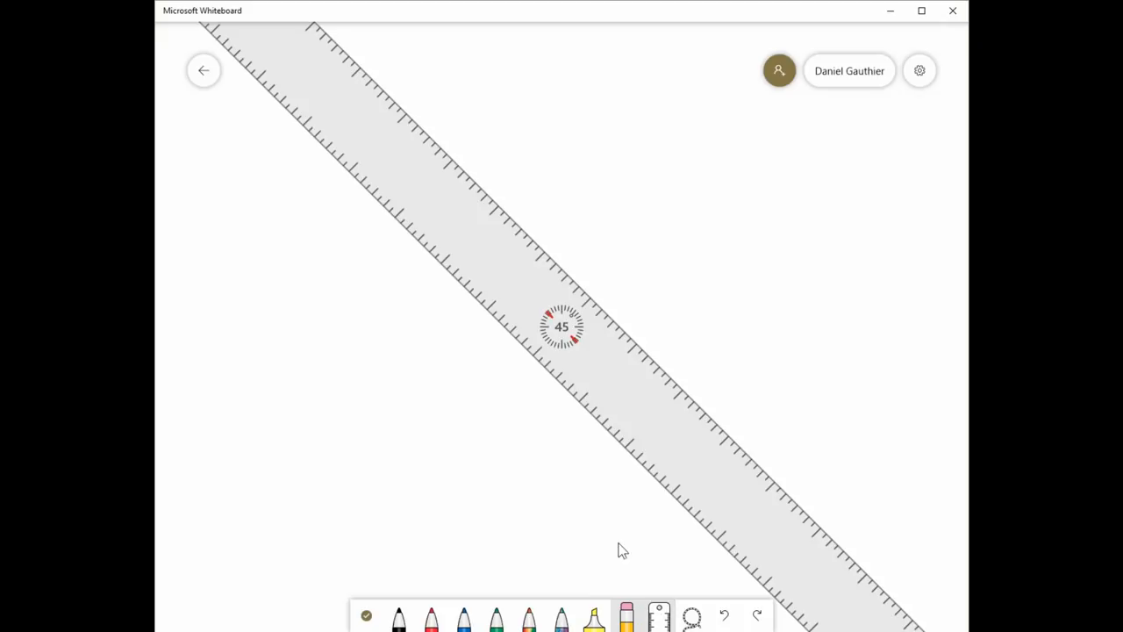
pyautogui.click(398, 617)
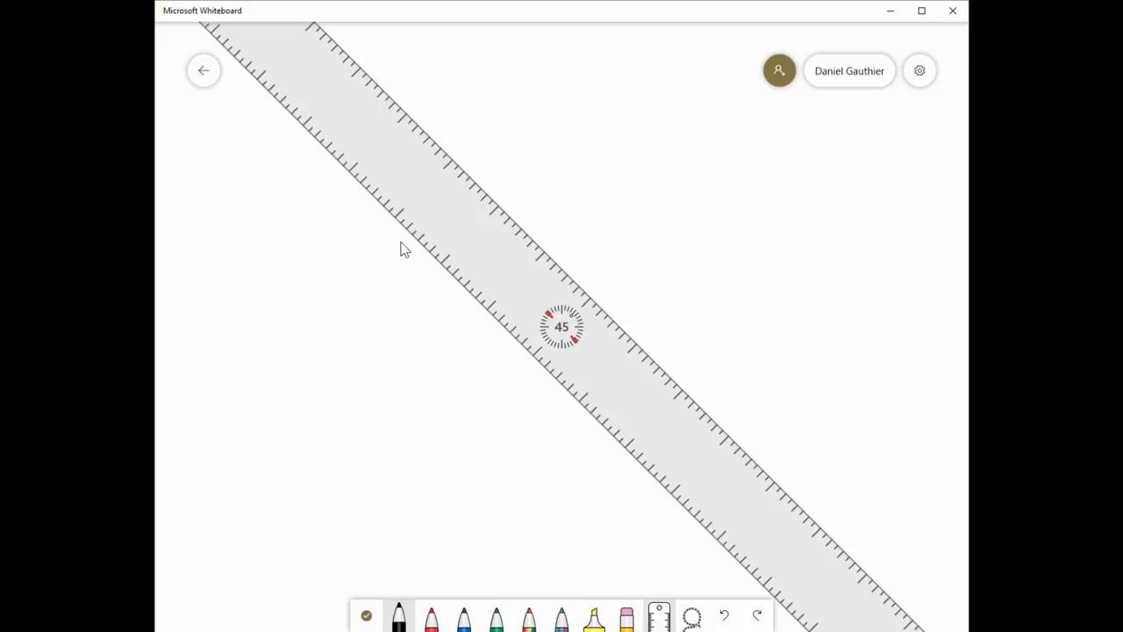
pyautogui.click(418, 230)
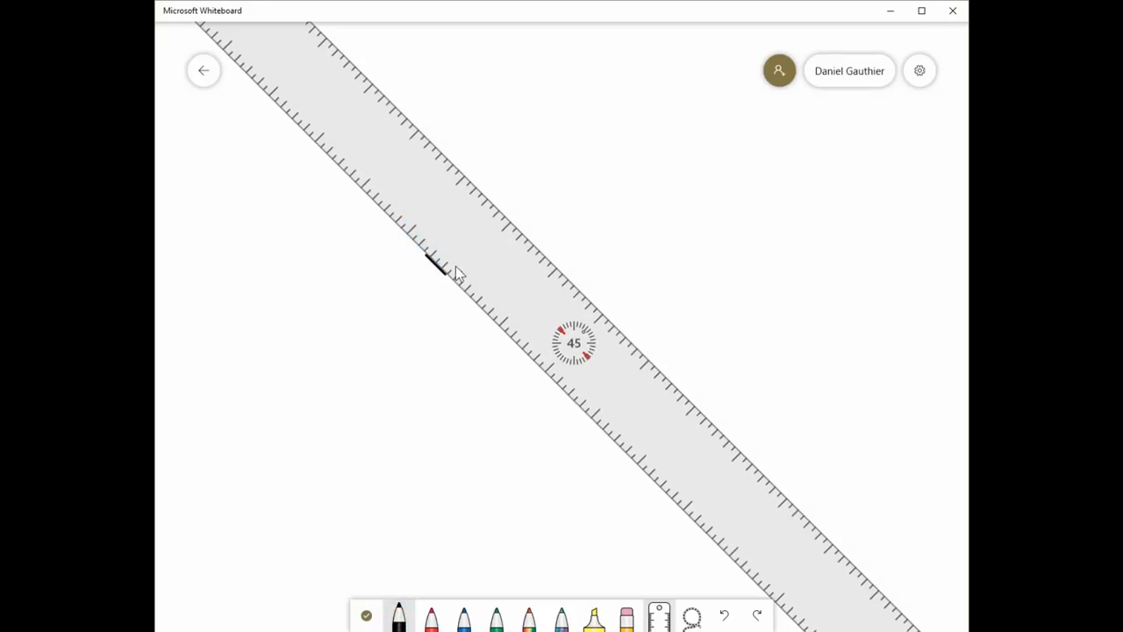
pyautogui.moveTo(434, 263); pyautogui.dragTo(566, 386)
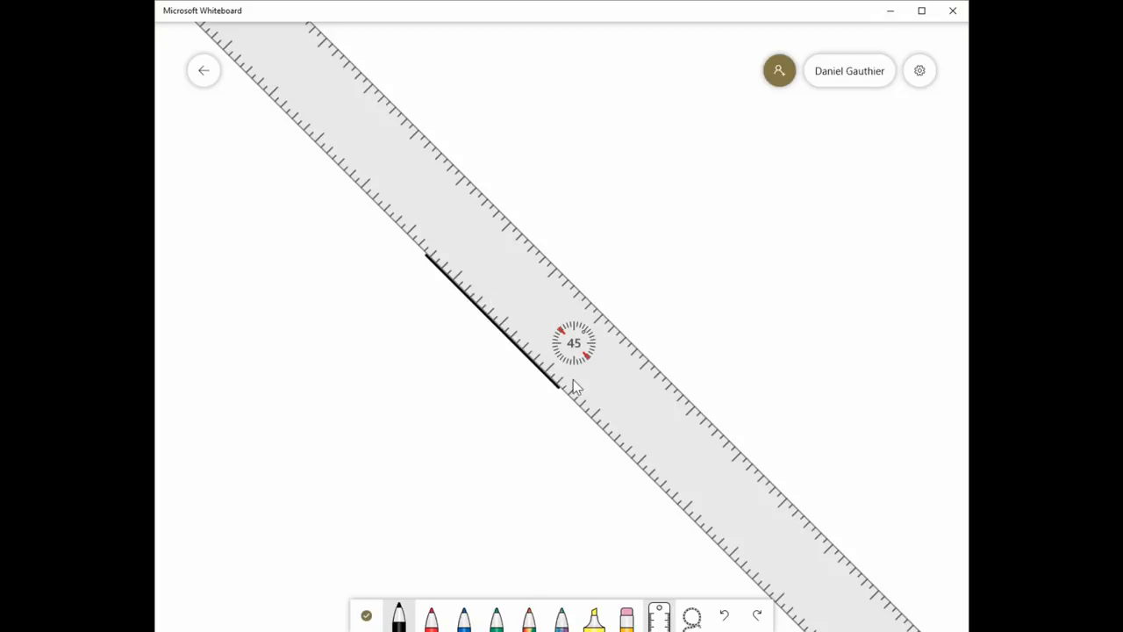
pyautogui.moveTo(562, 391); pyautogui.dragTo(715, 530)
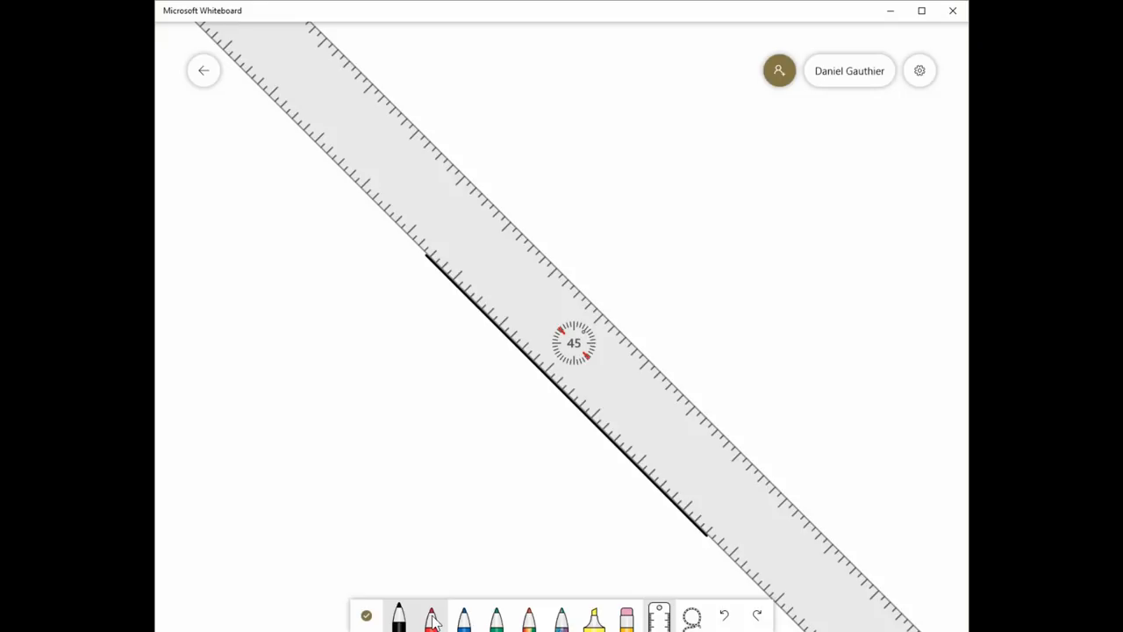
# Draw a red diagonal line along the ruler's other edge
pyautogui.click(431, 616)
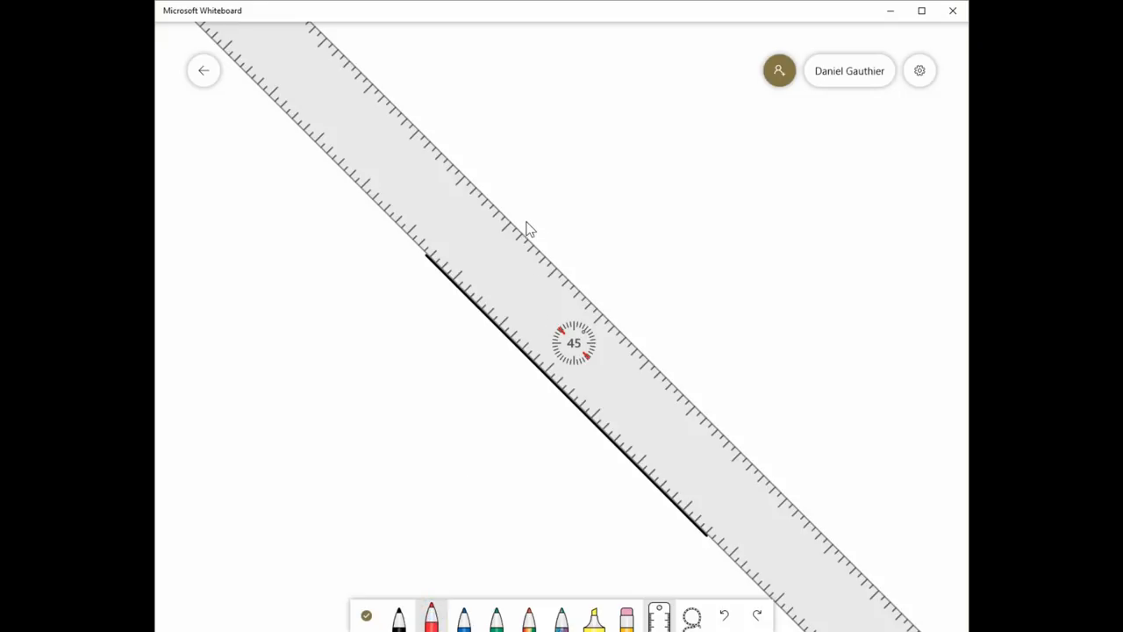
pyautogui.moveTo(507, 221); pyautogui.dragTo(587, 300)
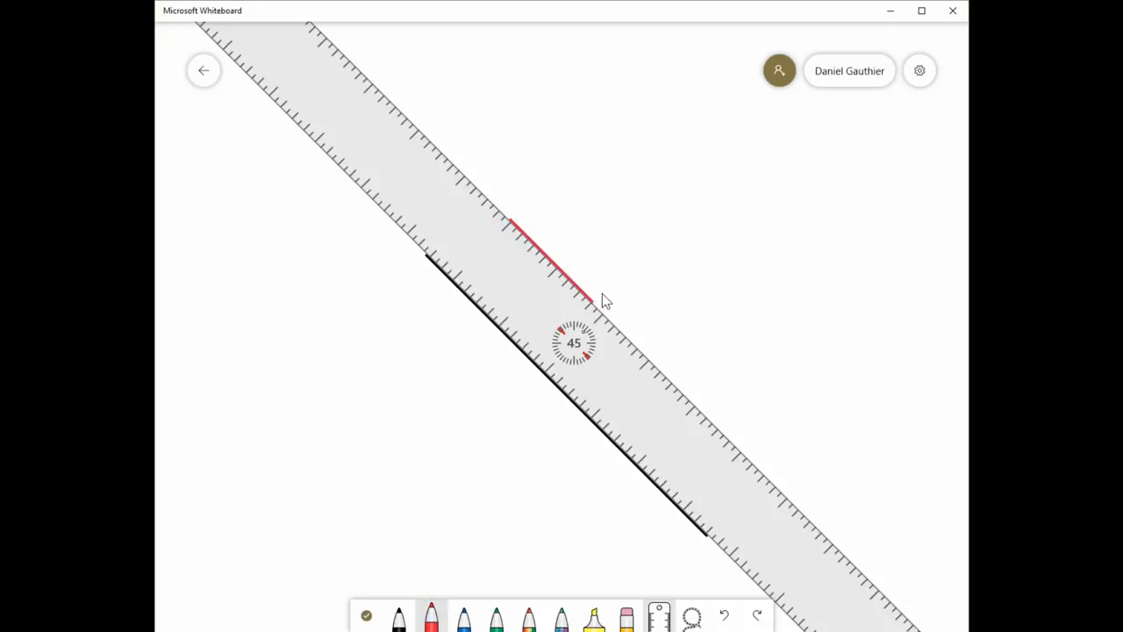
pyautogui.moveTo(597, 298); pyautogui.dragTo(689, 395)
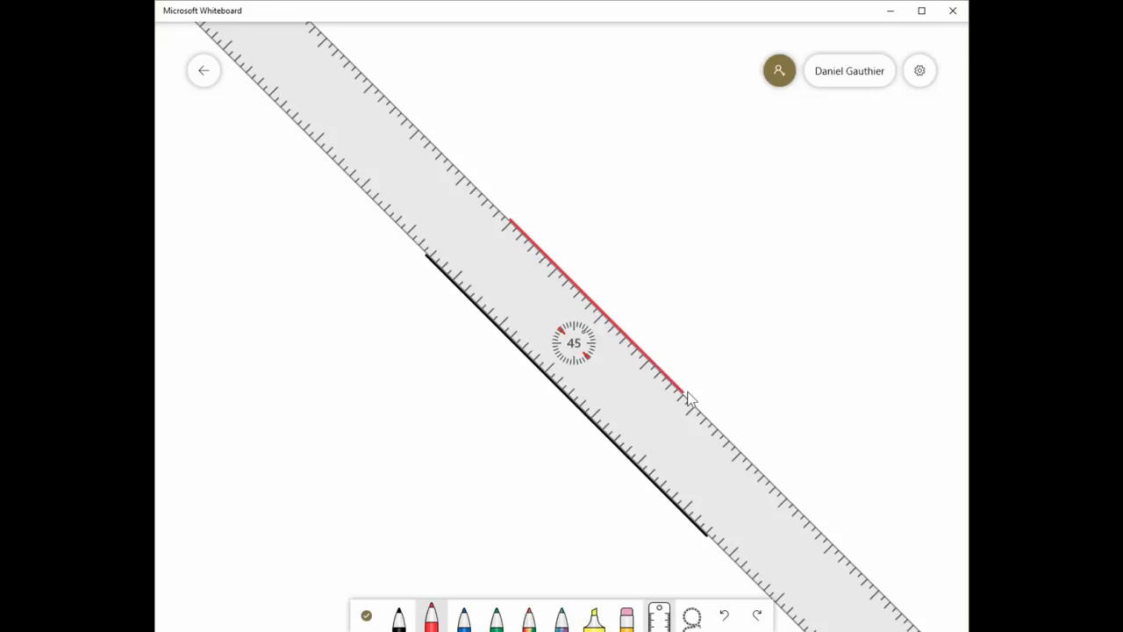
pyautogui.moveTo(689, 395); pyautogui.dragTo(754, 465)
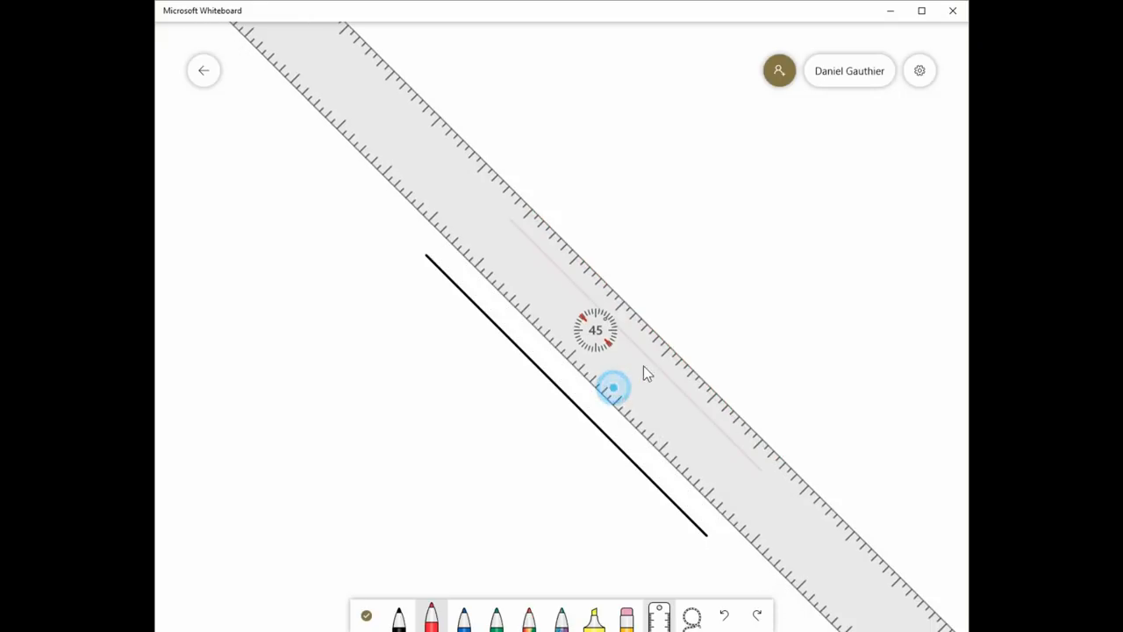
# Rotate the ruler across the lines, trace two blue lines along it, then hide it
pyautogui.moveTo(513, 223); pyautogui.dragTo(762, 469)
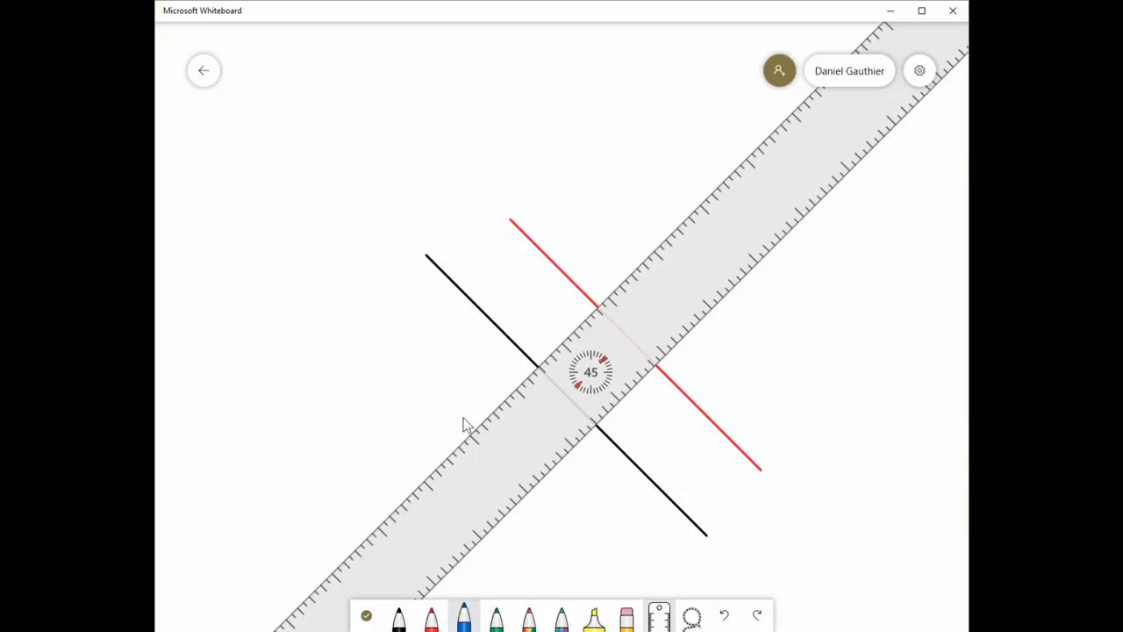
pyautogui.moveTo(474, 430); pyautogui.dragTo(522, 386)
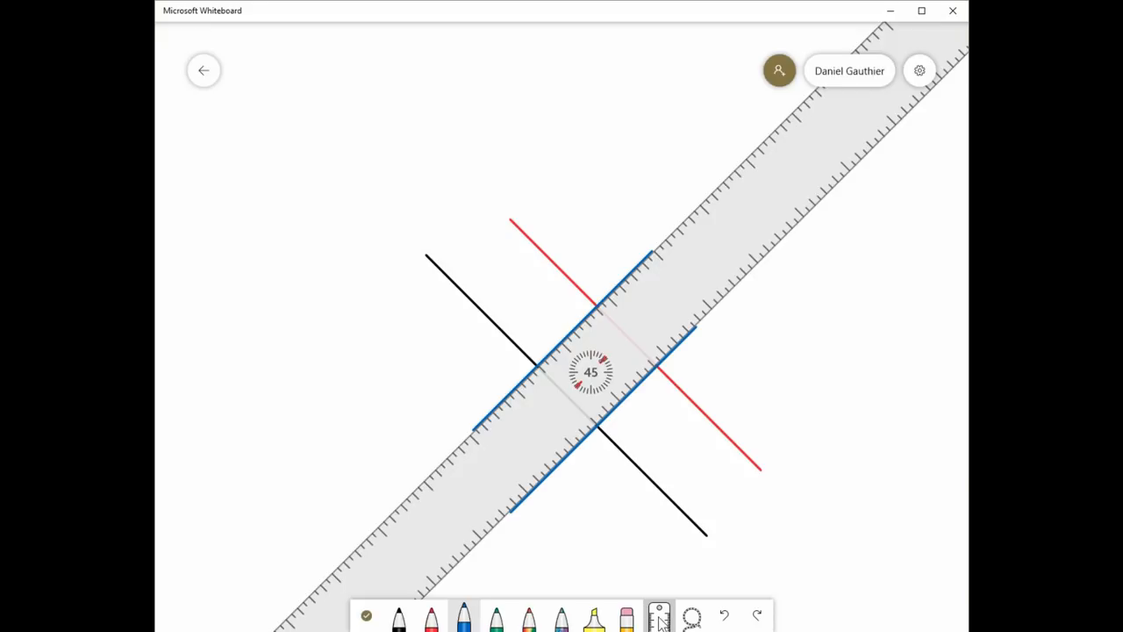
pyautogui.click(659, 614)
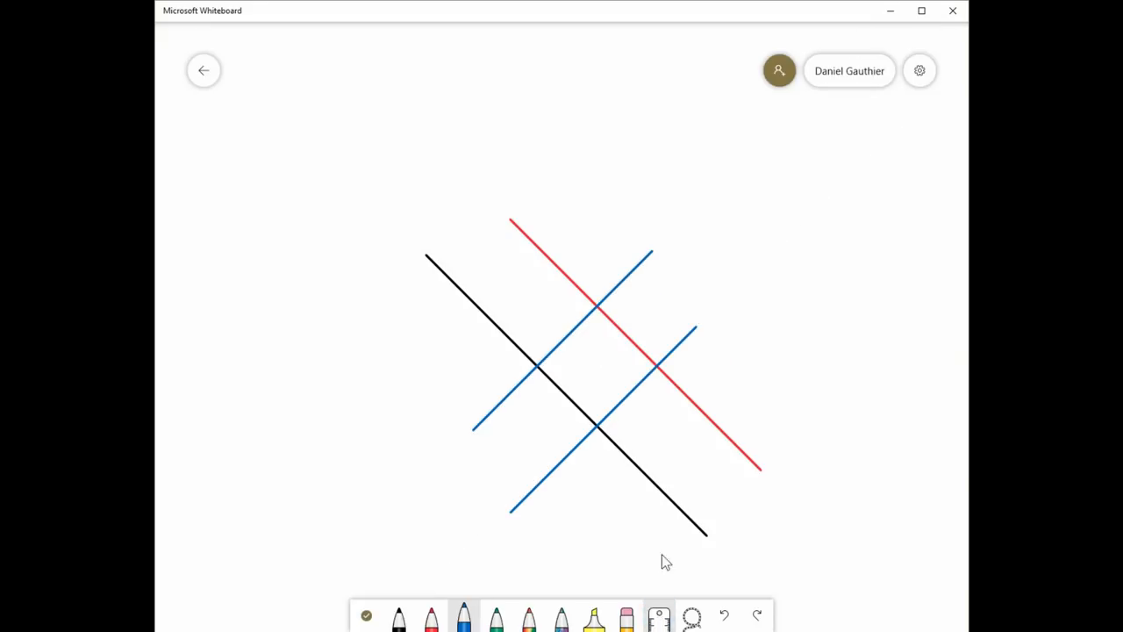
pyautogui.moveTo(628, 568)
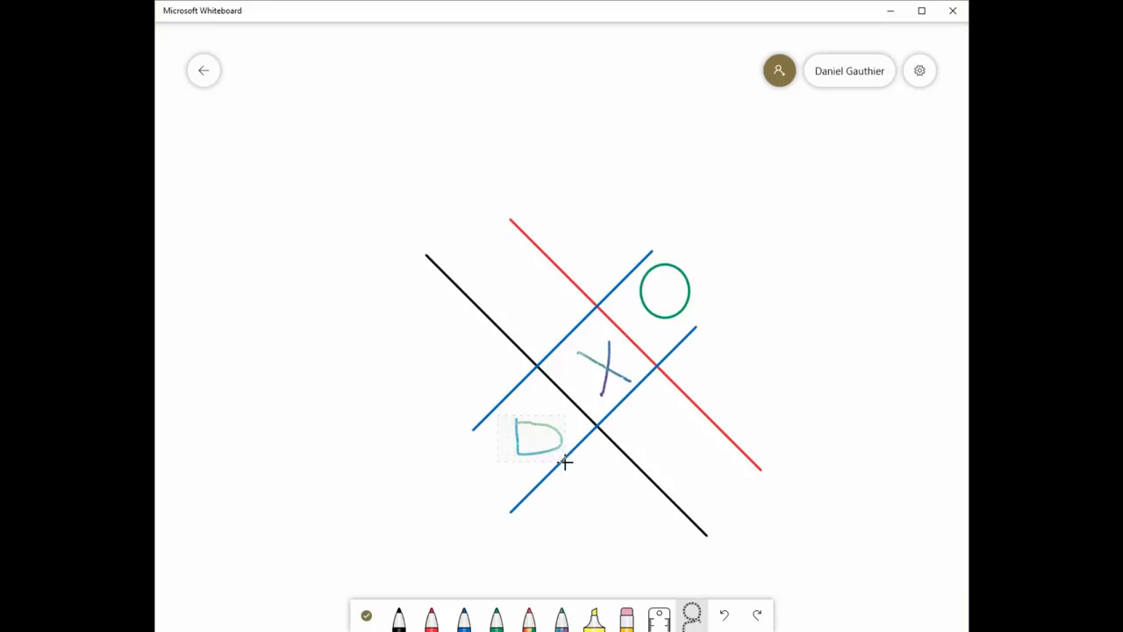
# Copy the lassoed D shape and paste it to the right of the grid
pyautogui.click(537, 439)
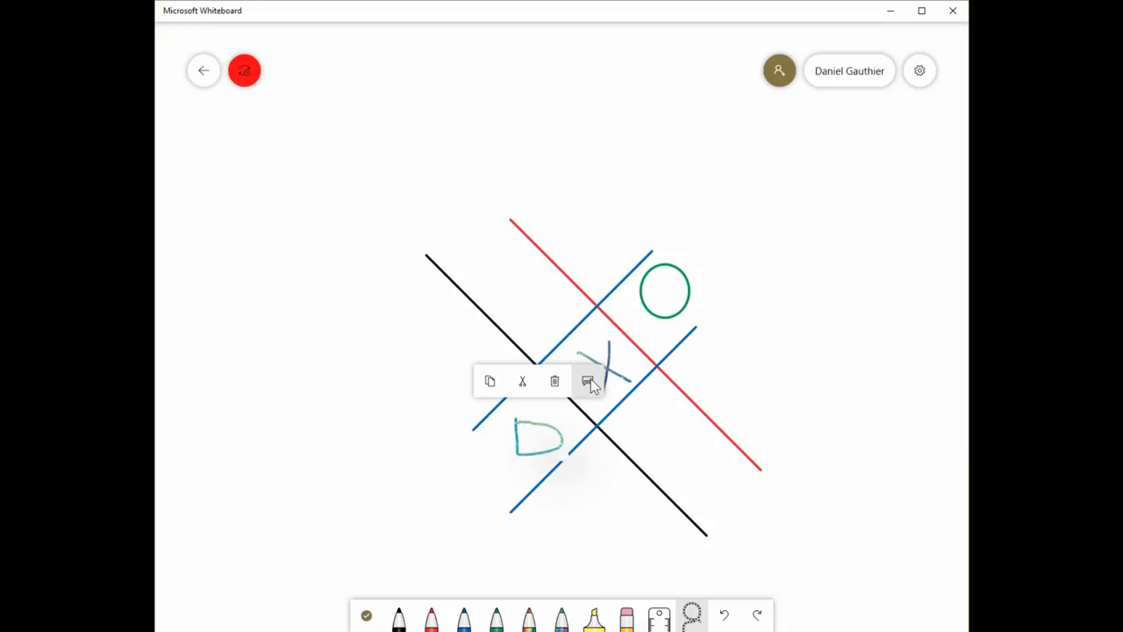
pyautogui.moveTo(489, 380)
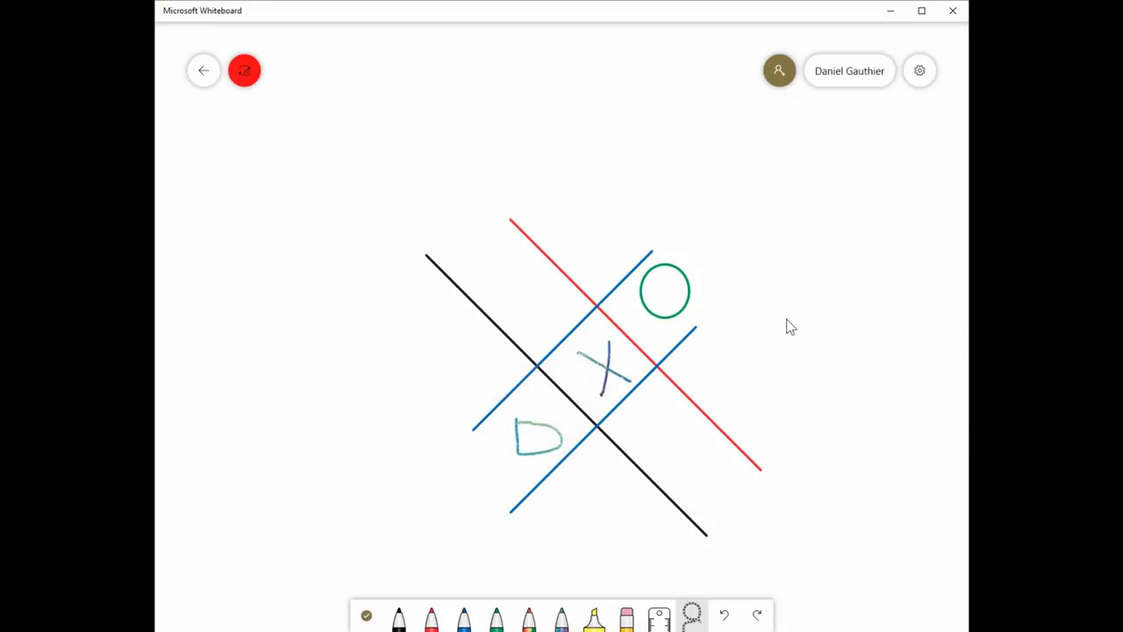
pyautogui.click(803, 297)
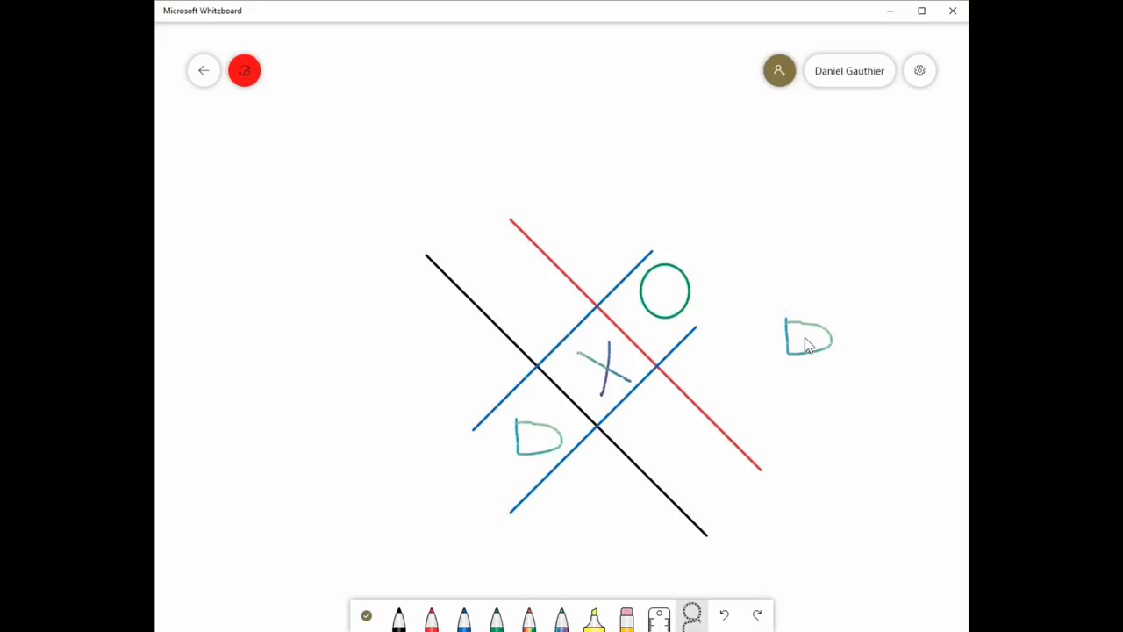
pyautogui.moveTo(749, 328)
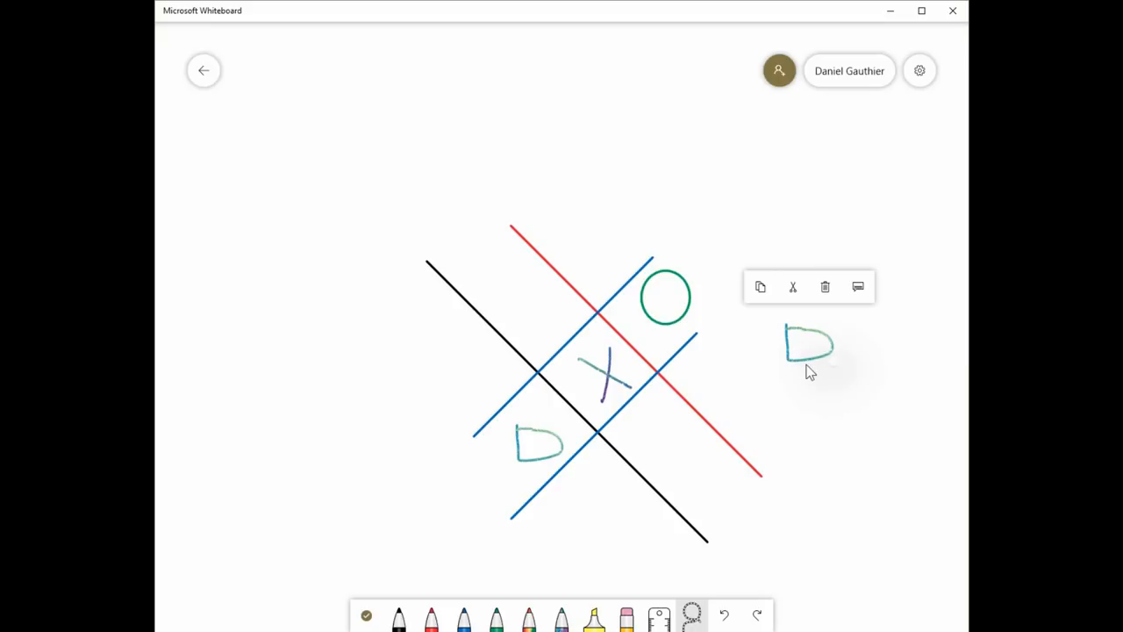
pyautogui.moveTo(805, 346)
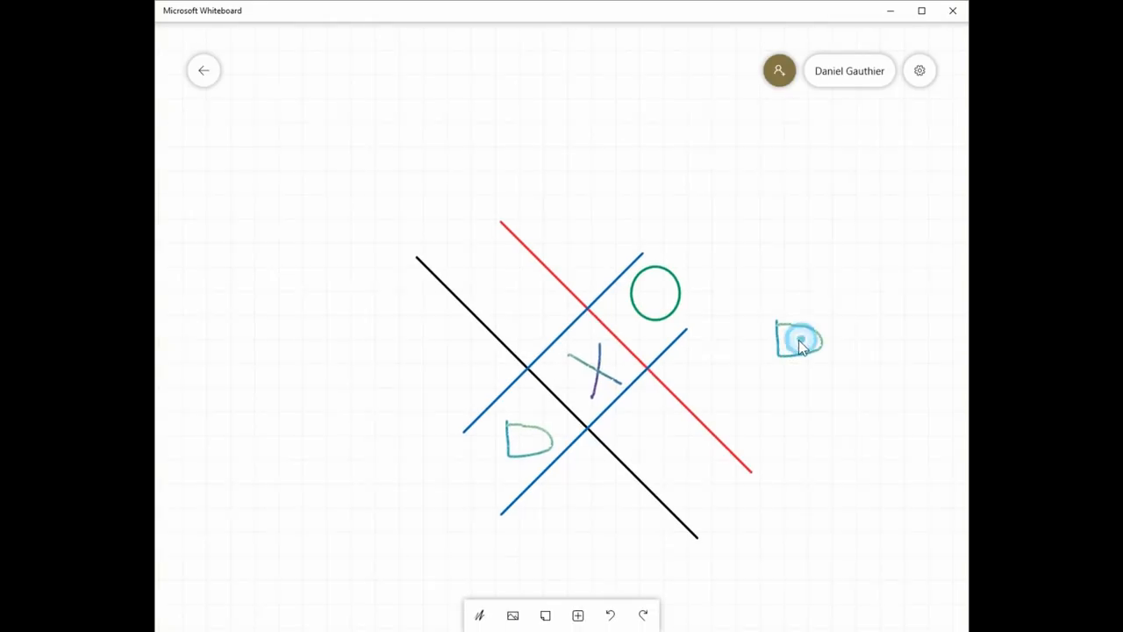
# Select the pasted D and drag it into the empty upper-left grid cell
pyautogui.click(798, 342)
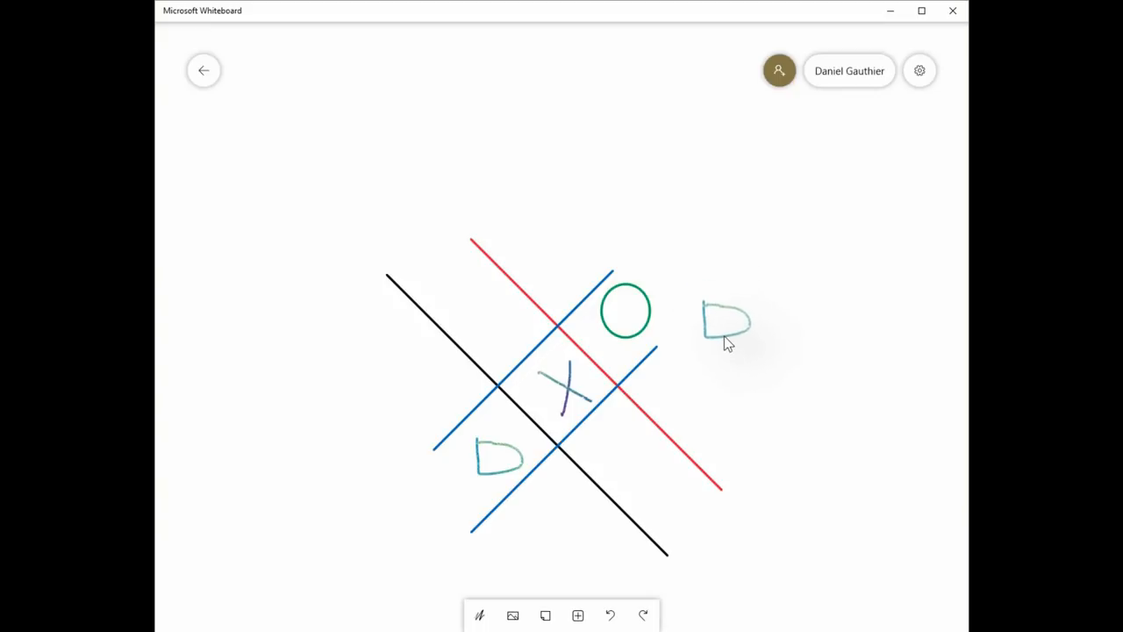
pyautogui.click(724, 320)
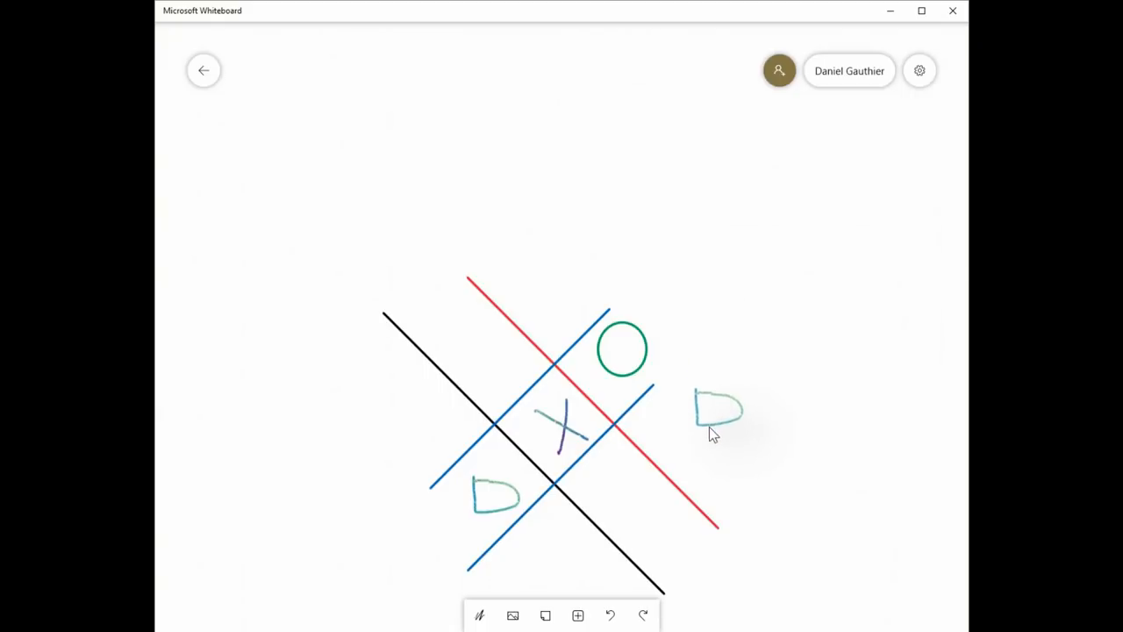
pyautogui.moveTo(719, 408); pyautogui.dragTo(508, 351)
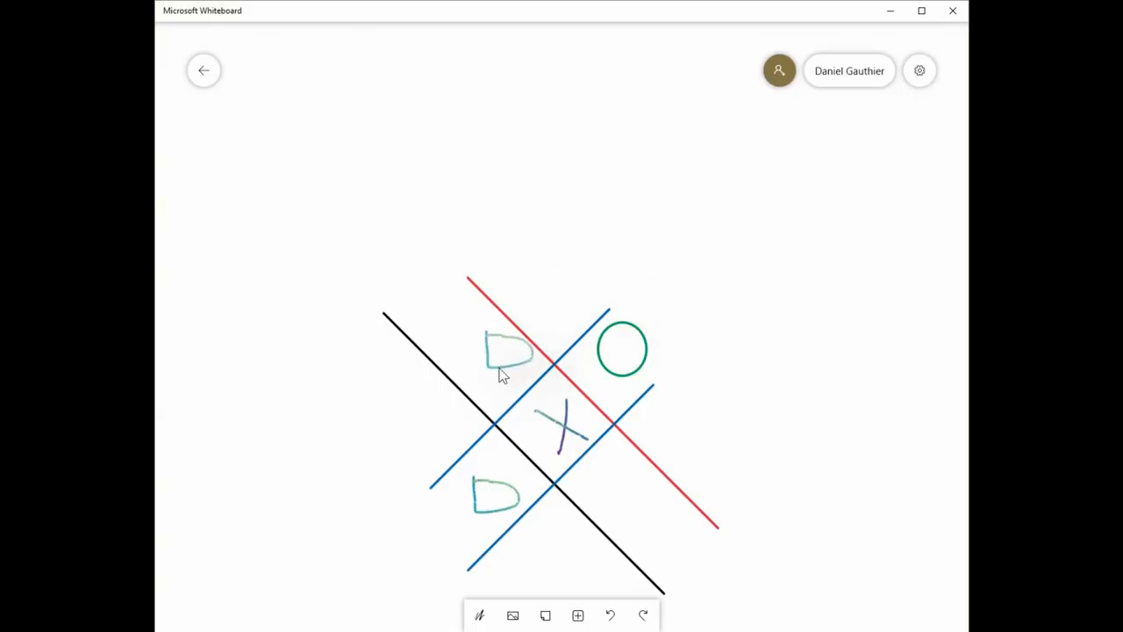
pyautogui.click(508, 350)
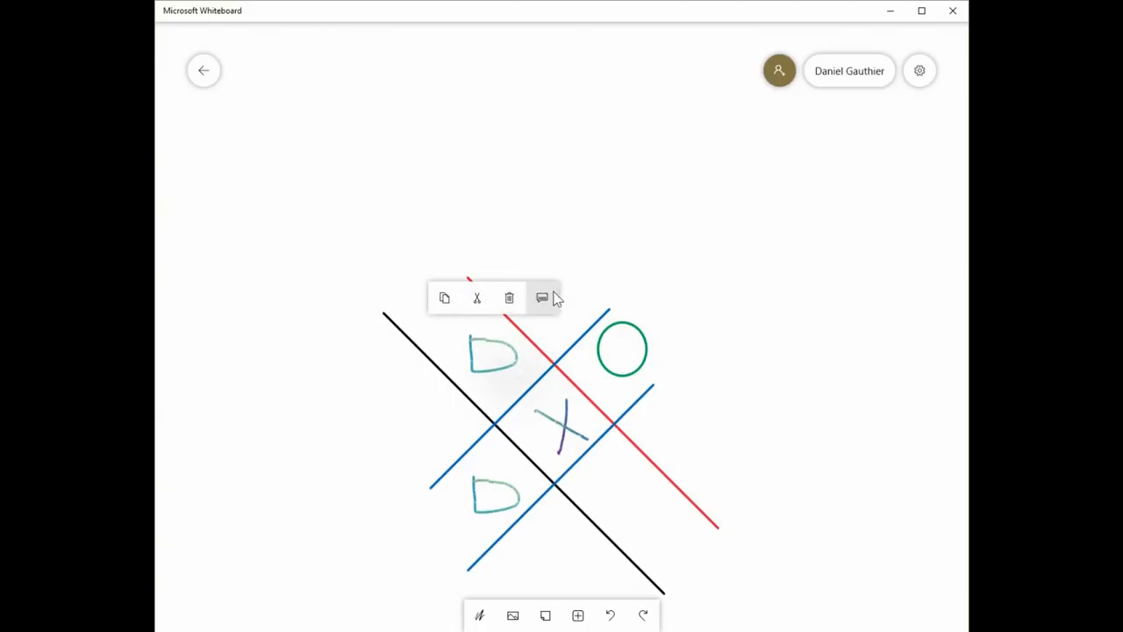
# Give the upper D mark the alt text 'This is supposed to be a circle'
pyautogui.click(541, 297)
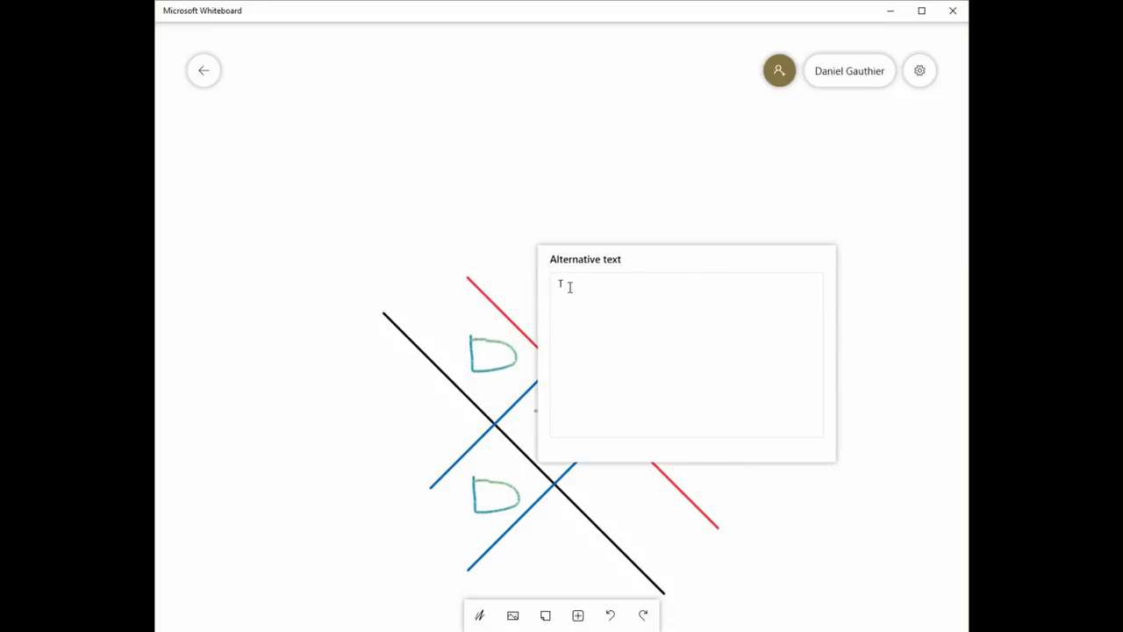
pyautogui.write('This is suppose')
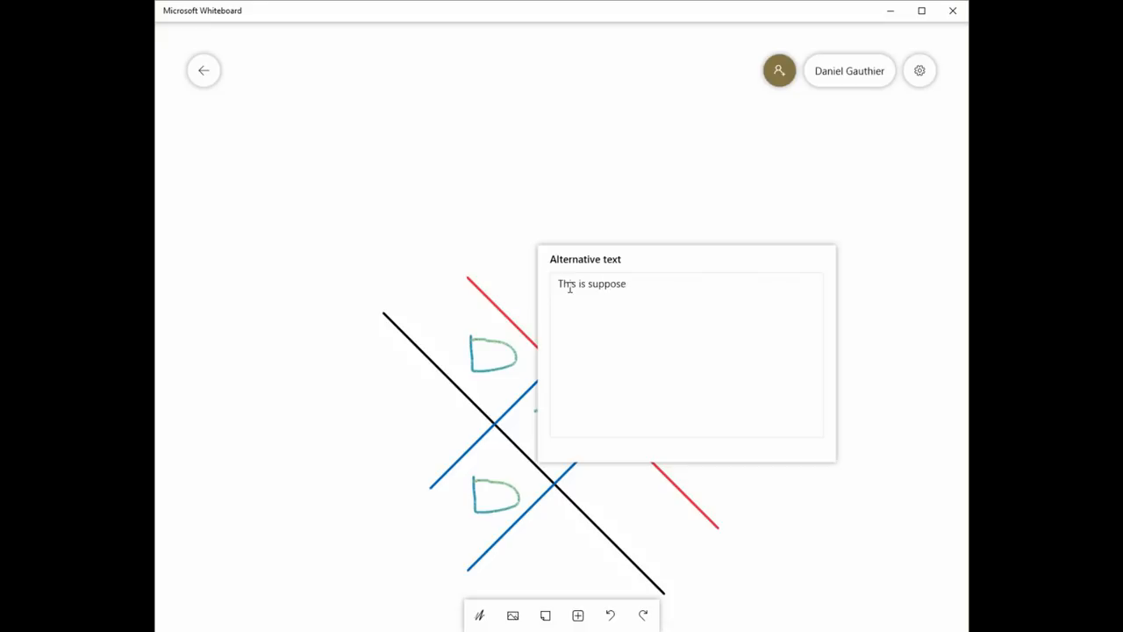
pyautogui.write('d to be a circle')
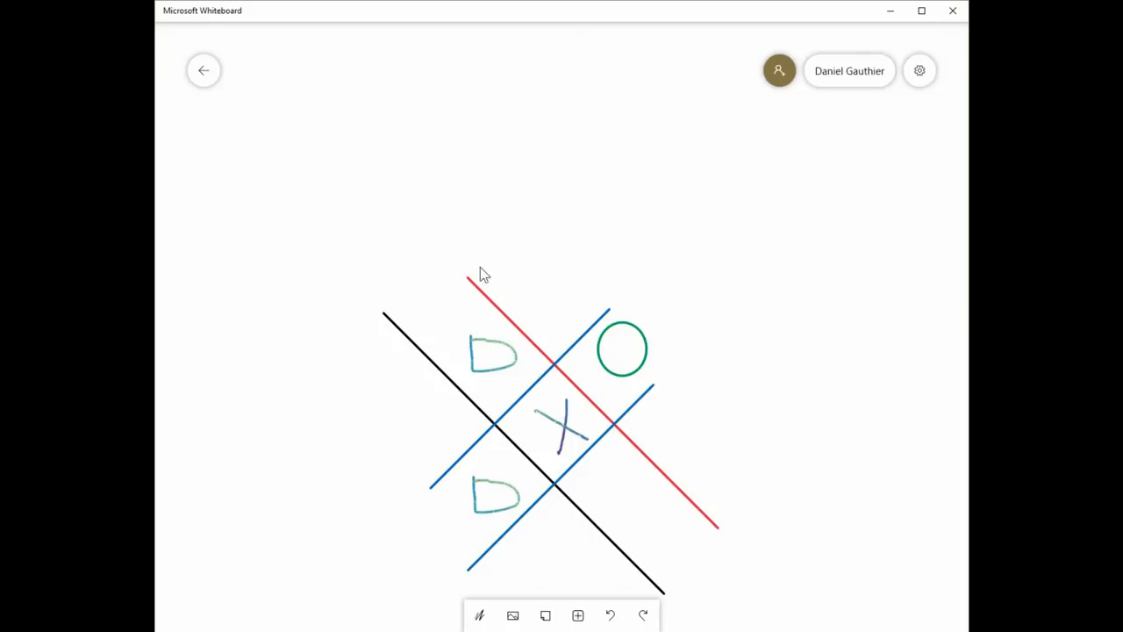
pyautogui.click(500, 364)
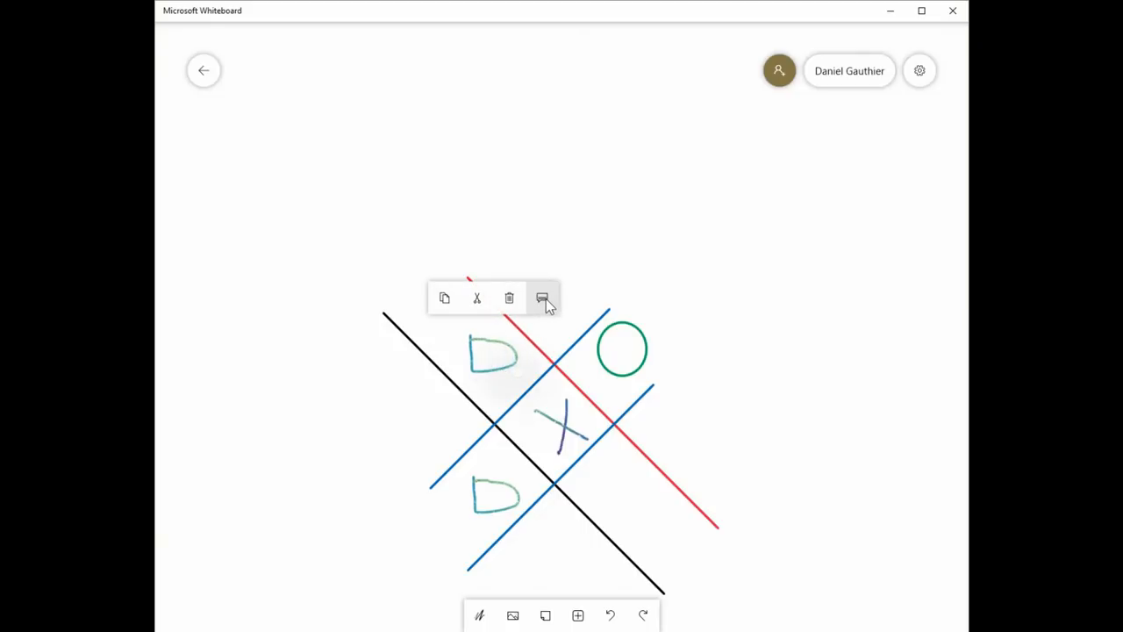
pyautogui.click(542, 298)
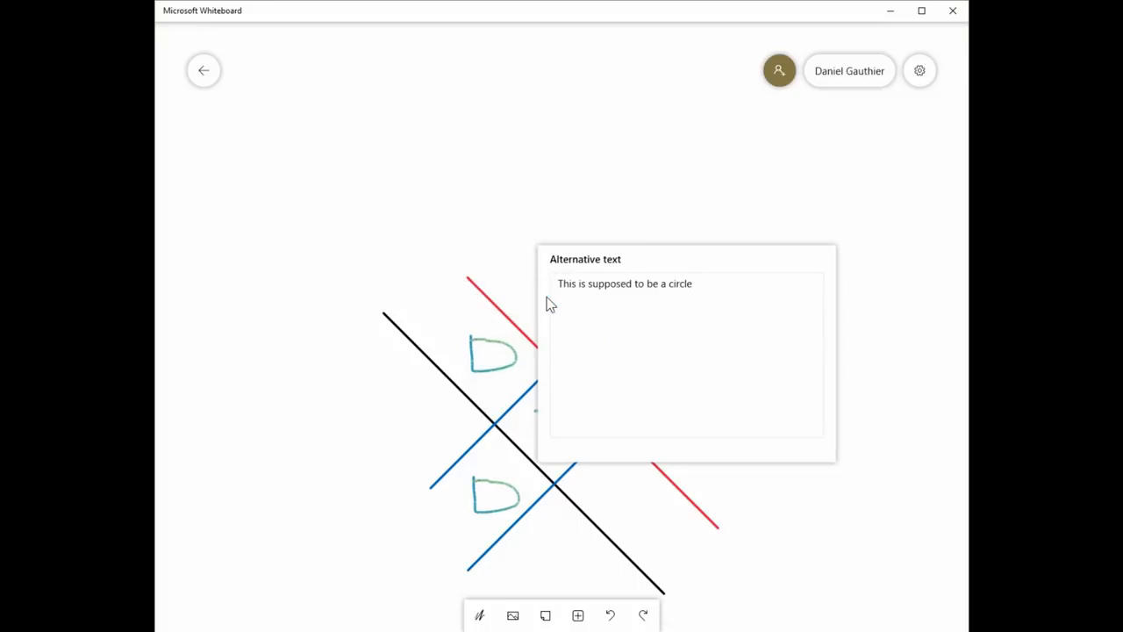
pyautogui.moveTo(531, 248)
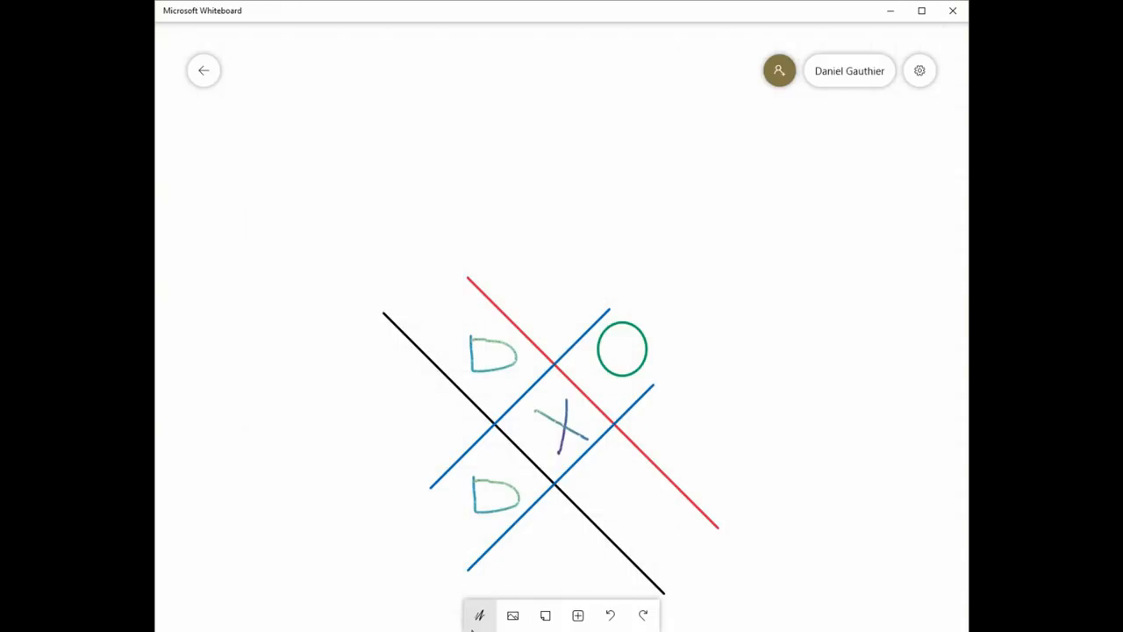
# Sketch a green freehand squiggle to the right of the grid
pyautogui.click(479, 615)
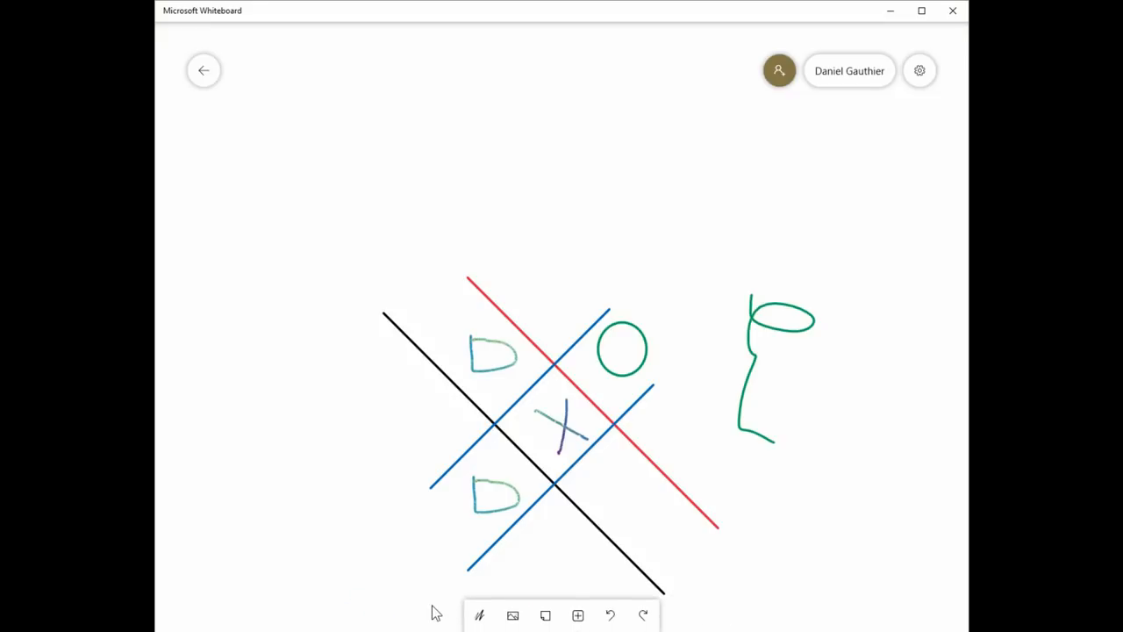
pyautogui.moveTo(515, 589)
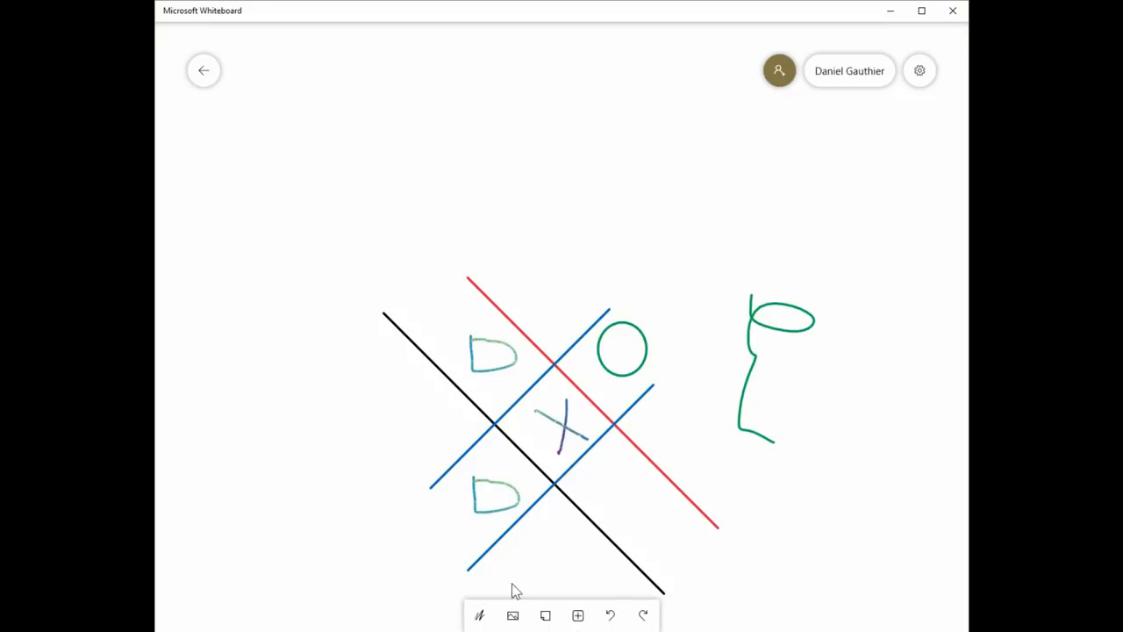
pyautogui.click(610, 615)
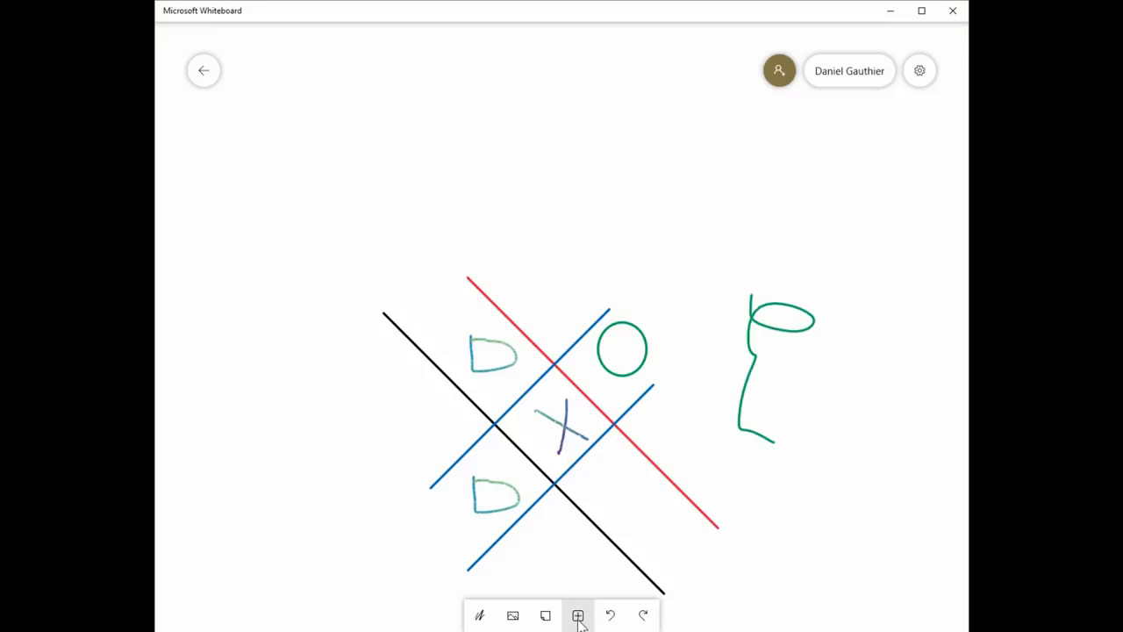
# Insert a camera photo and drag it above the tic-tac-toe grid
pyautogui.click(577, 615)
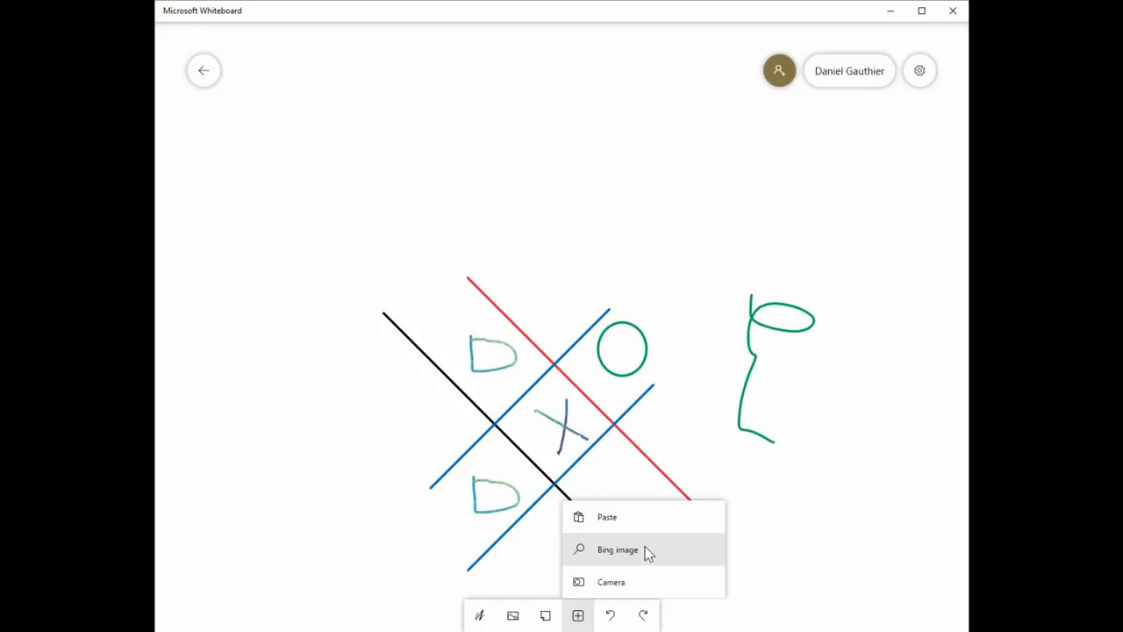
pyautogui.moveTo(636, 580)
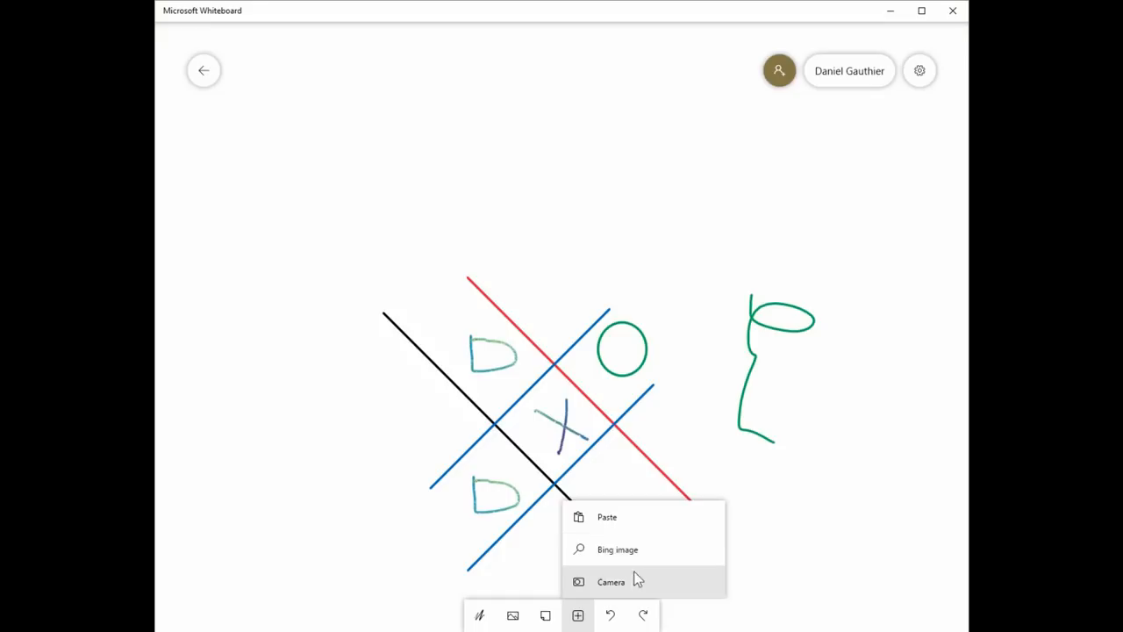
pyautogui.click(610, 582)
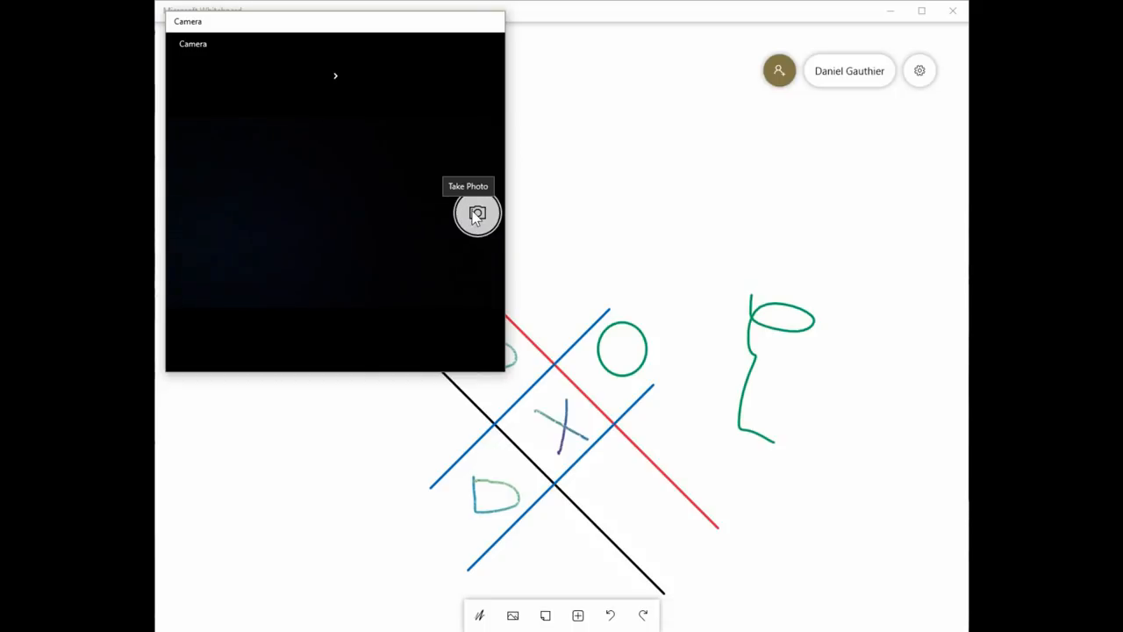
pyautogui.click(477, 214)
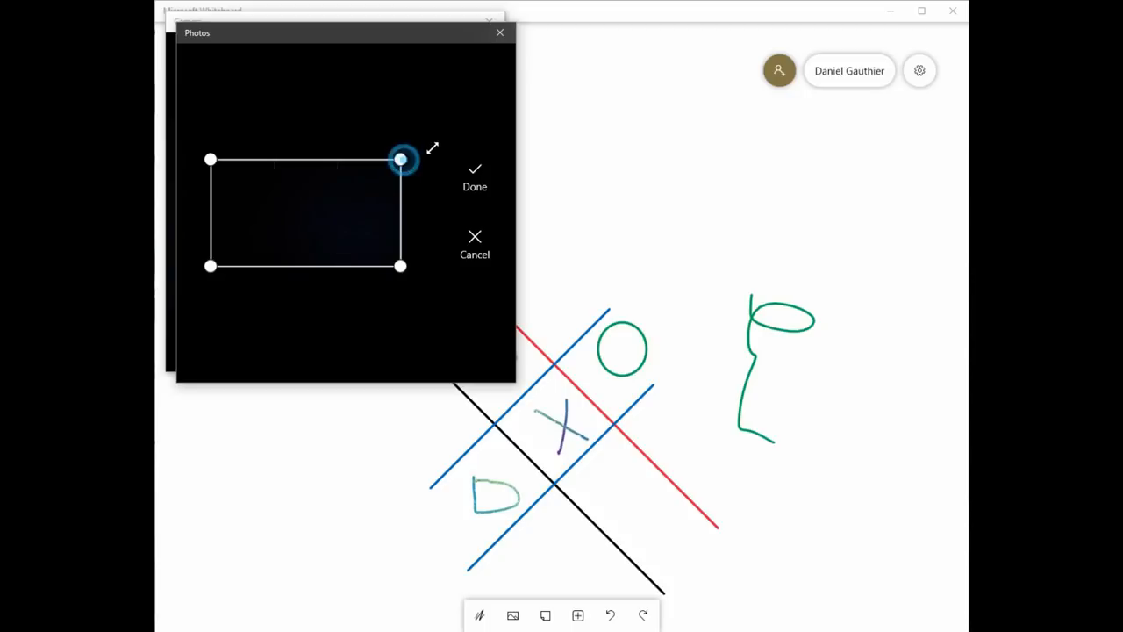
pyautogui.click(475, 171)
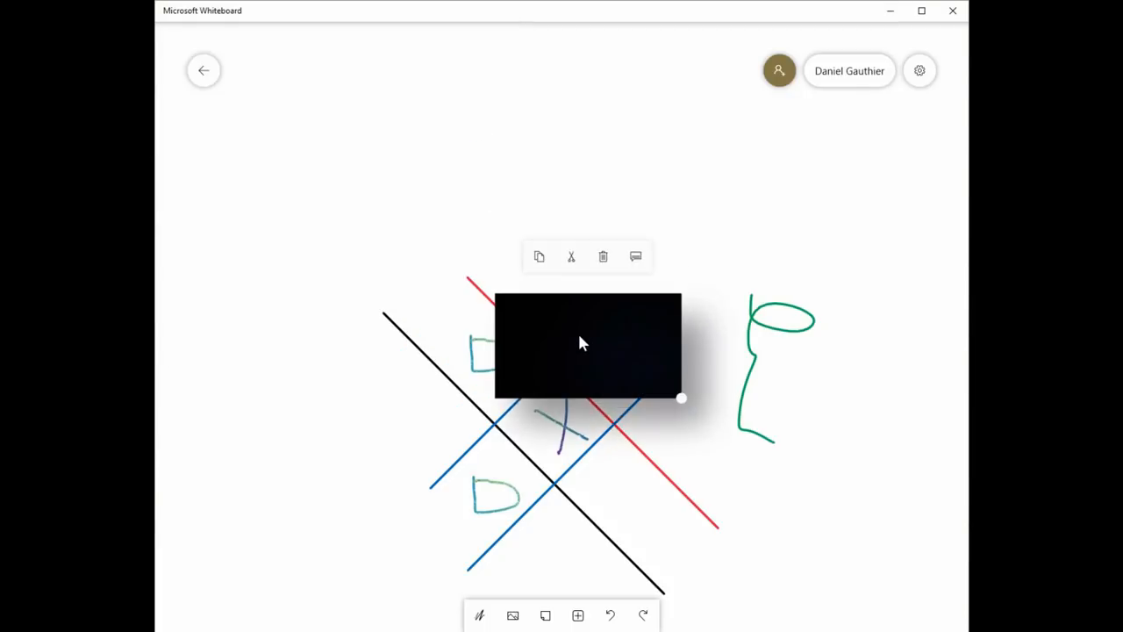
pyautogui.moveTo(577, 367)
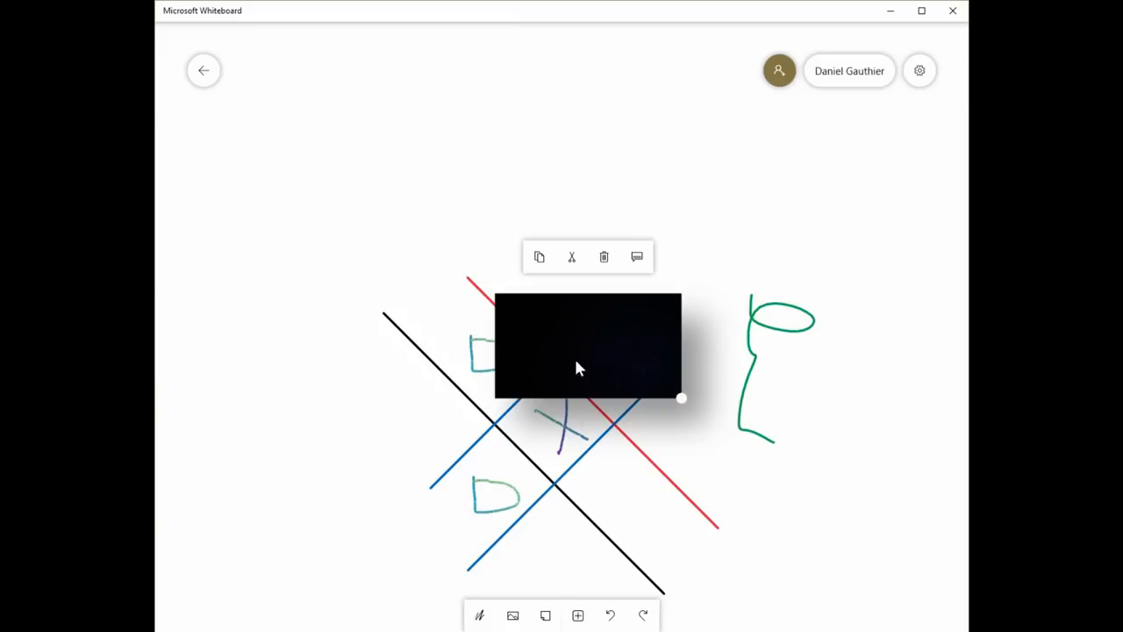
pyautogui.moveTo(587, 347); pyautogui.dragTo(646, 169)
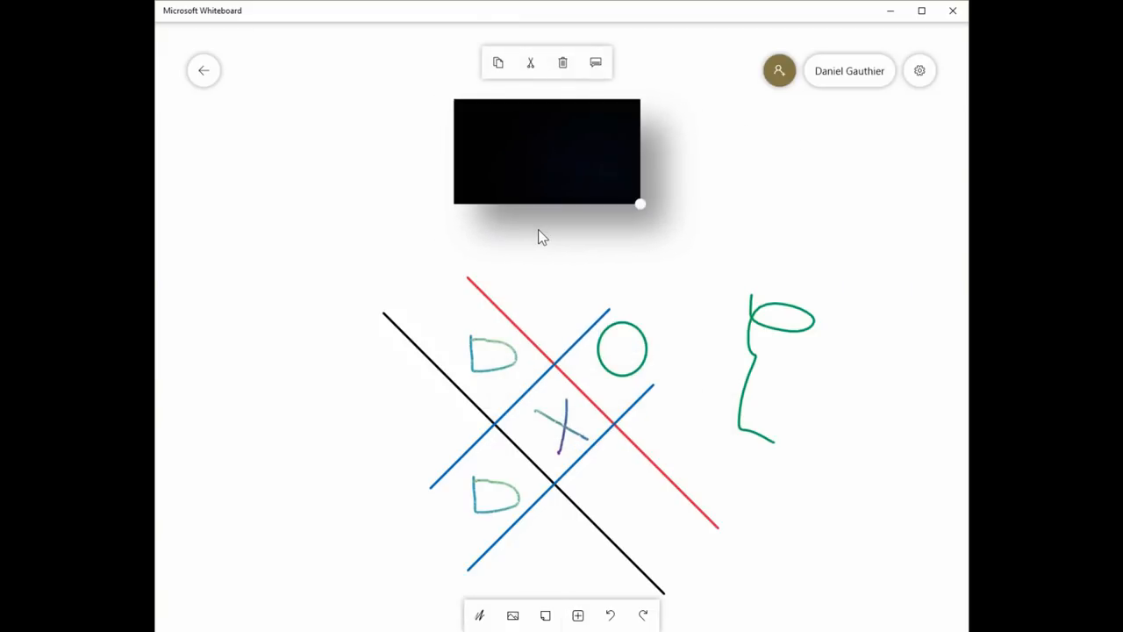
pyautogui.moveTo(496, 393)
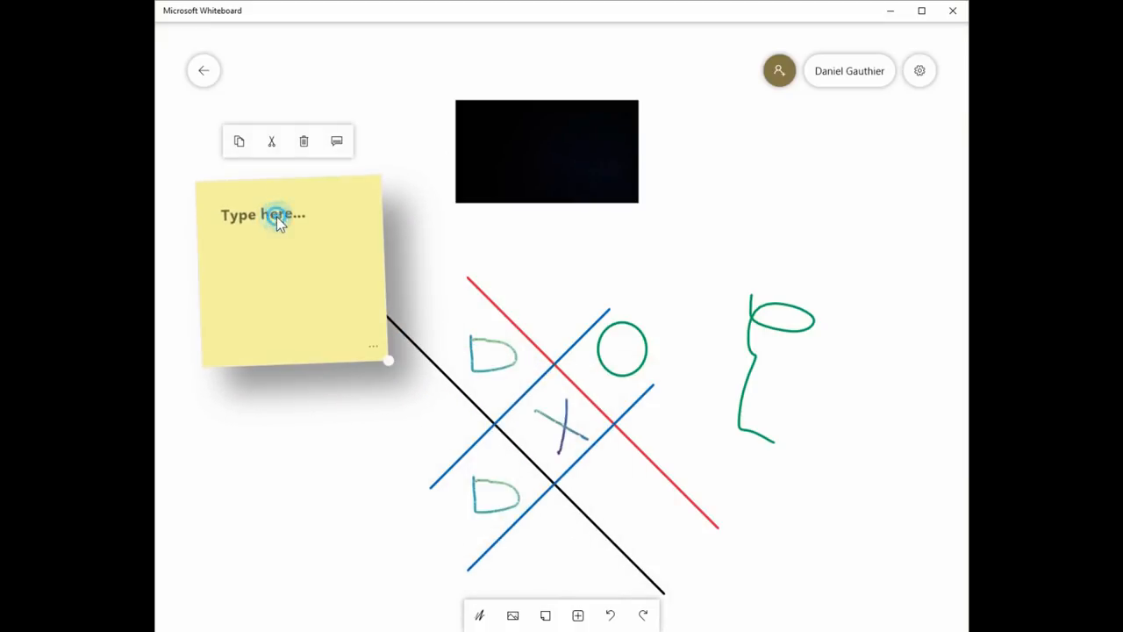
# Write 'This is a virtual sticky note' on a new sticky note
pyautogui.write('This is a virtual st')
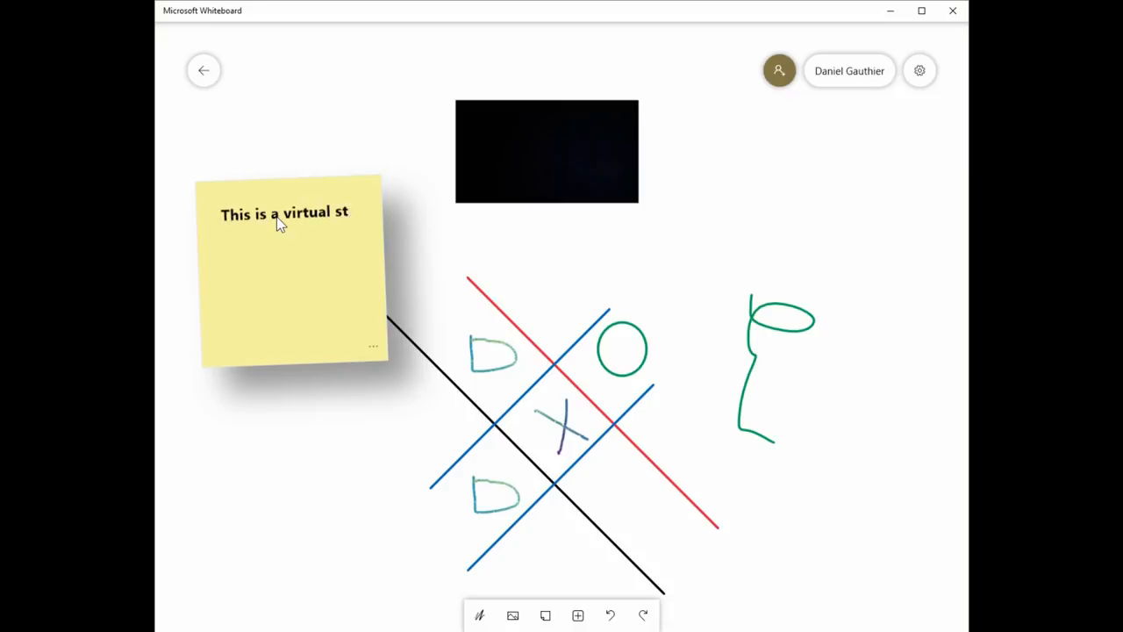
pyautogui.write('icky note')
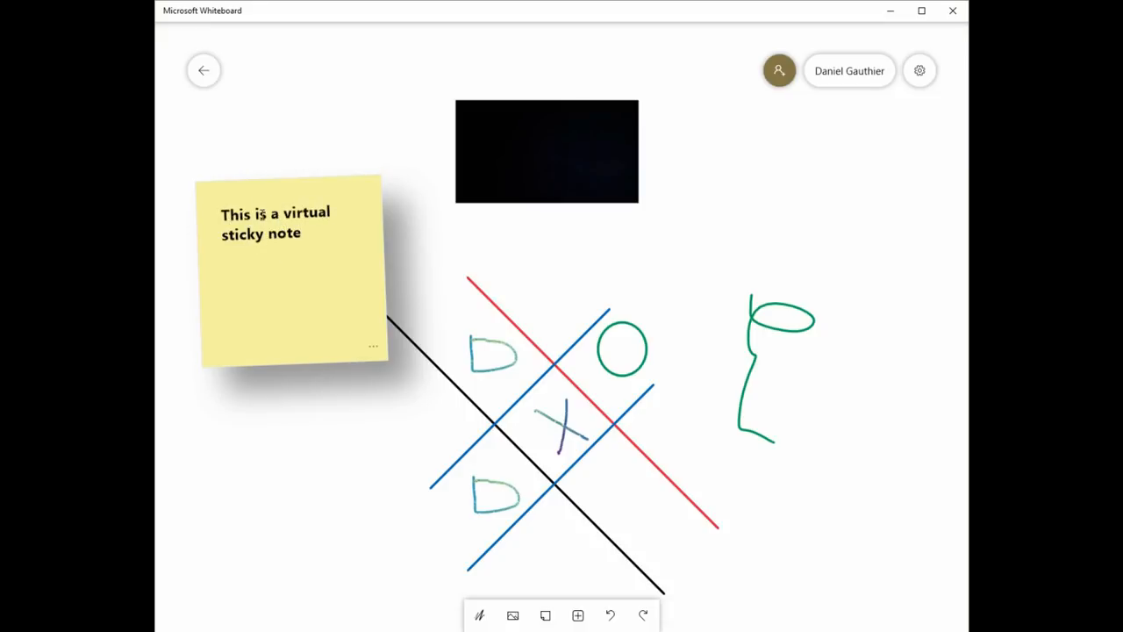
pyautogui.click(280, 272)
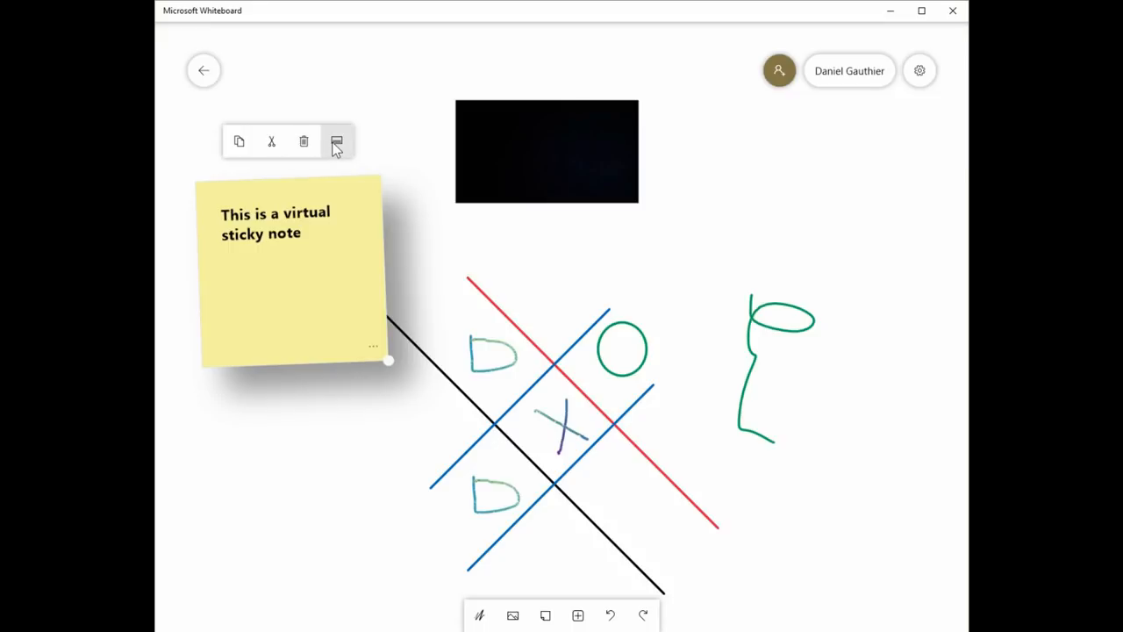
# Give the sticky note alt text beginning 'a note to the stu'
pyautogui.click(337, 142)
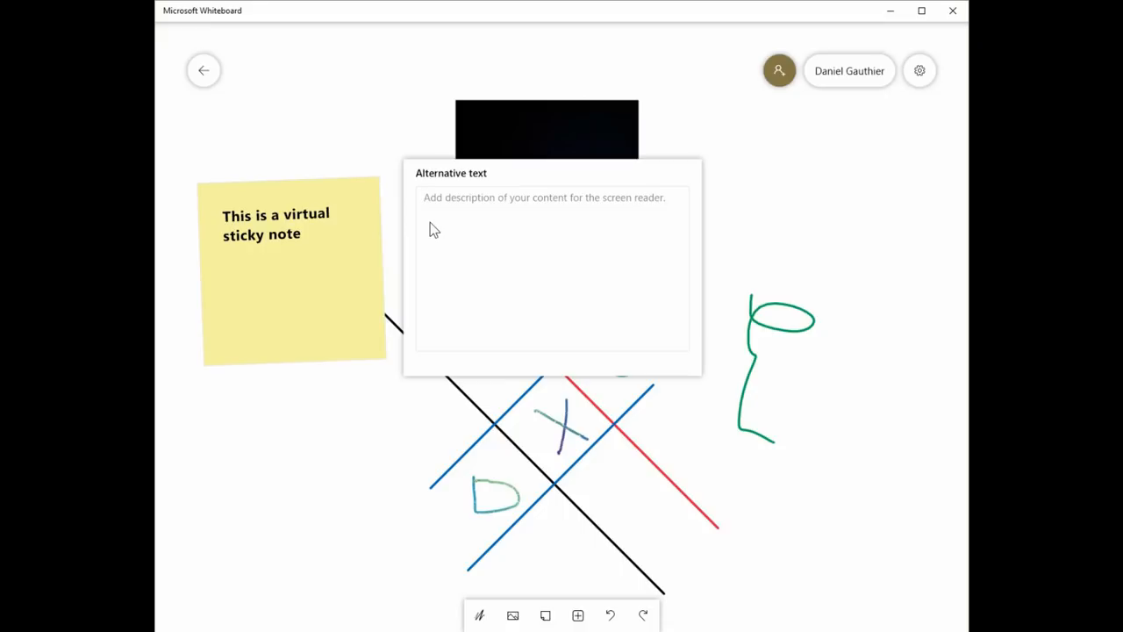
pyautogui.write('a note to the stu')
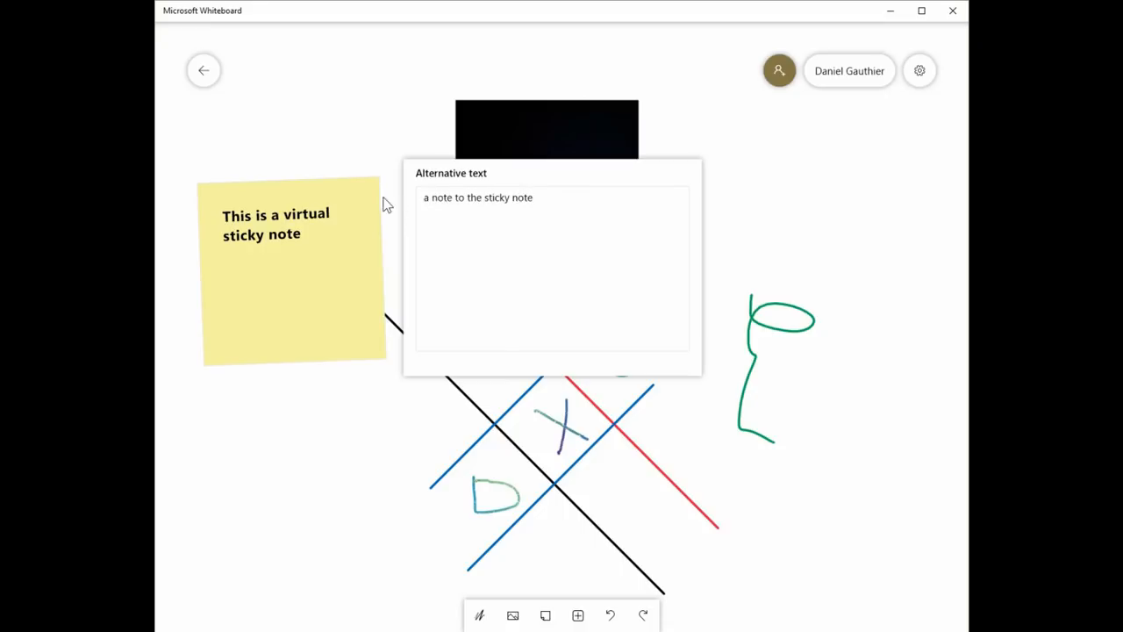
pyautogui.click(336, 142)
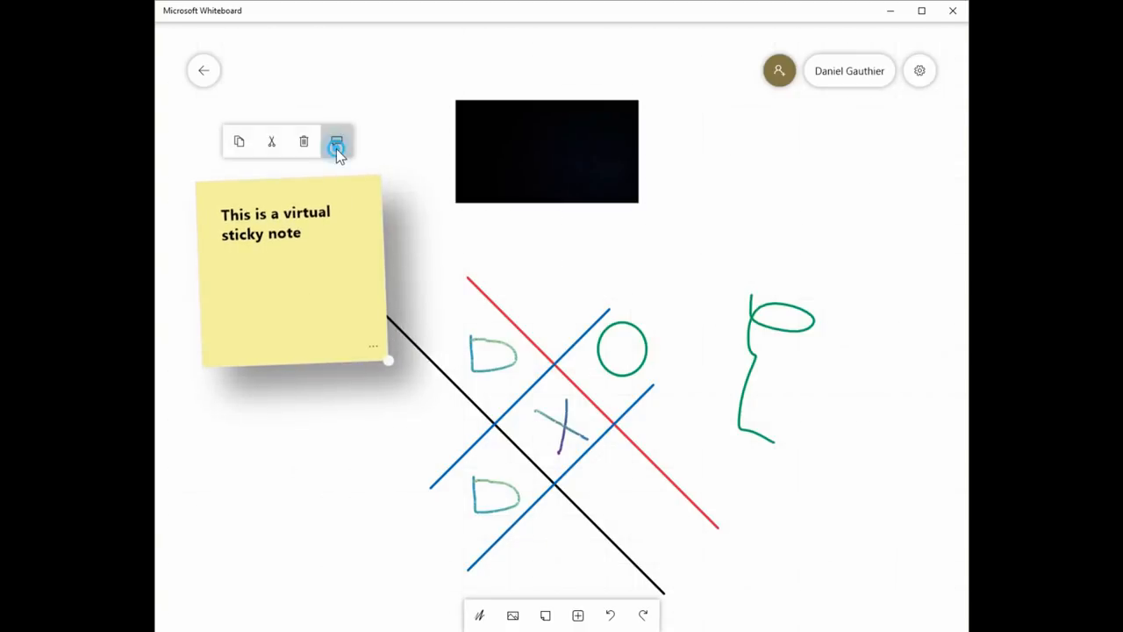
pyautogui.click(337, 141)
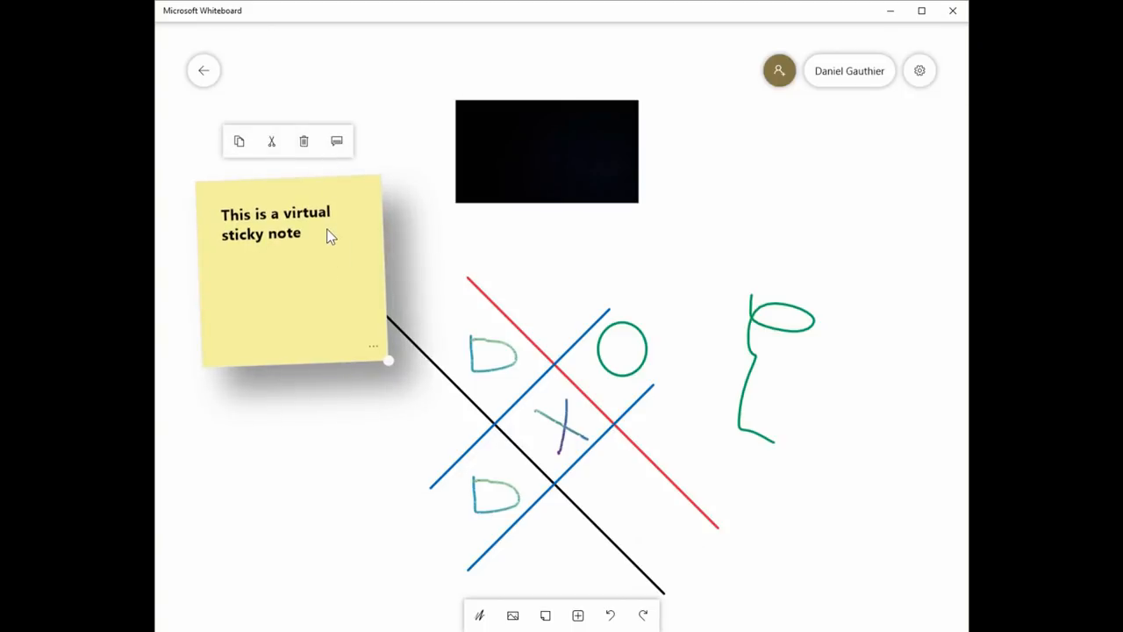
pyautogui.moveTo(377, 351)
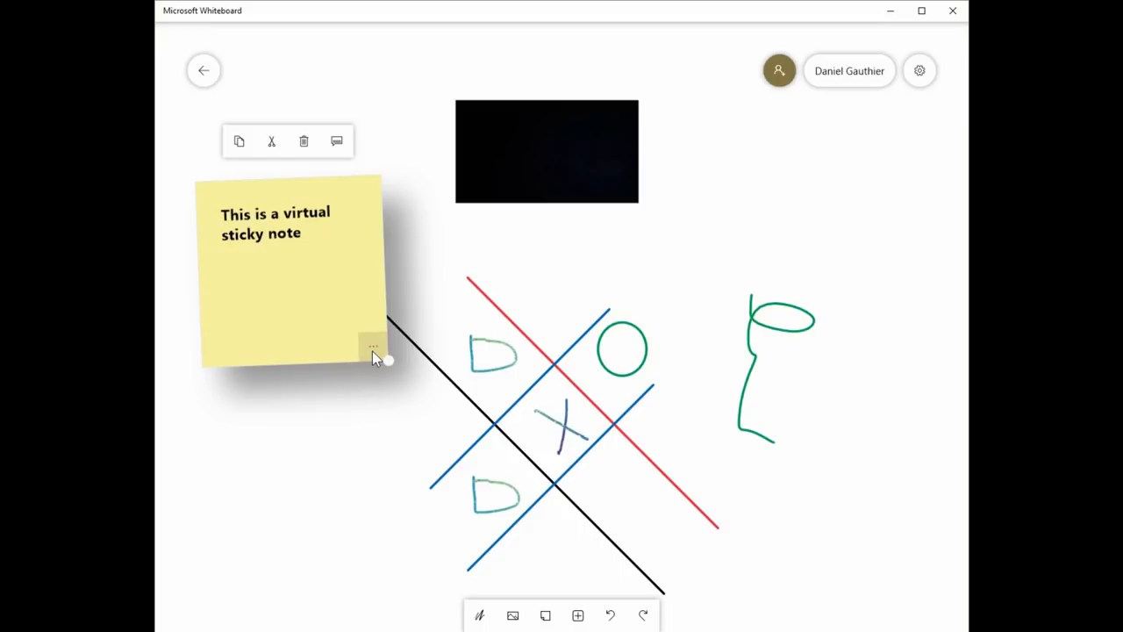
# Turn the sticky note purple, then open and cancel Insert image from file
pyautogui.click(372, 347)
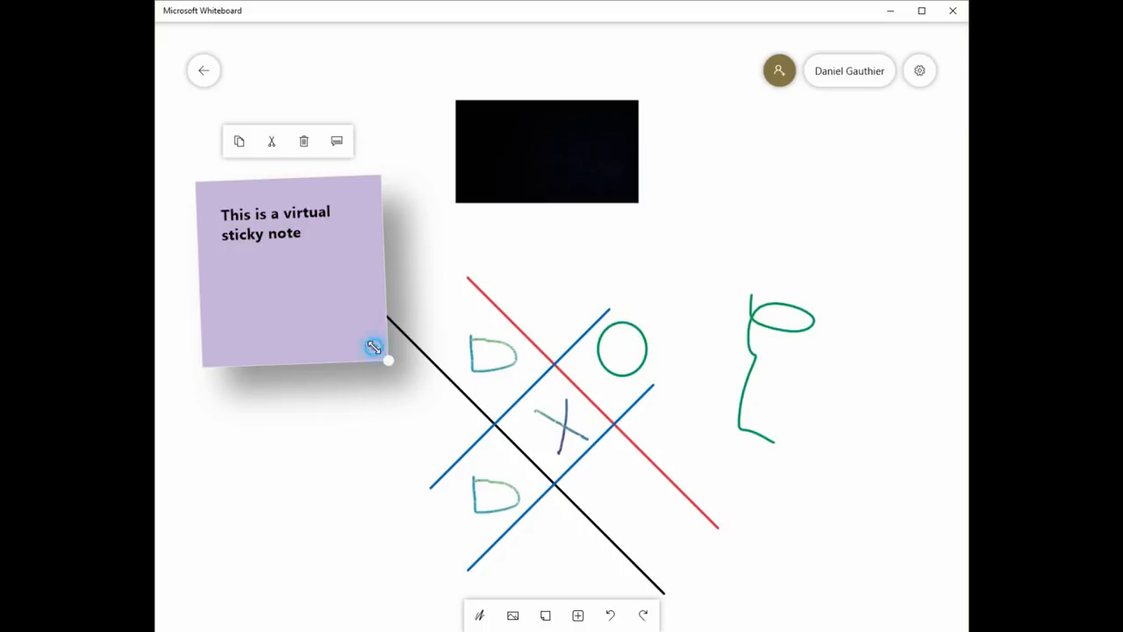
pyautogui.click(372, 347)
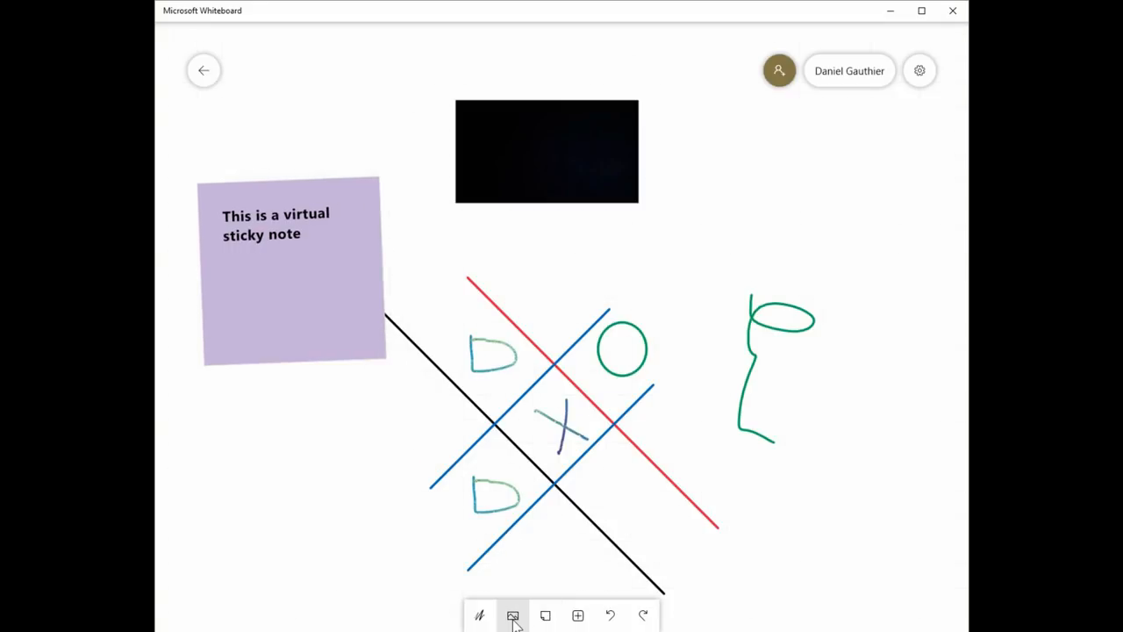
pyautogui.click(513, 615)
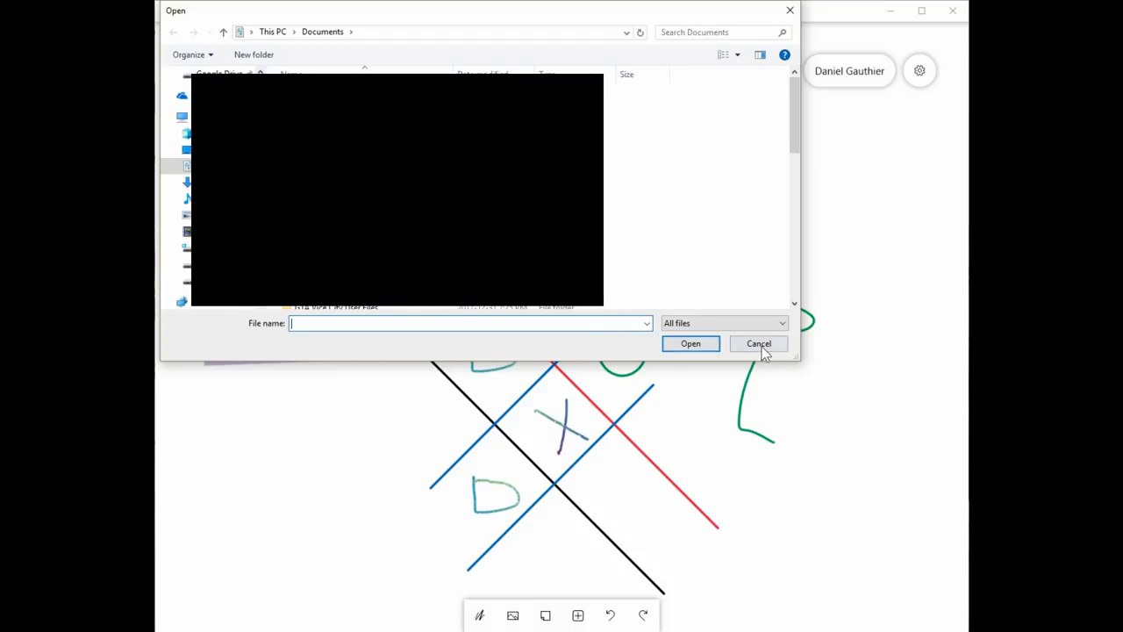
pyautogui.click(758, 343)
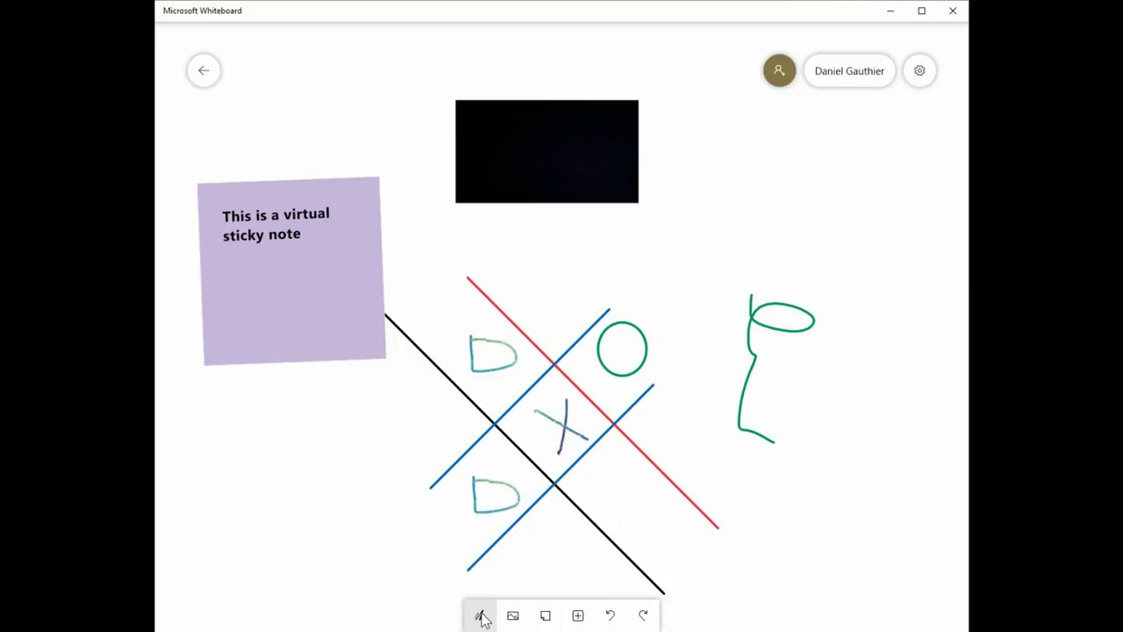
# Show the inking pens and open the Settings menu with Export image and Clear canvas
pyautogui.click(480, 615)
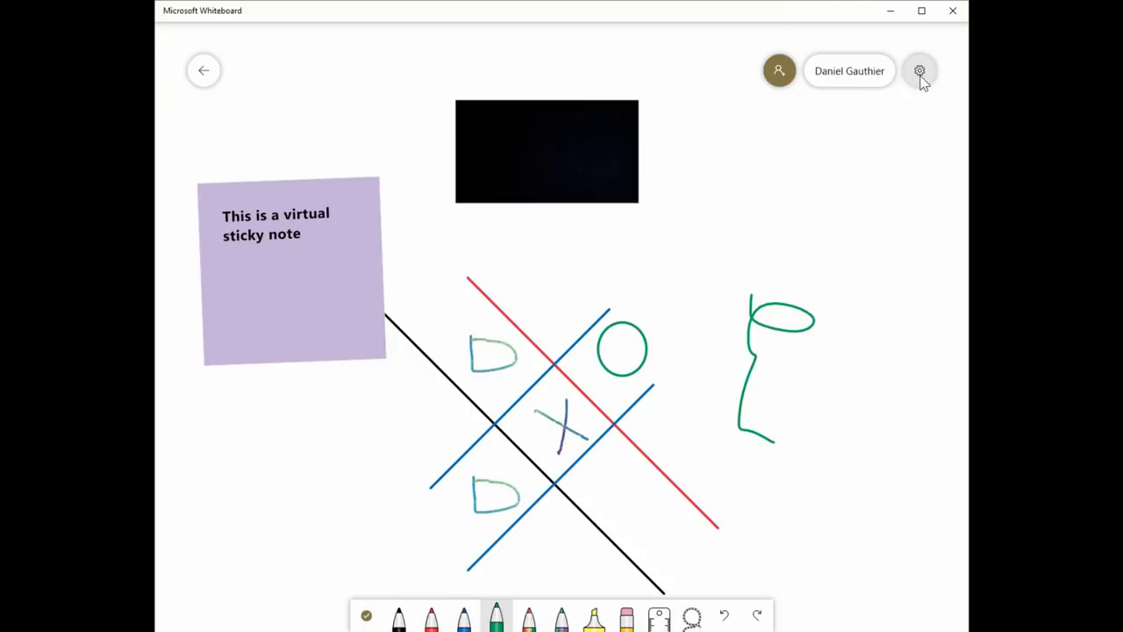
pyautogui.click(918, 71)
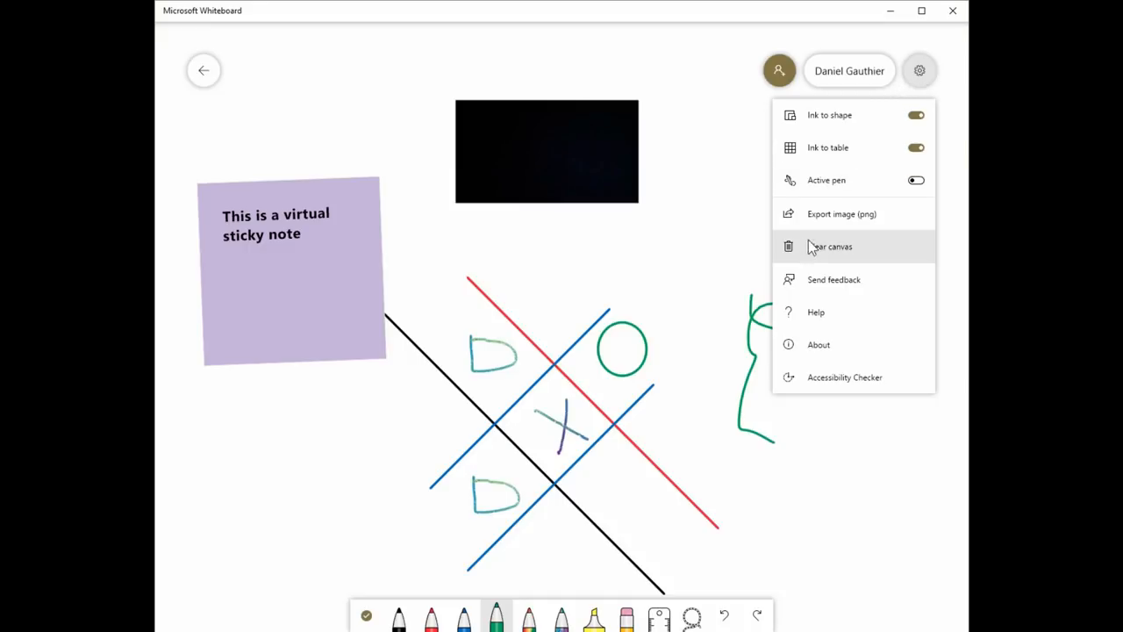
pyautogui.moveTo(882, 221)
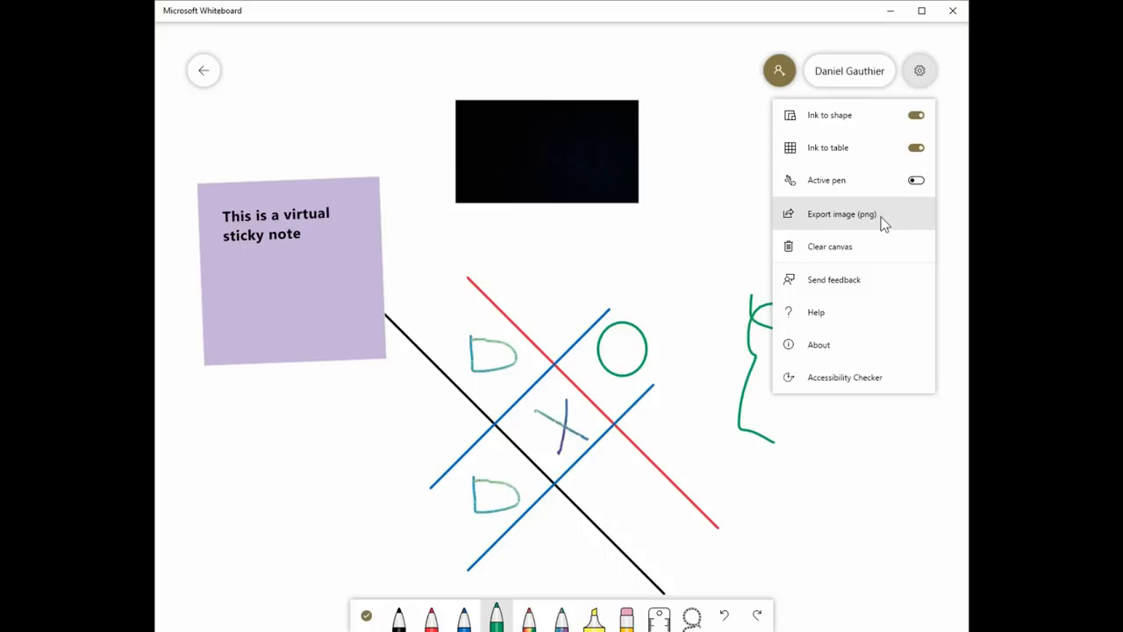
pyautogui.moveTo(879, 226)
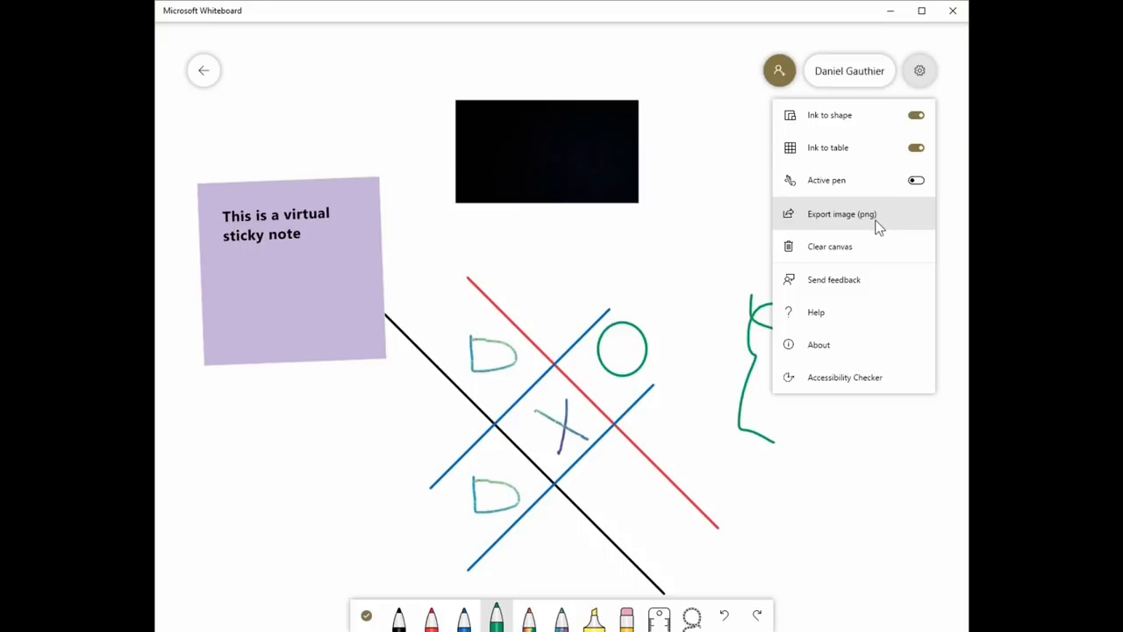